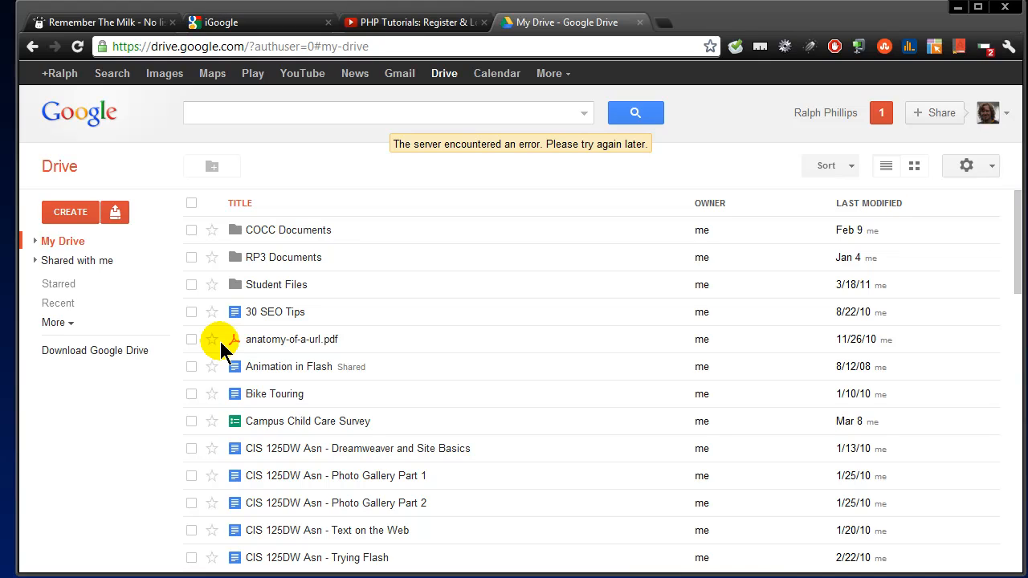
{"action": "mouse_move", "coordinate": [157, 376]}
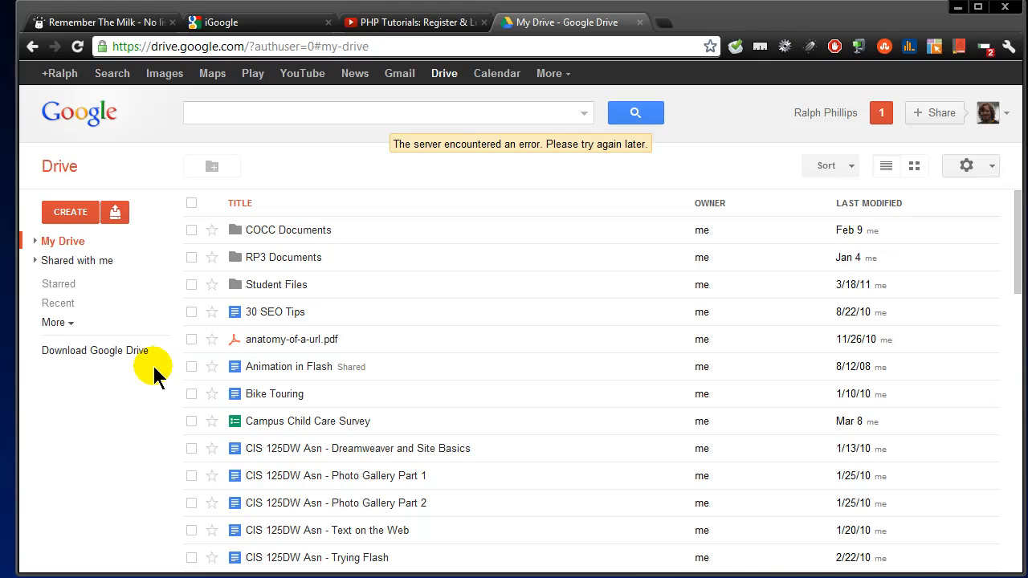
{"action": "mouse_move", "coordinate": [260, 153]}
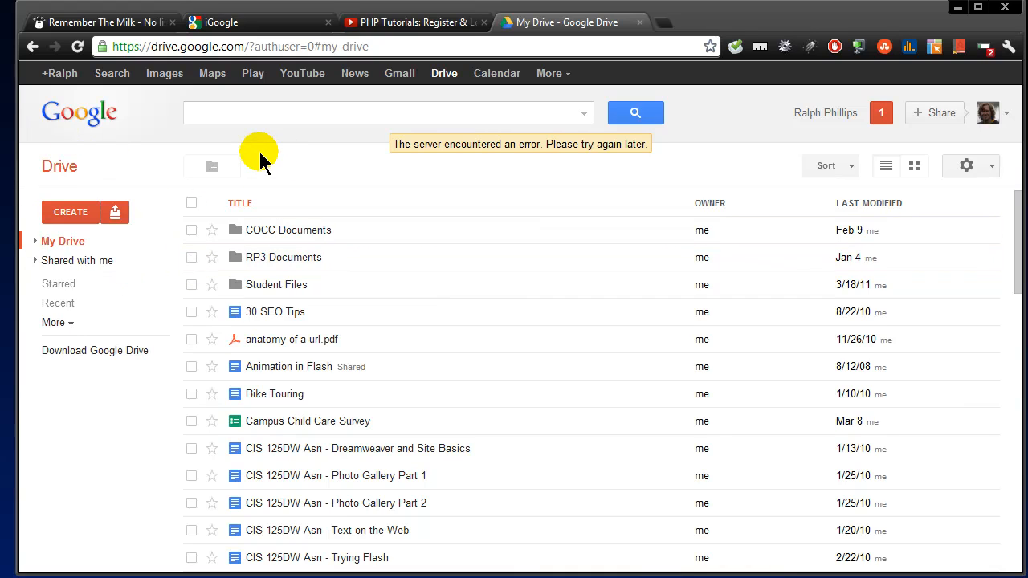
{"action": "mouse_move", "coordinate": [59, 166]}
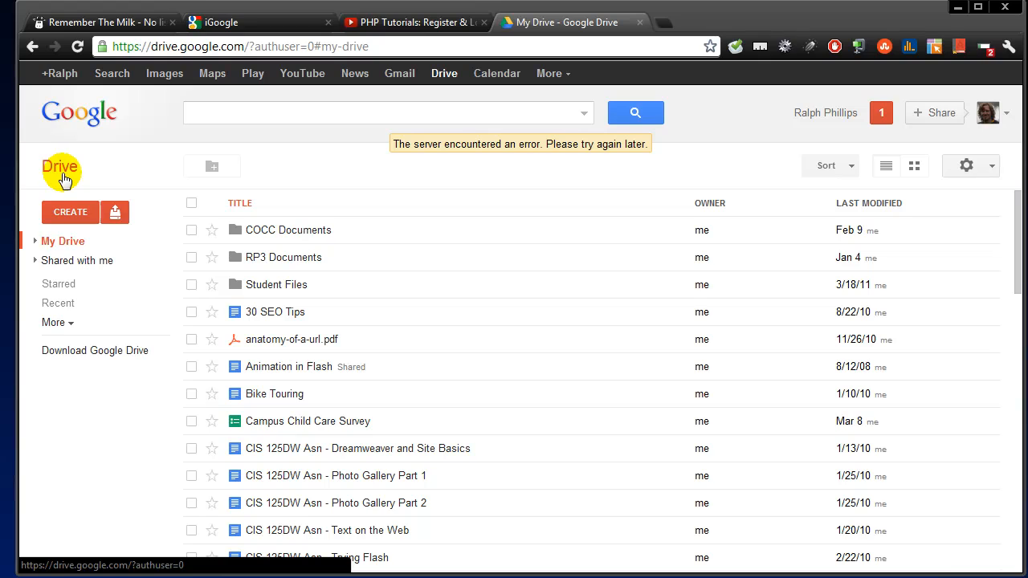
{"action": "mouse_move", "coordinate": [58, 164]}
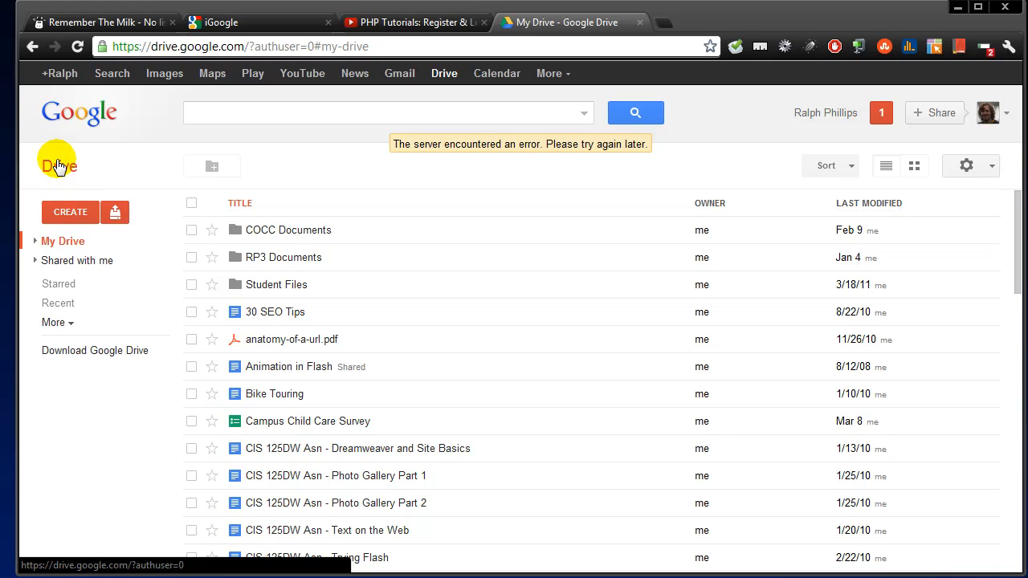
{"action": "mouse_move", "coordinate": [64, 168]}
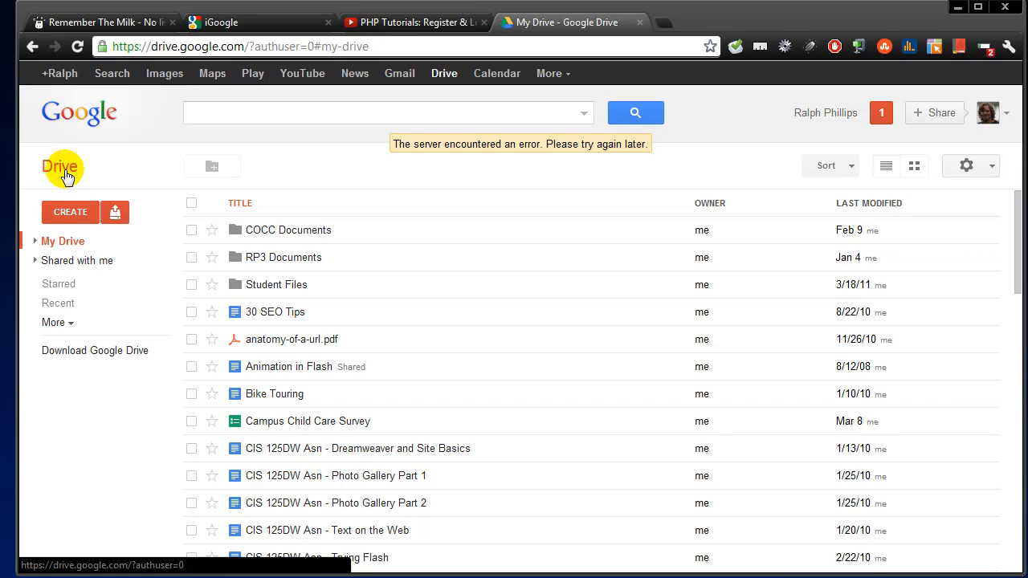
{"action": "mouse_move", "coordinate": [17, 298]}
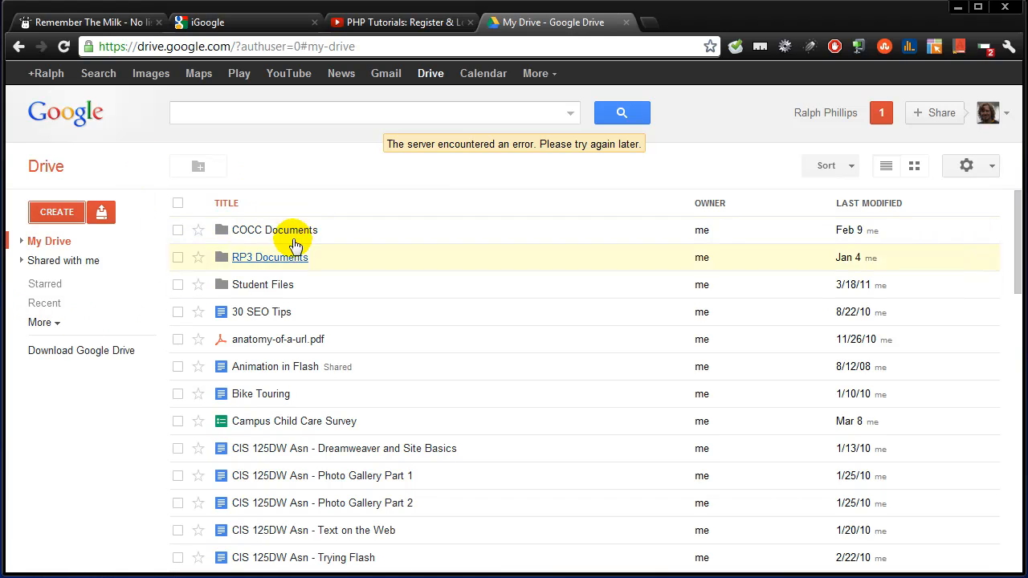
{"action": "mouse_move", "coordinate": [277, 339]}
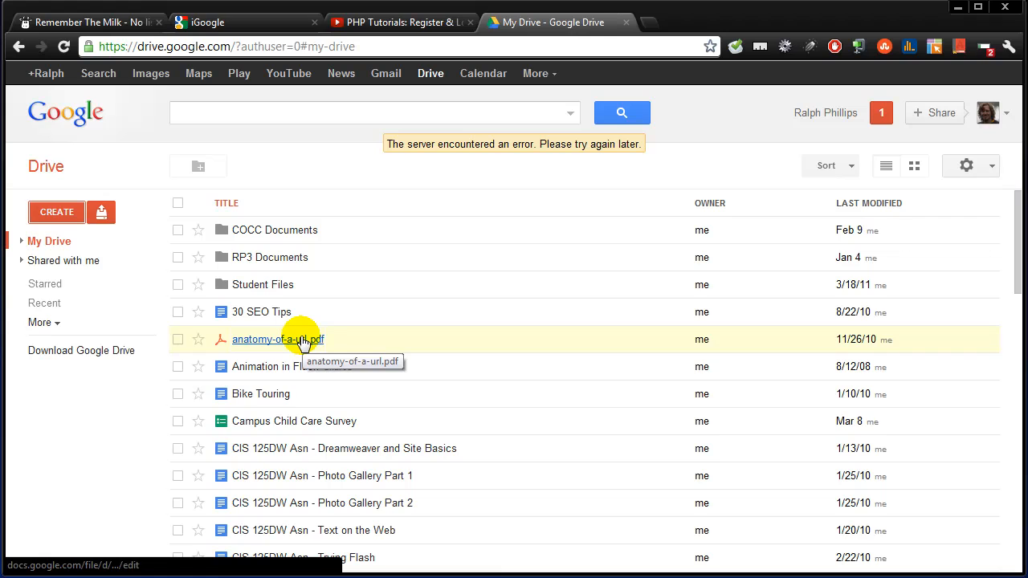
{"action": "mouse_move", "coordinate": [272, 198]}
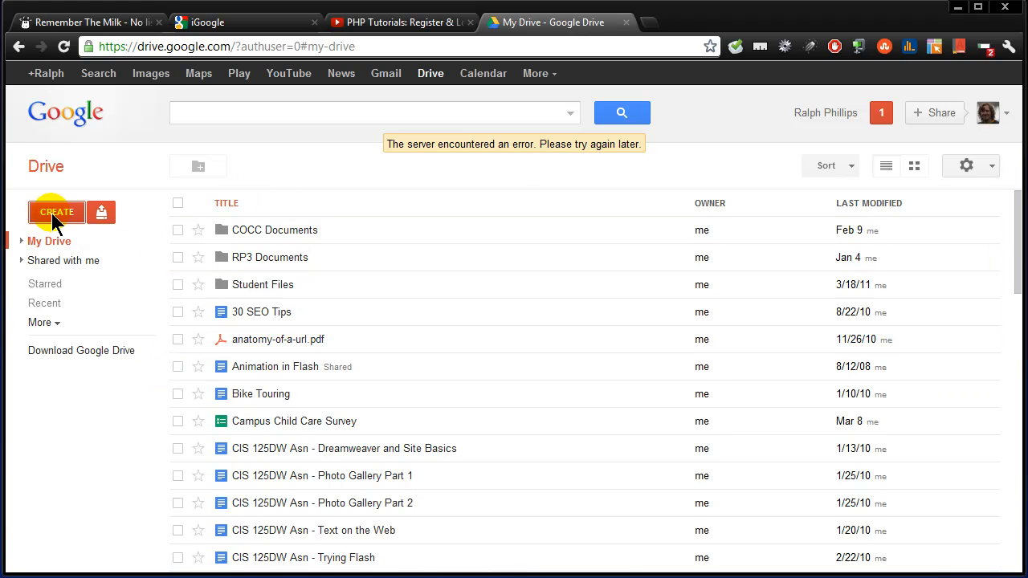
{"action": "mouse_move", "coordinate": [116, 130]}
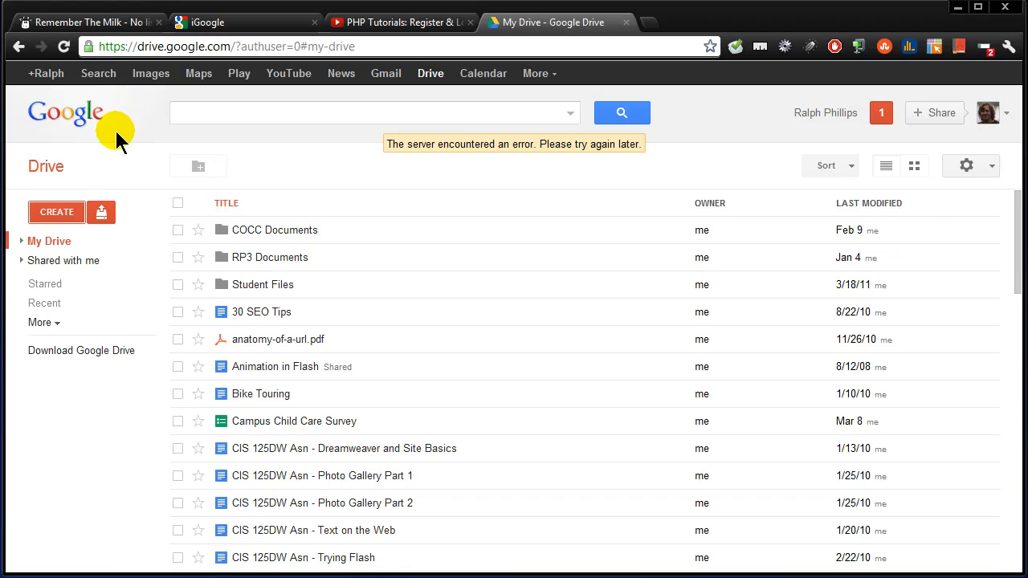
{"action": "mouse_move", "coordinate": [156, 52]}
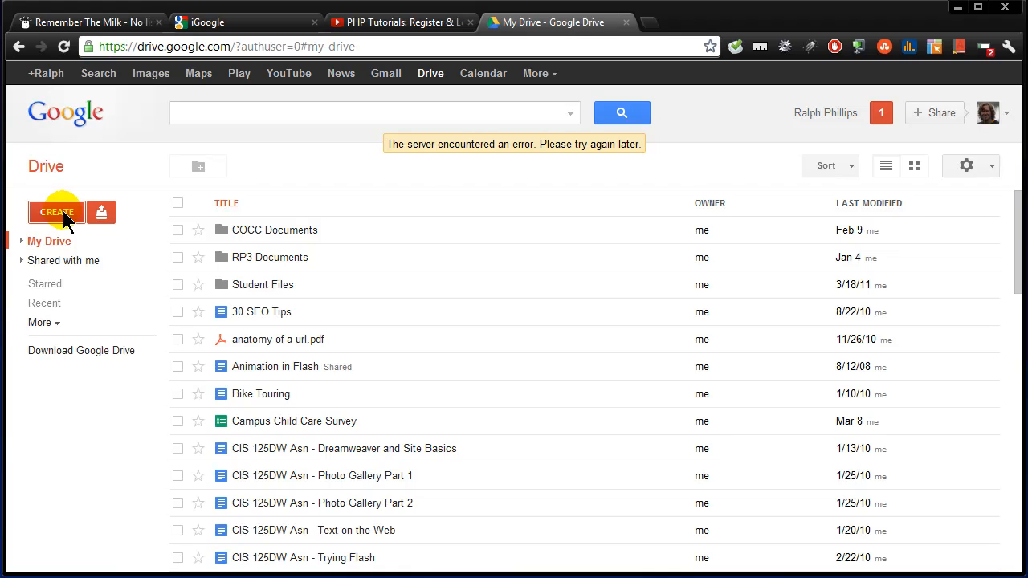
- Create a new spreadsheet from Google Drive, signing in again with Stay signed in kept
{"action": "left_click", "coordinate": [56, 212]}
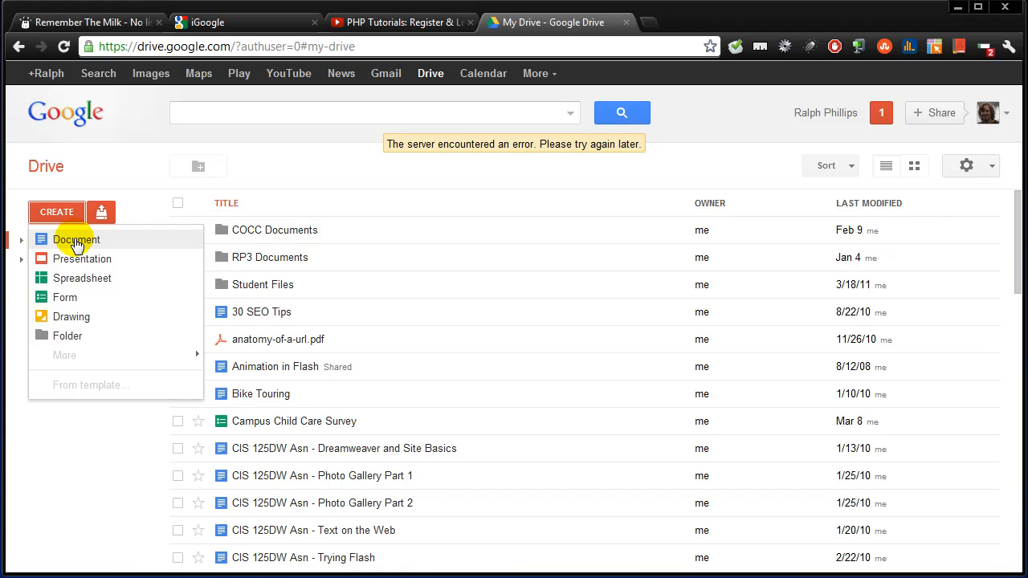
{"action": "mouse_move", "coordinate": [81, 259]}
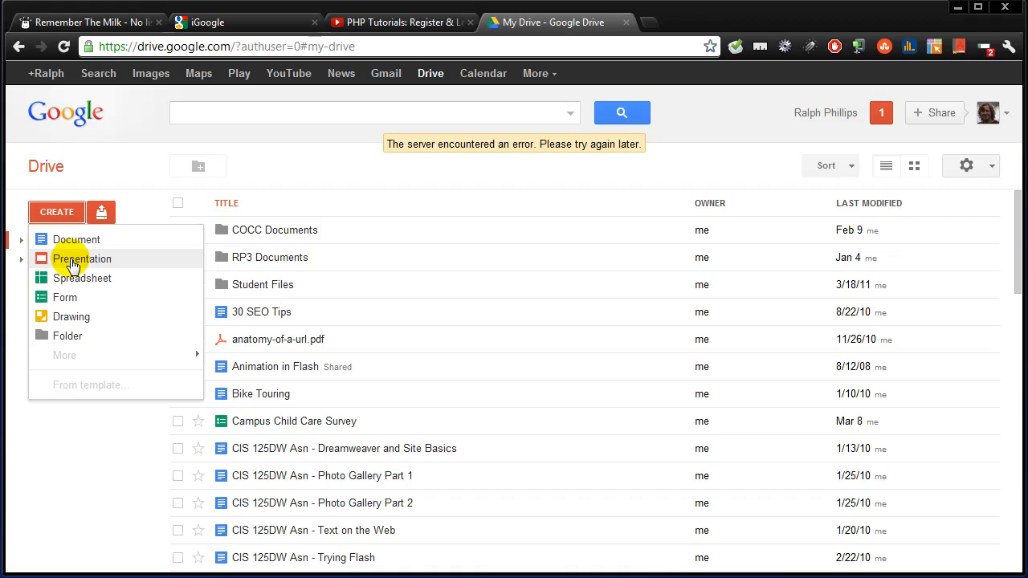
{"action": "mouse_move", "coordinate": [72, 278]}
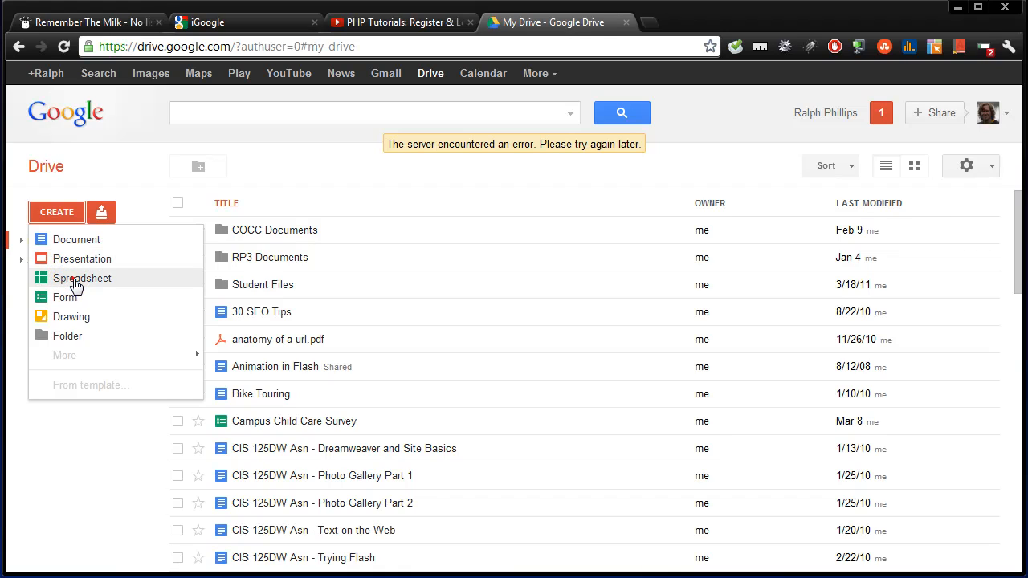
{"action": "left_click", "coordinate": [81, 277]}
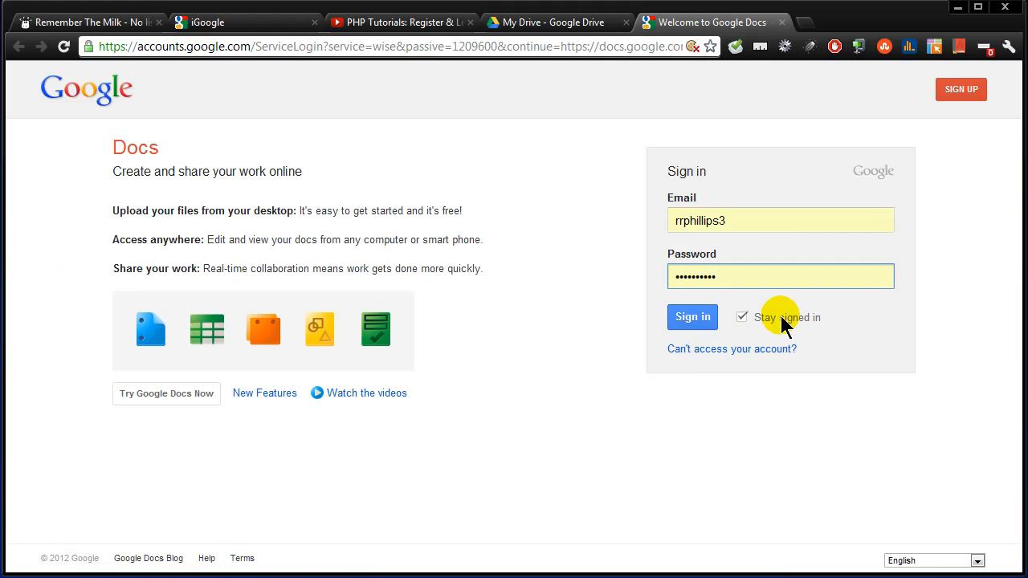
{"action": "left_click", "coordinate": [691, 317]}
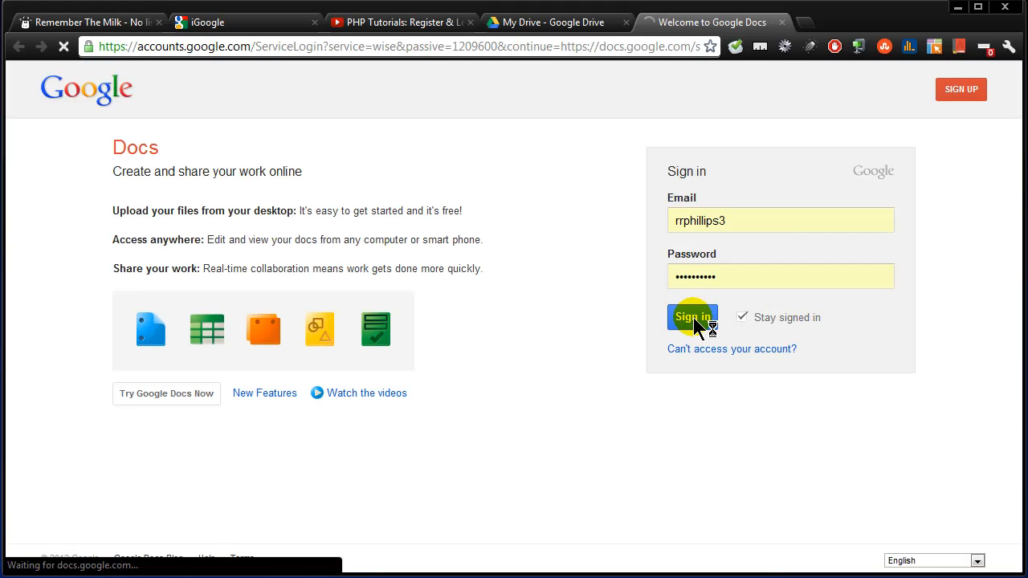
{"action": "left_click", "coordinate": [691, 316]}
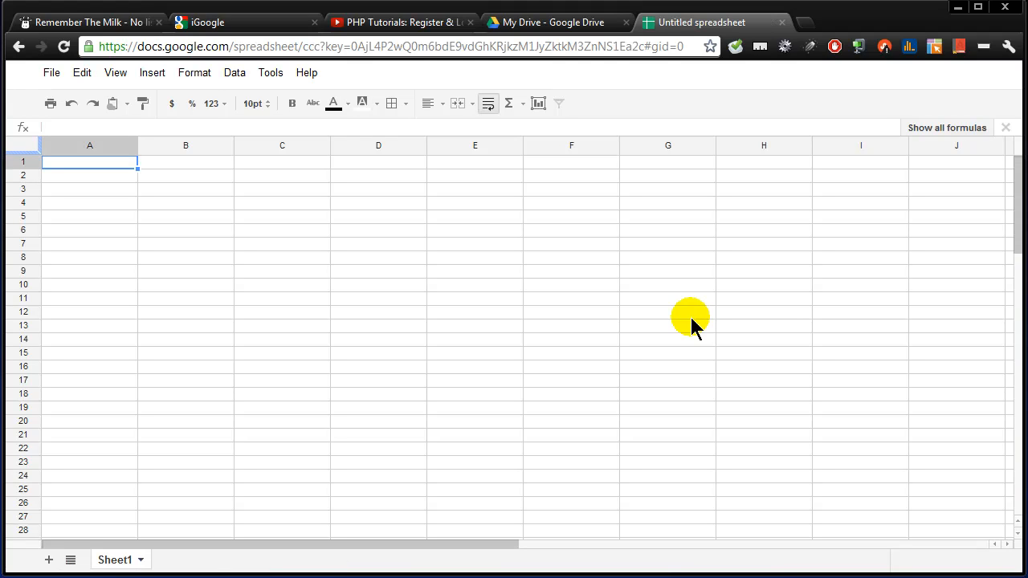
{"action": "mouse_move", "coordinate": [329, 313]}
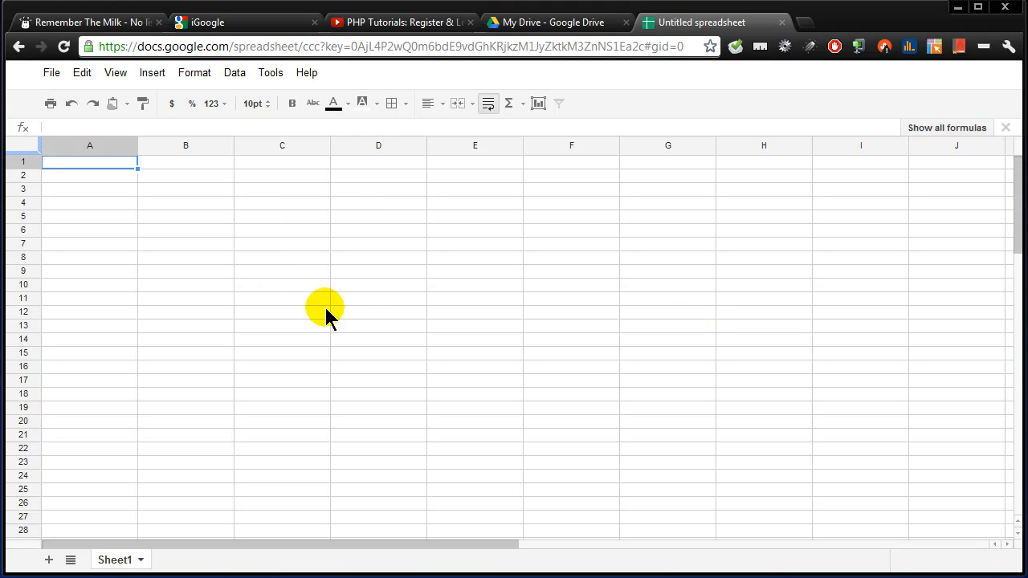
{"action": "mouse_move", "coordinate": [353, 312]}
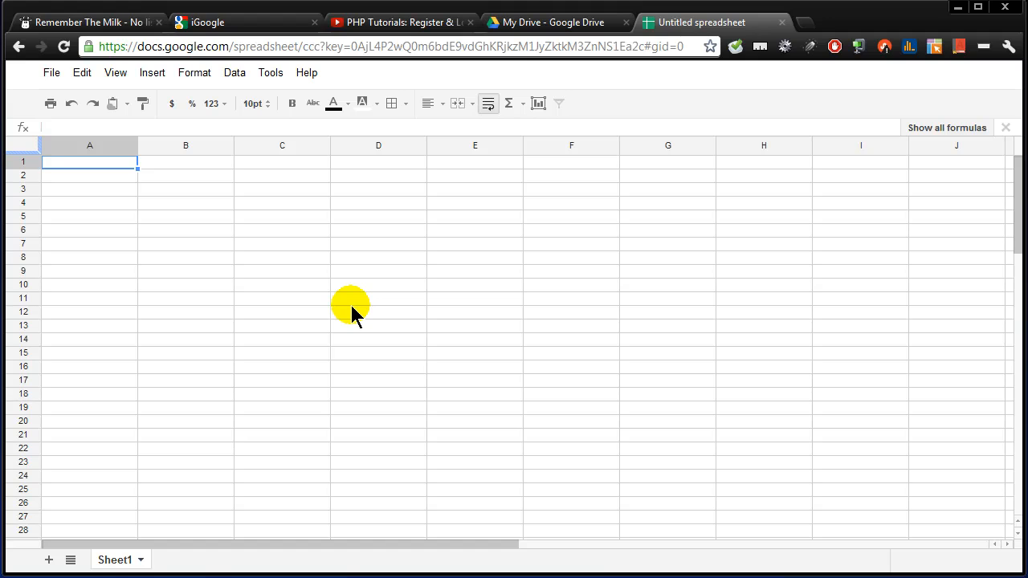
{"action": "mouse_move", "coordinate": [476, 284]}
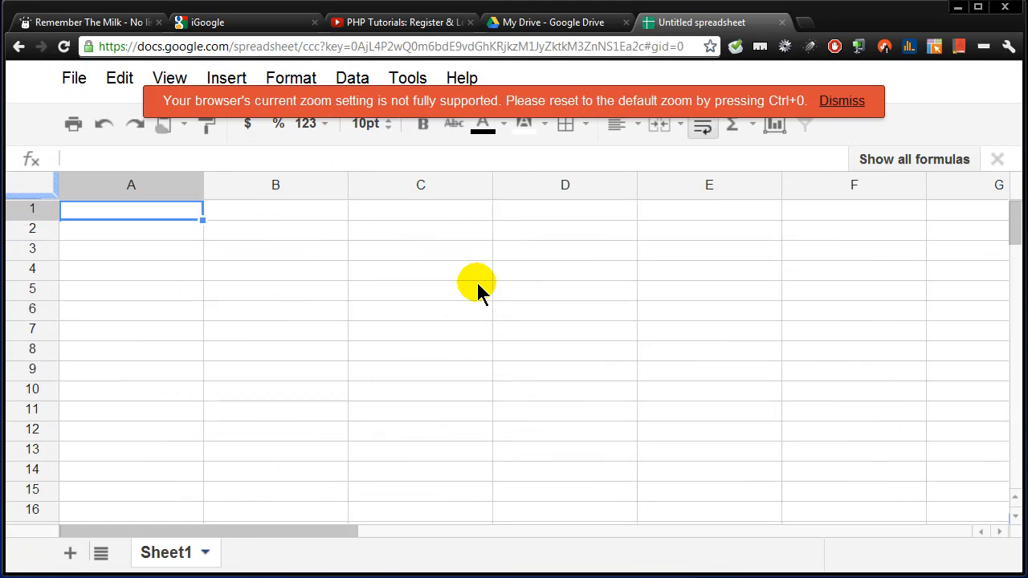
{"action": "mouse_move", "coordinate": [455, 123]}
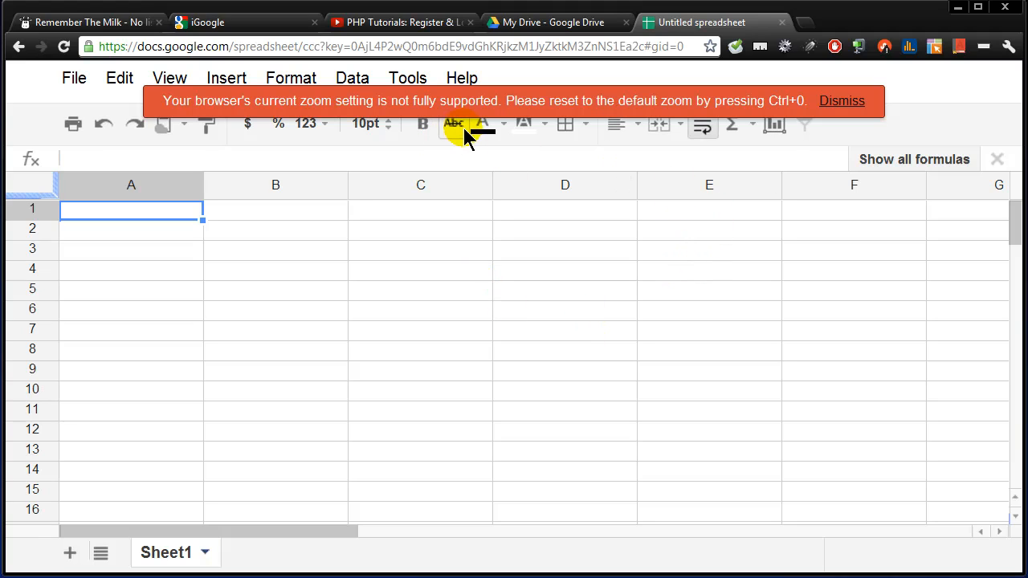
{"action": "left_click", "coordinate": [841, 100]}
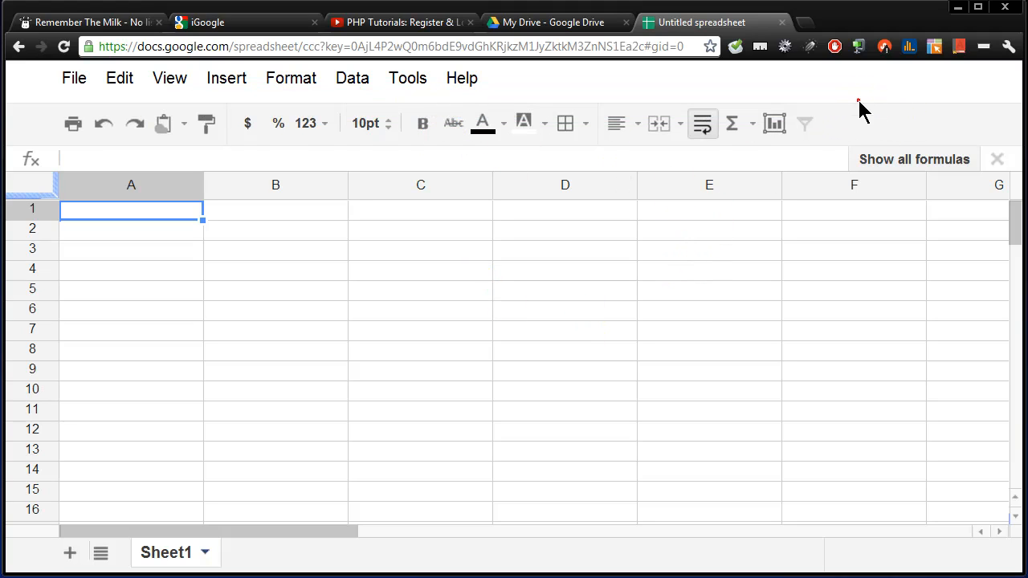
{"action": "mouse_move", "coordinate": [552, 337]}
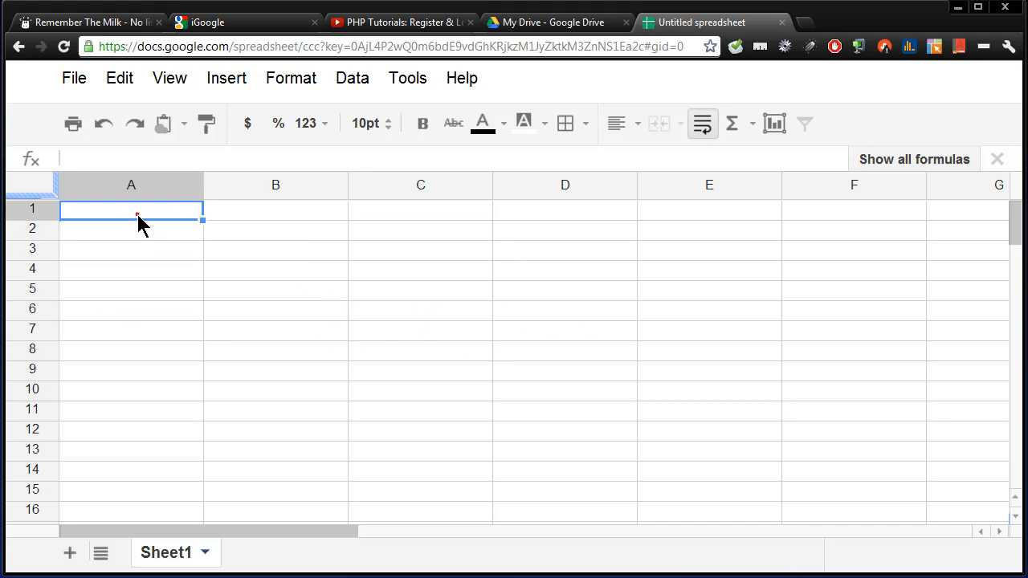
{"action": "left_click", "coordinate": [131, 248]}
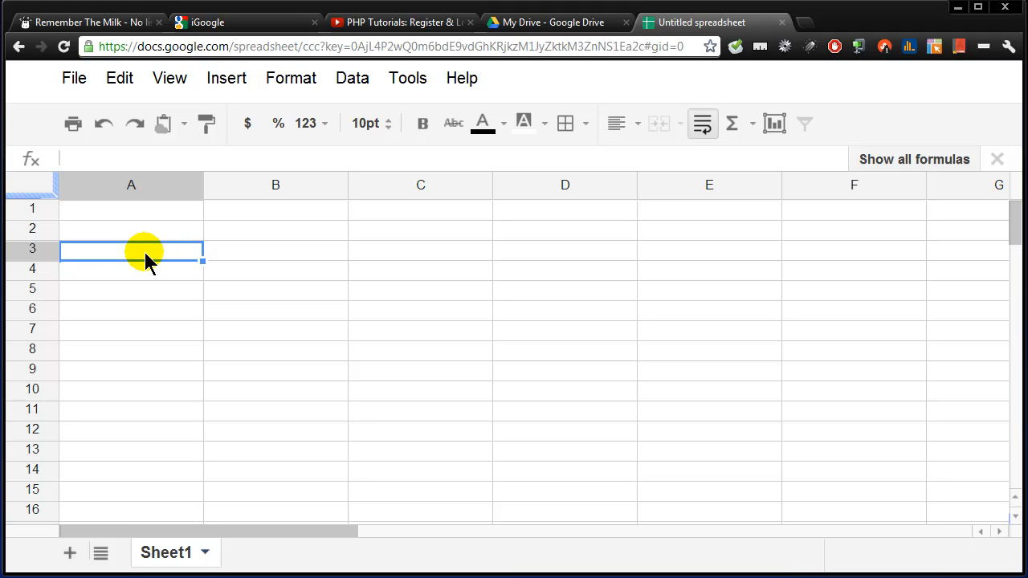
{"action": "left_click", "coordinate": [130, 208]}
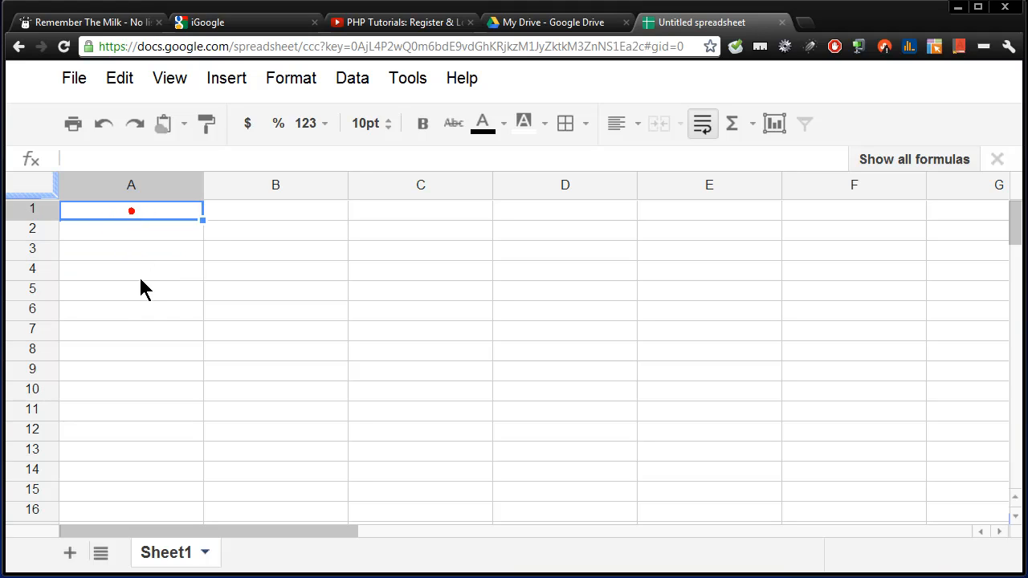
{"action": "left_click", "coordinate": [131, 269]}
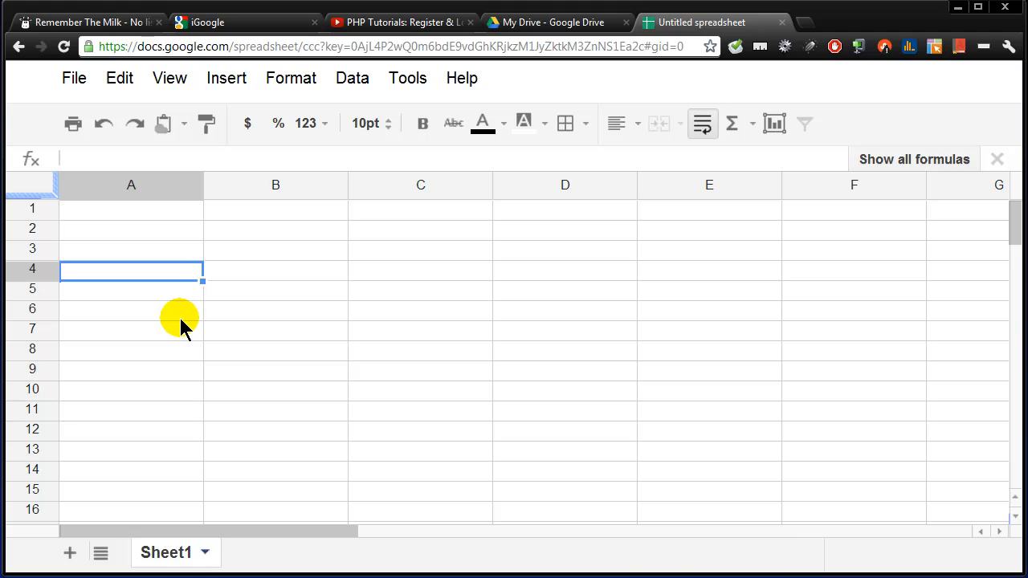
{"action": "mouse_move", "coordinate": [306, 396]}
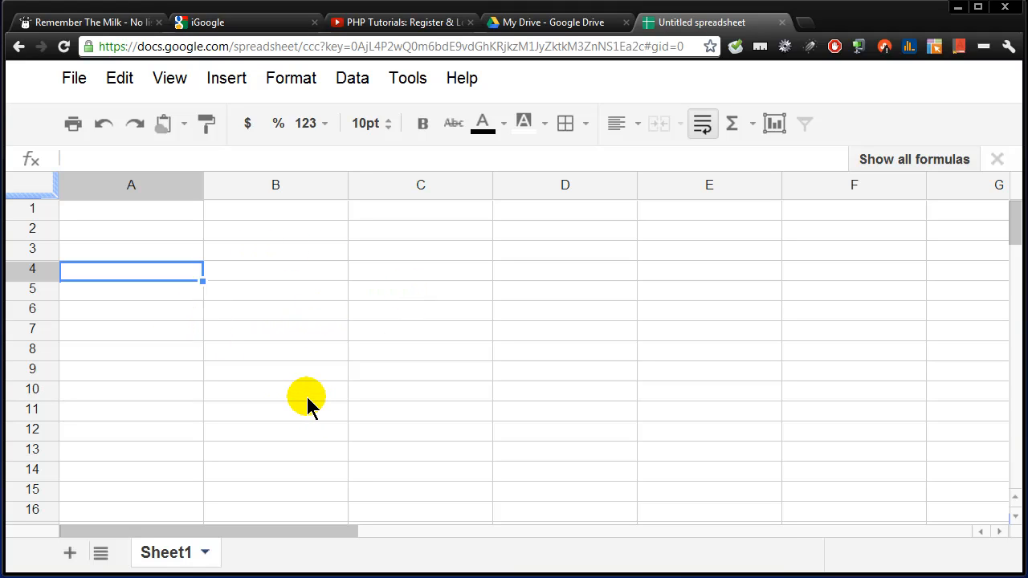
{"action": "left_click", "coordinate": [276, 328]}
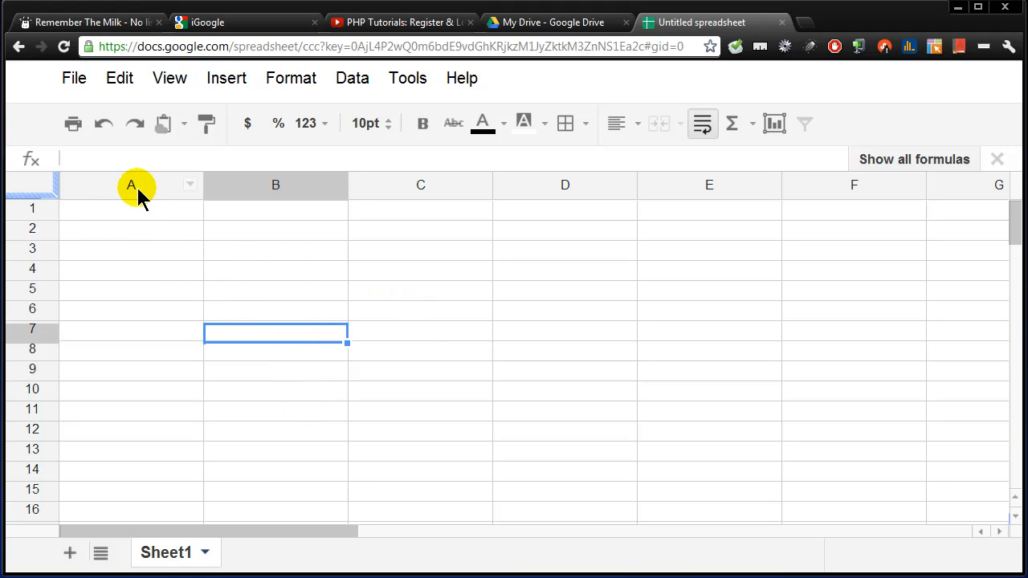
{"action": "mouse_move", "coordinate": [131, 197]}
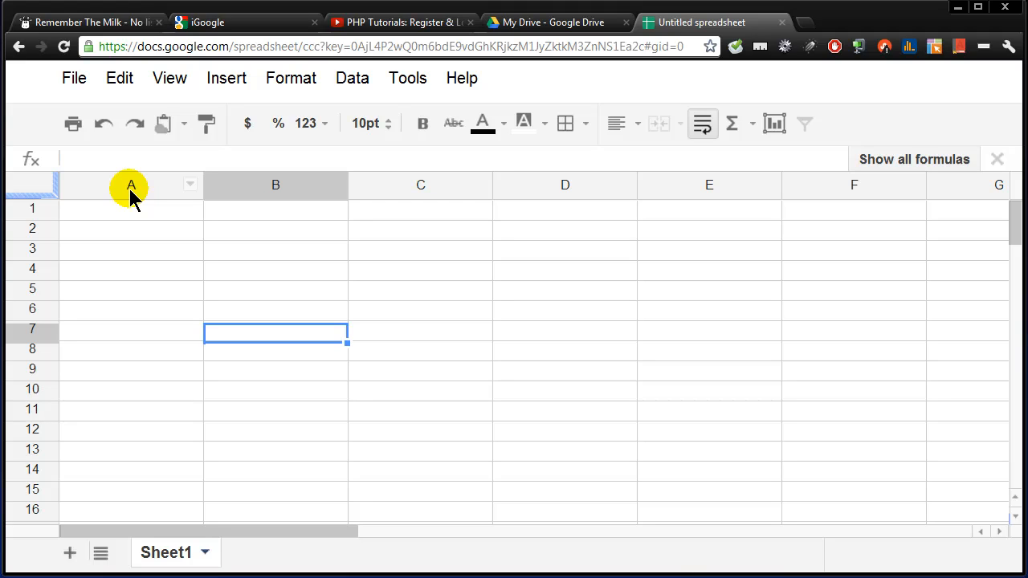
{"action": "mouse_move", "coordinate": [32, 159]}
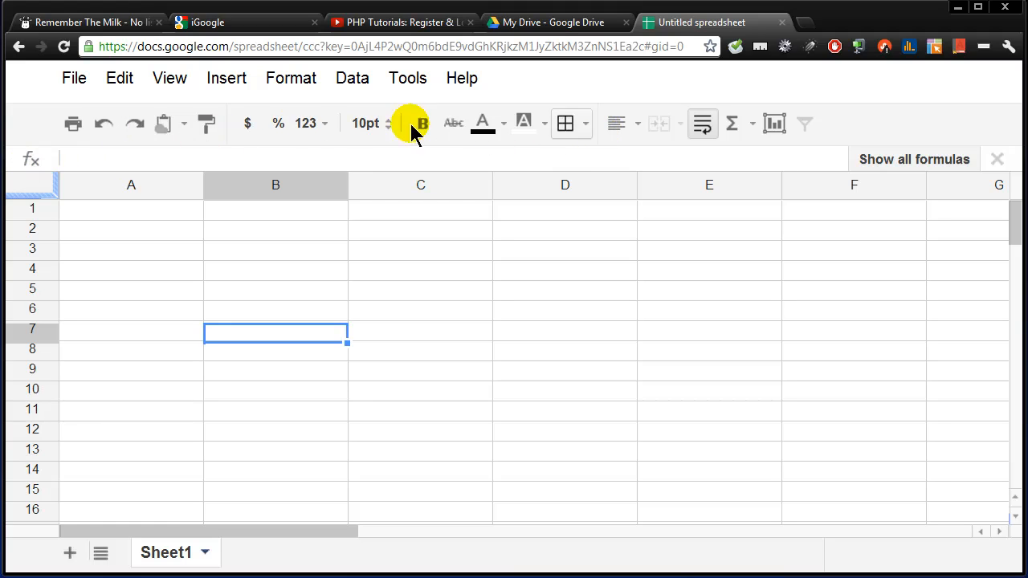
{"action": "mouse_move", "coordinate": [485, 334]}
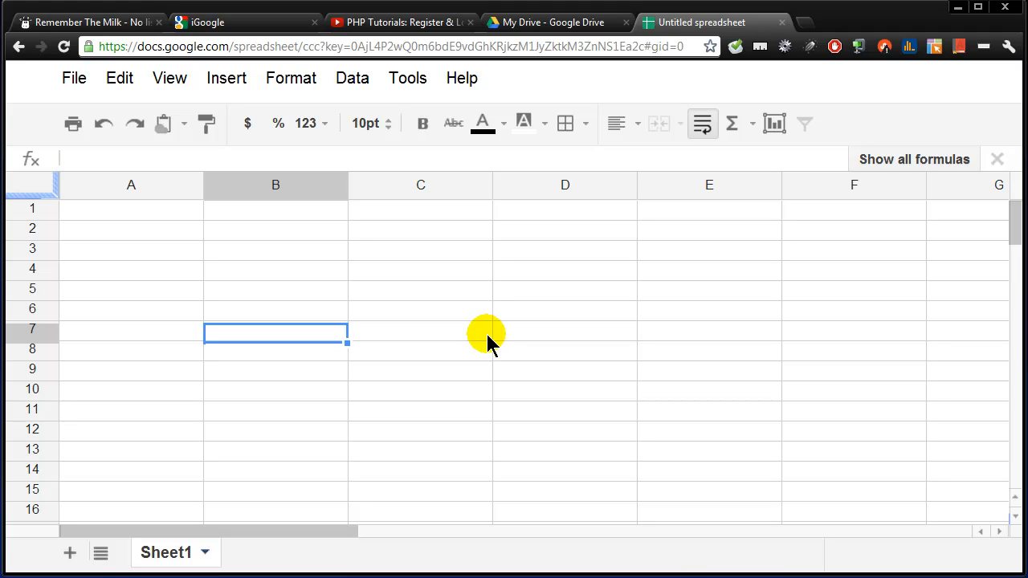
{"action": "mouse_move", "coordinate": [383, 279]}
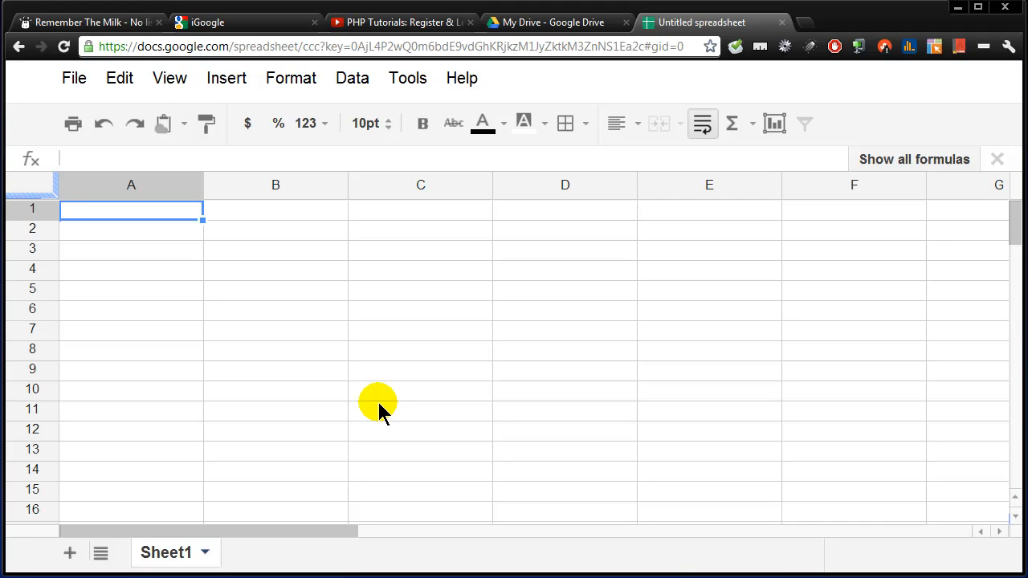
- Enter the headings Product, North, South, East and West across A1:E1
{"action": "type", "text": "Product"}
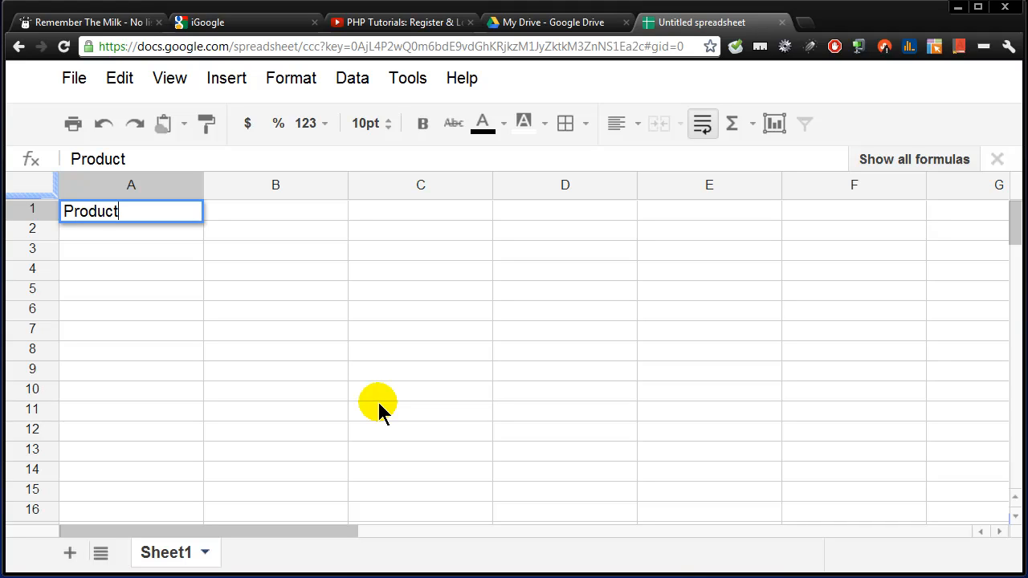
{"action": "key", "text": "Tab"}
{"action": "type", "text": "North"}
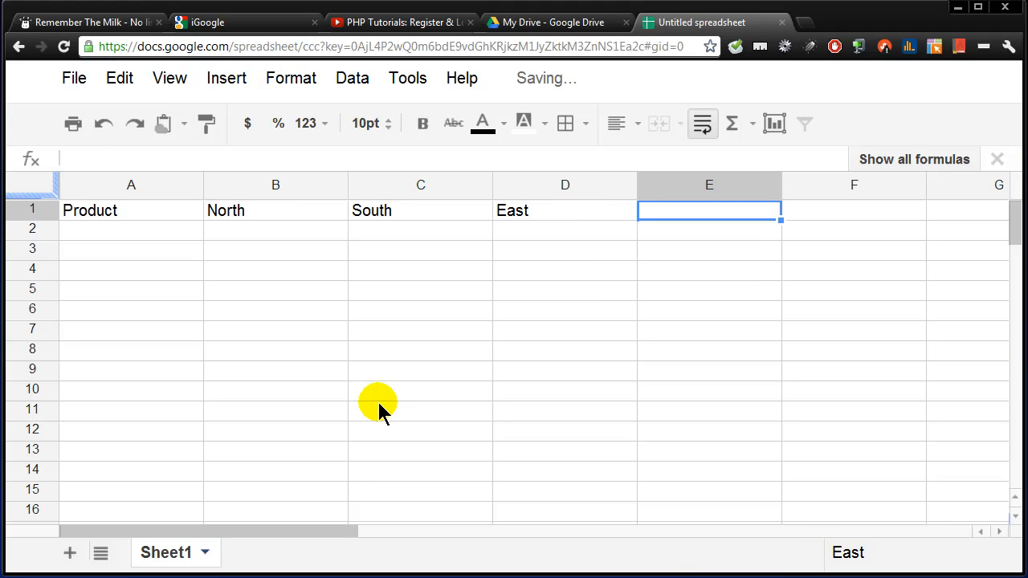
{"action": "type", "text": "W"}
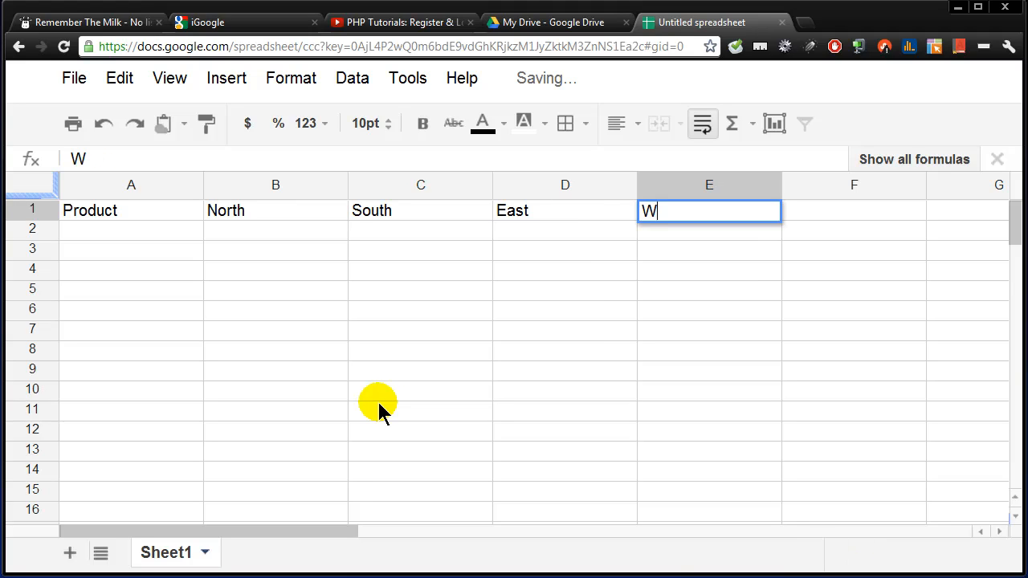
{"action": "key", "text": "enter"}
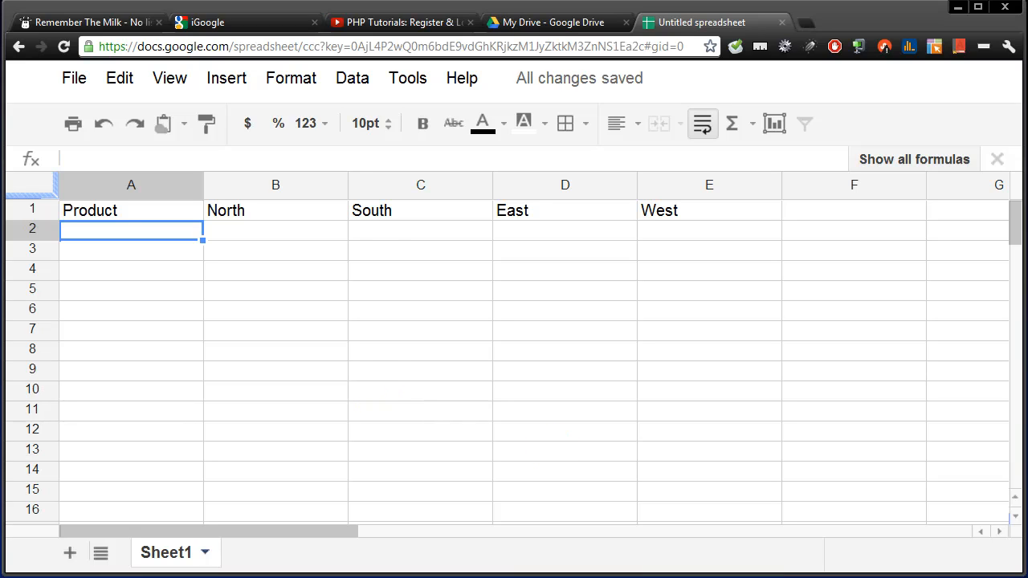
- List the products shirts, shoes and hats in cells A2 to A4
{"action": "left_click", "coordinate": [275, 209]}
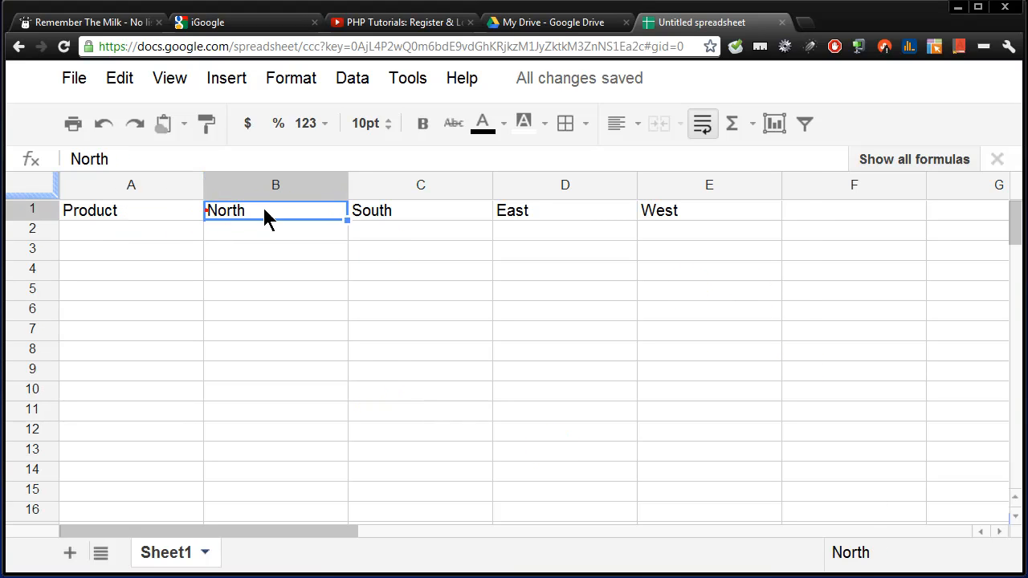
{"action": "left_click", "coordinate": [709, 210]}
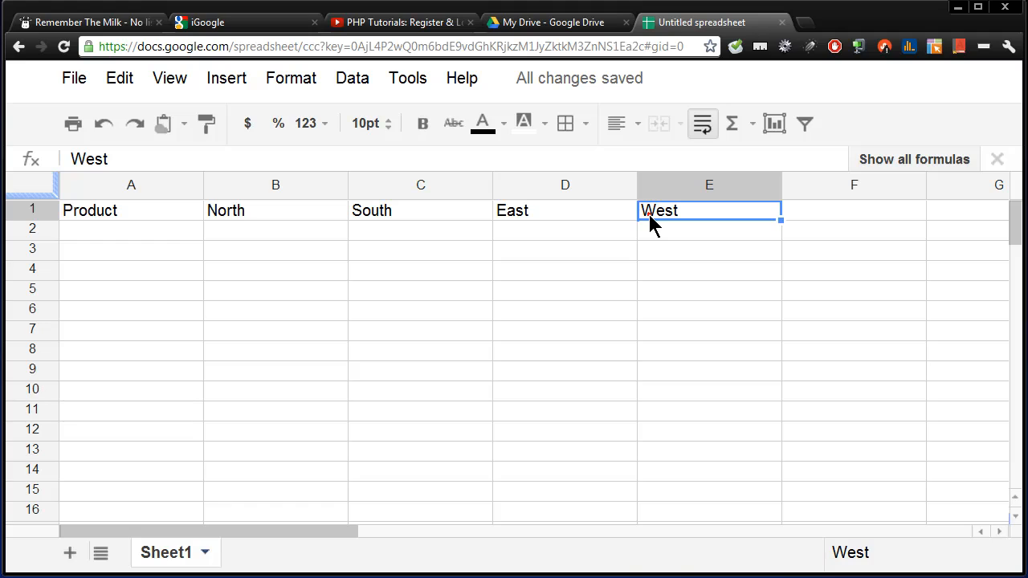
{"action": "left_click", "coordinate": [131, 229]}
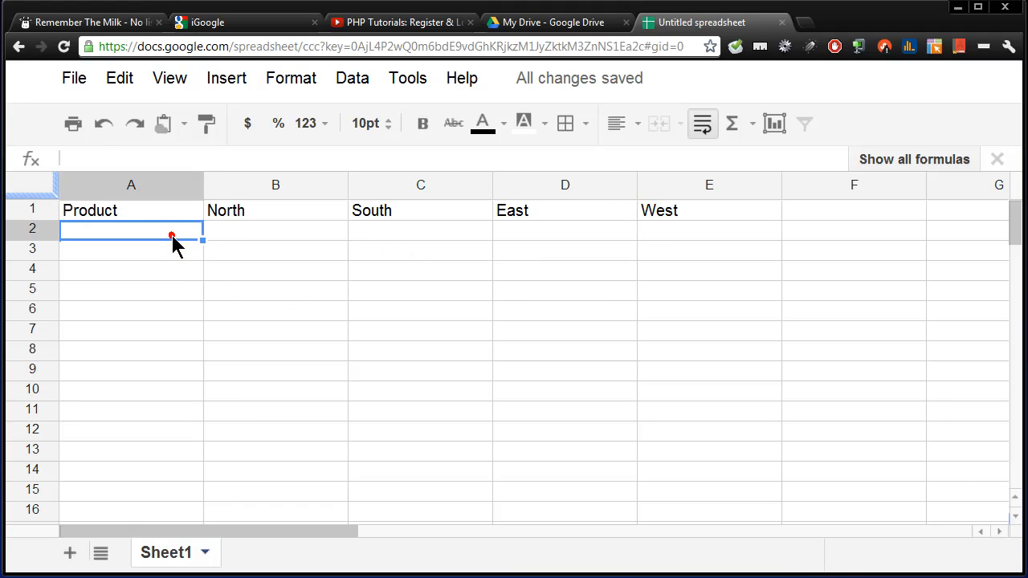
{"action": "mouse_move", "coordinate": [269, 402]}
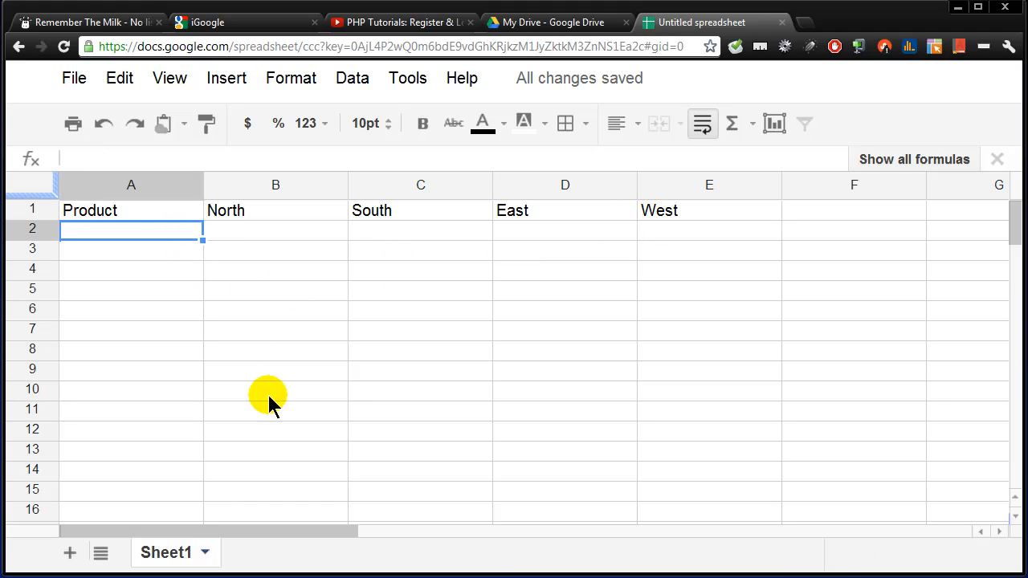
{"action": "mouse_move", "coordinate": [356, 464]}
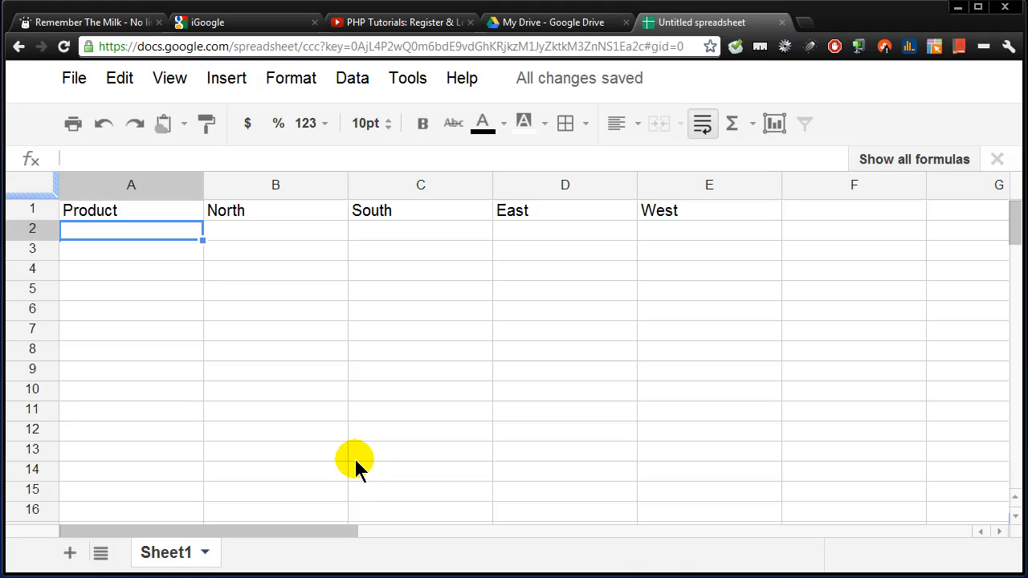
{"action": "type", "text": "shirts"}
{"action": "left_click", "coordinate": [131, 250]}
{"action": "type", "text": "shoes"}
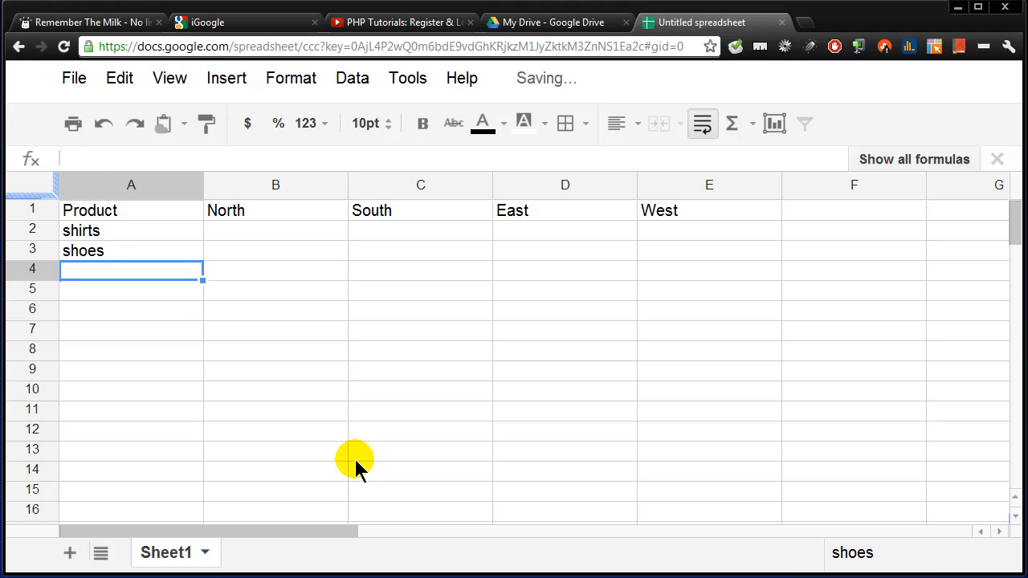
{"action": "type", "text": "hats"}
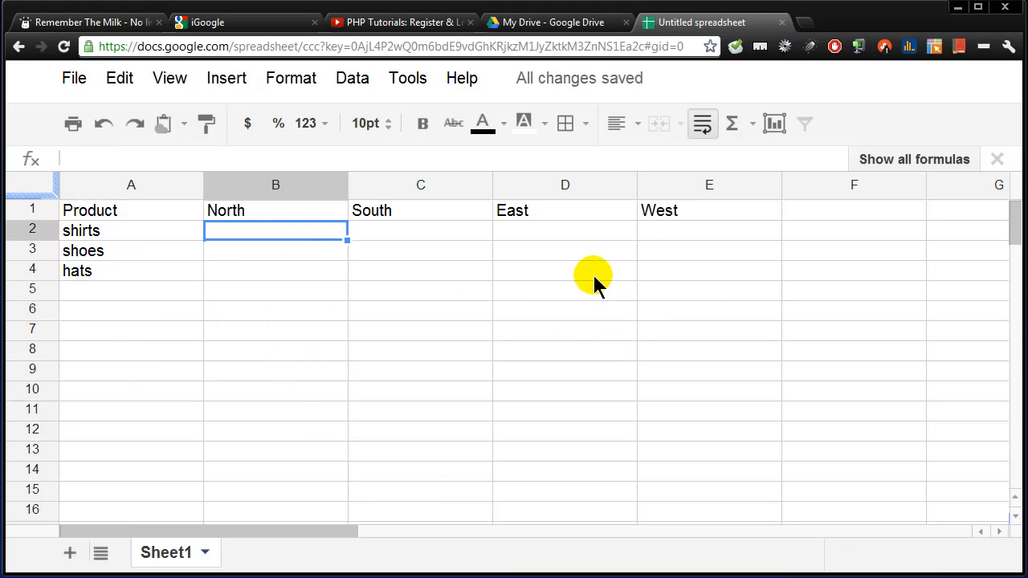
{"action": "mouse_move", "coordinate": [303, 287]}
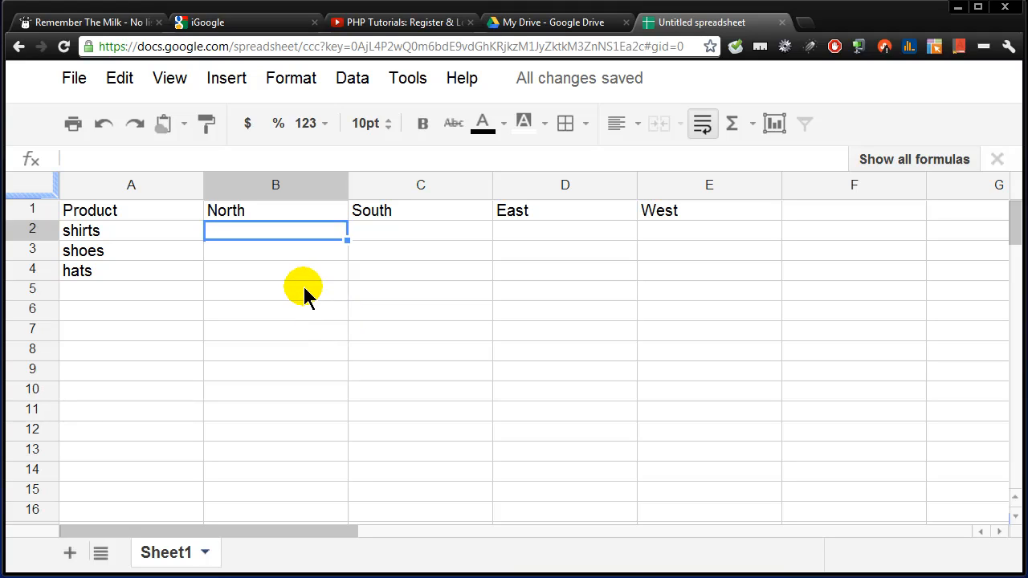
- Fill B2:E4 with =RANDBETWEEN(100,999) random sales numbers
{"action": "type", "text": "=rand"}
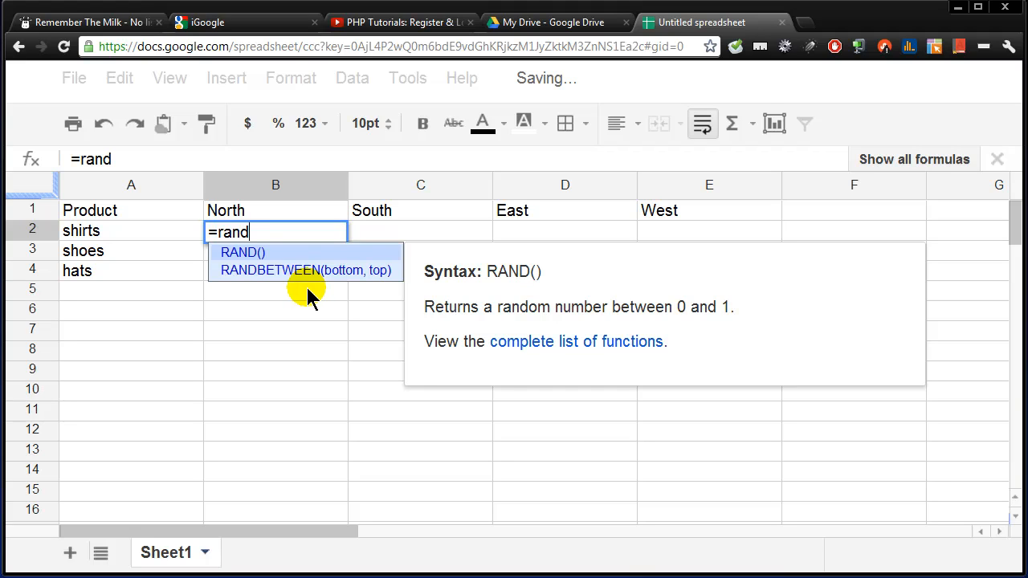
{"action": "mouse_move", "coordinate": [249, 257]}
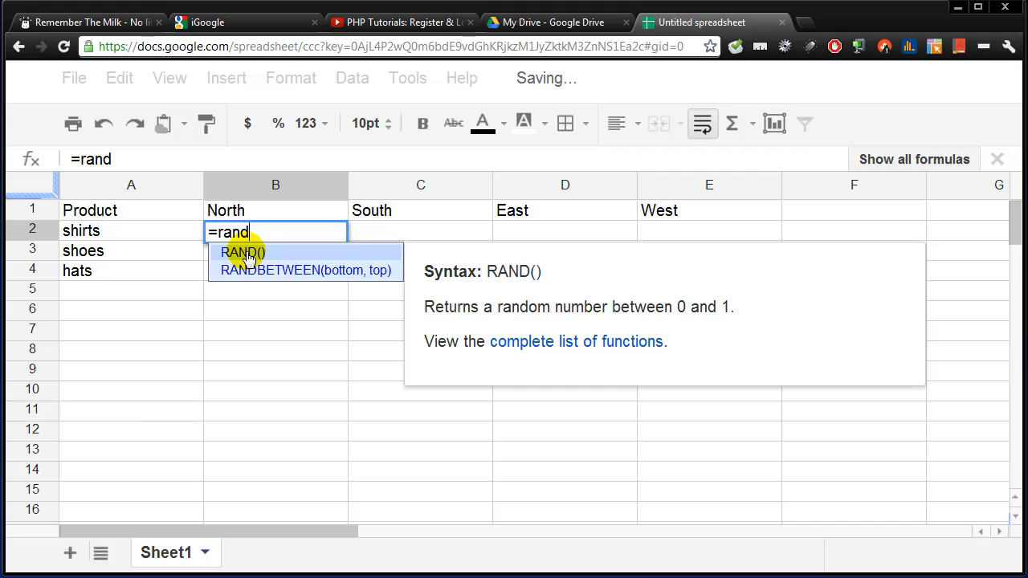
{"action": "mouse_move", "coordinate": [249, 270]}
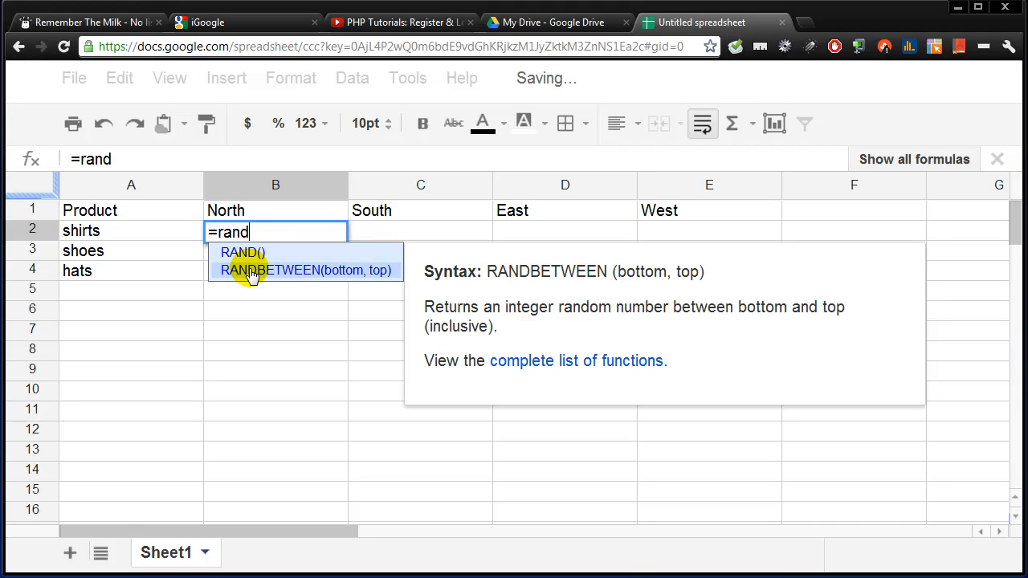
{"action": "mouse_move", "coordinate": [257, 277]}
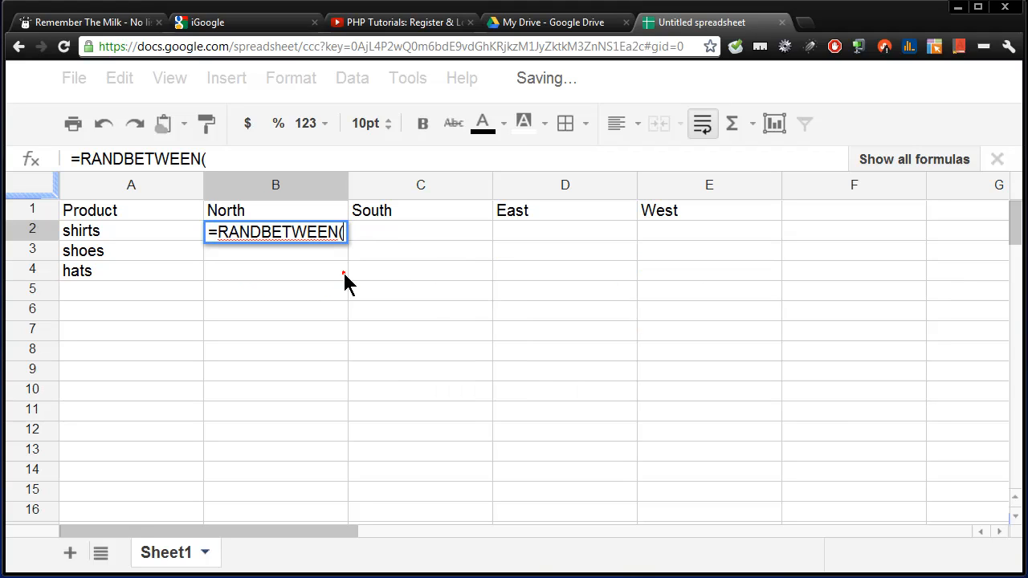
{"action": "mouse_move", "coordinate": [344, 276]}
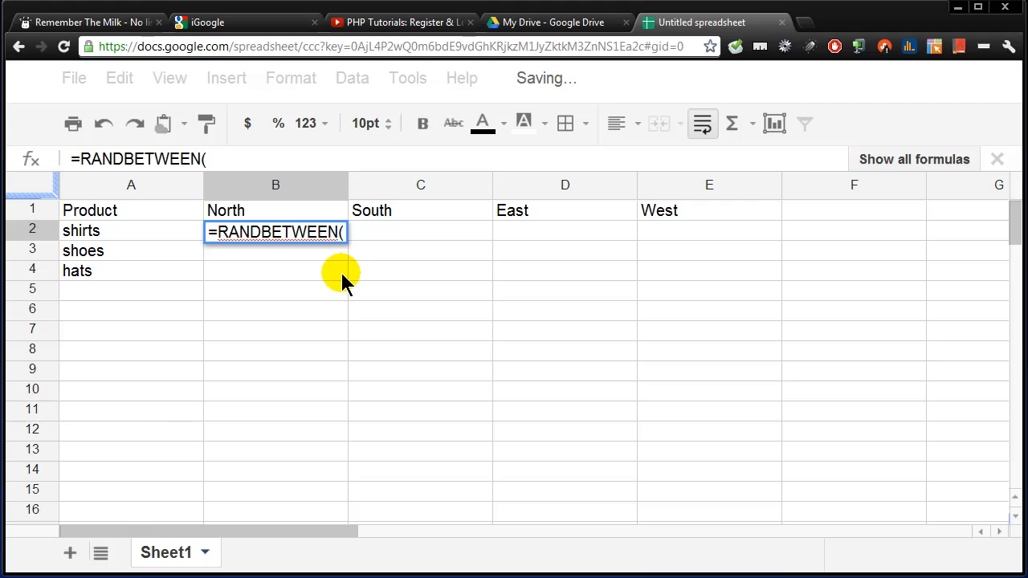
{"action": "type", "text": "100,99"}
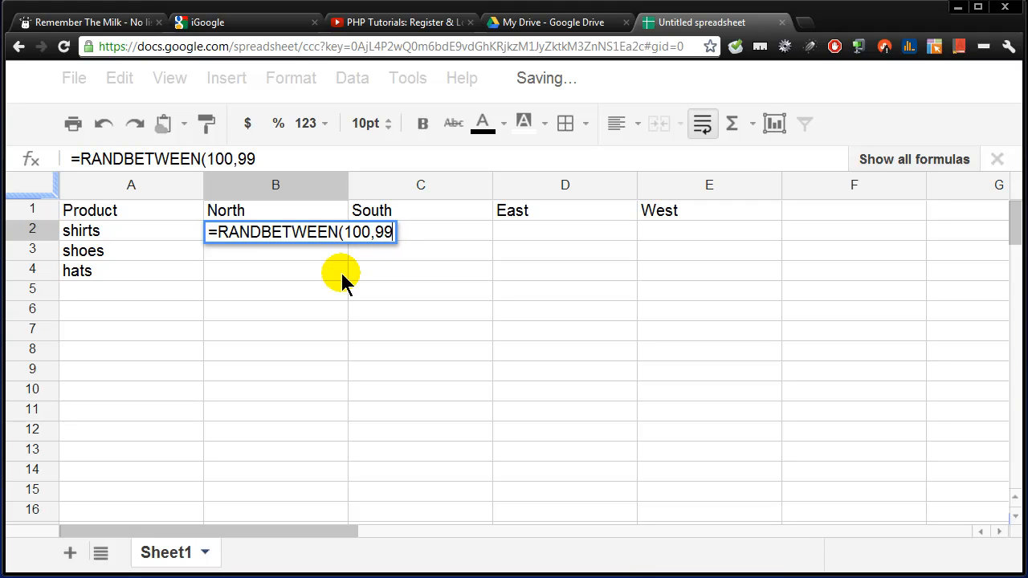
{"action": "type", "text": "9)"}
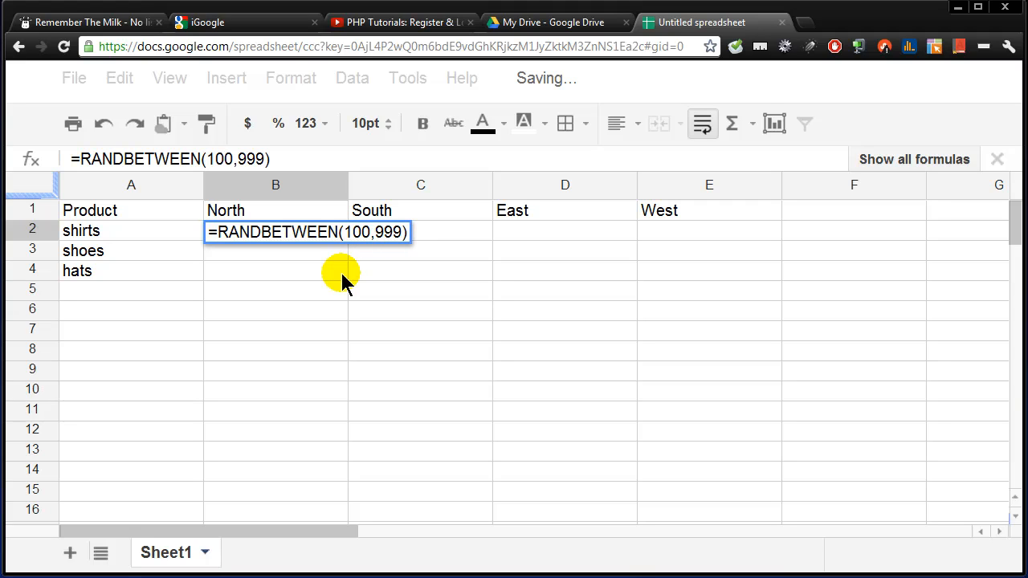
{"action": "key", "text": "Return"}
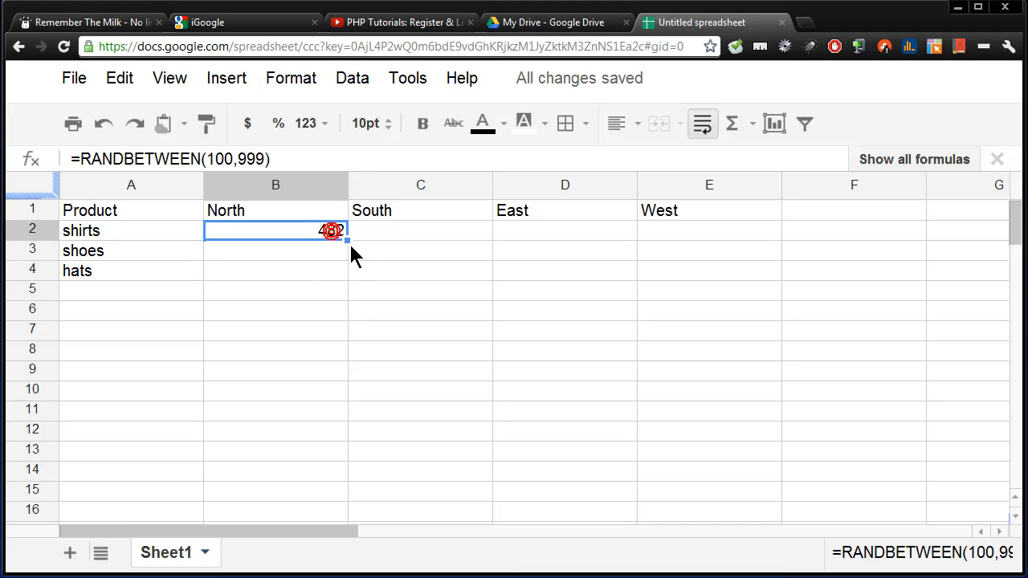
{"action": "left_click_drag", "start_coordinate": [345, 238], "coordinate": [345, 281]}
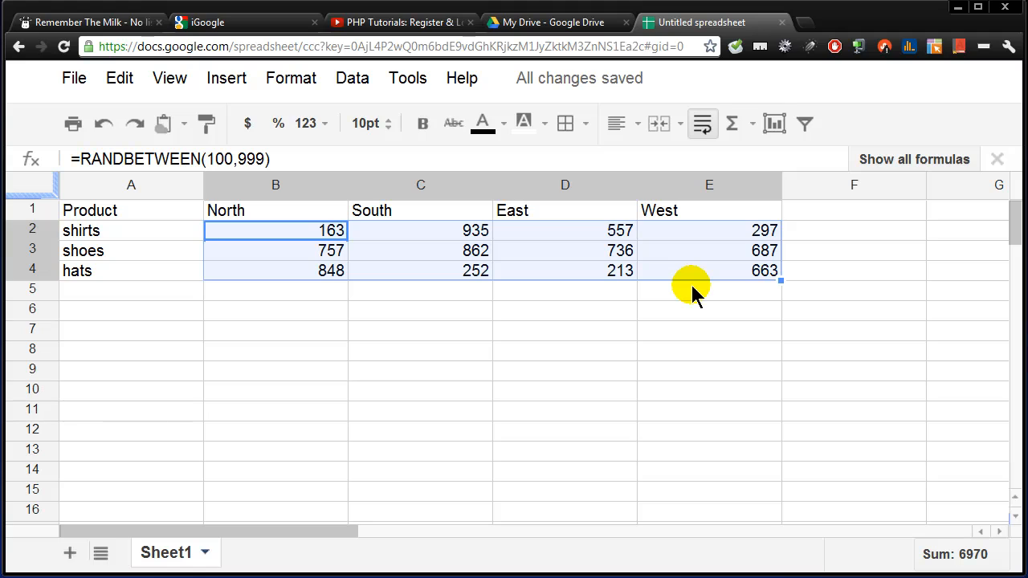
{"action": "mouse_move", "coordinate": [655, 303]}
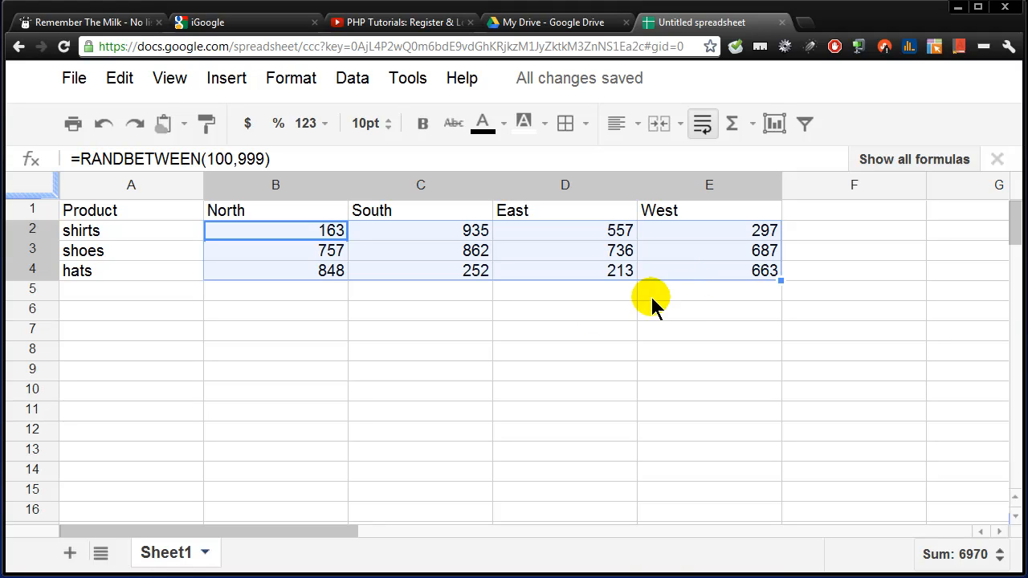
{"action": "left_click", "coordinate": [131, 288]}
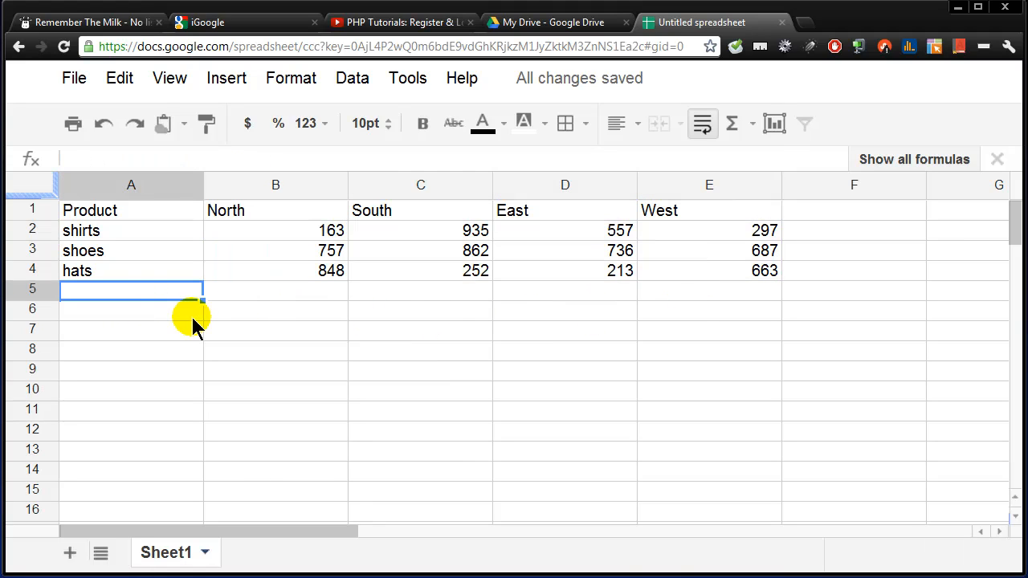
- Label A5 'Total' and A6 'Average', right-aligned under the product list
{"action": "type", "text": "Su"}
{"action": "left_click", "coordinate": [131, 310]}
{"action": "type", "text": "A"}
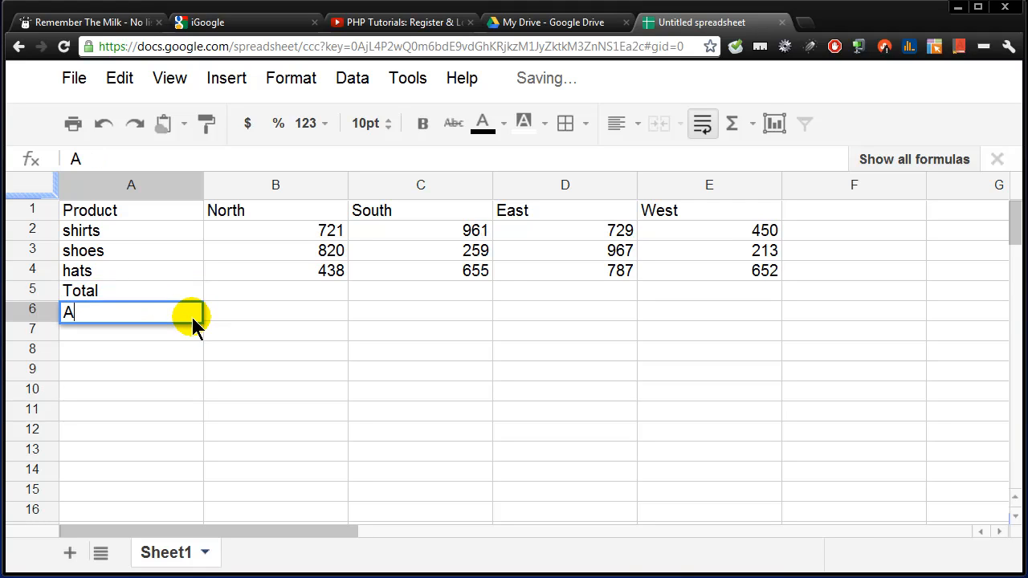
{"action": "key", "text": "enter"}
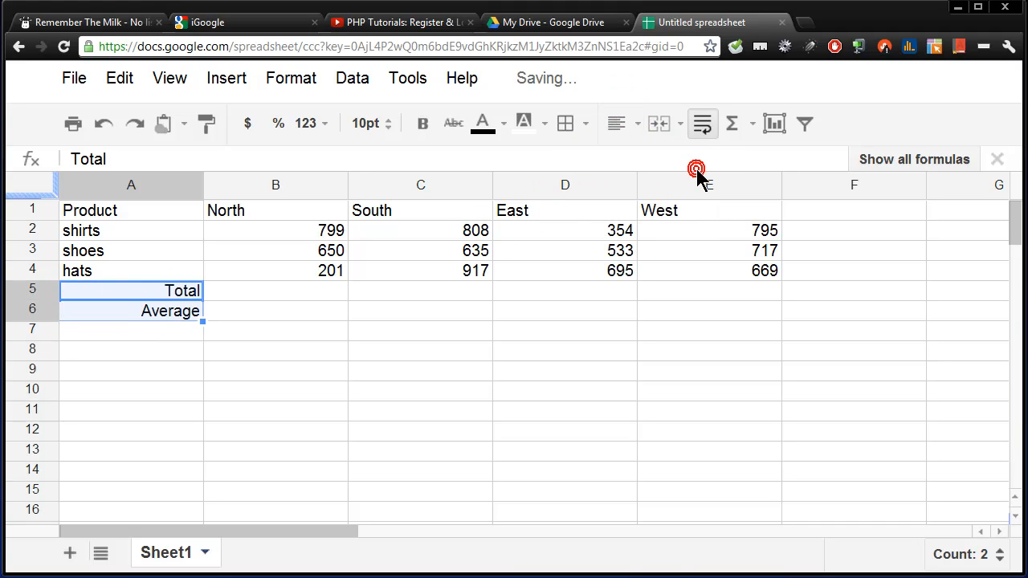
{"action": "left_click", "coordinate": [276, 289]}
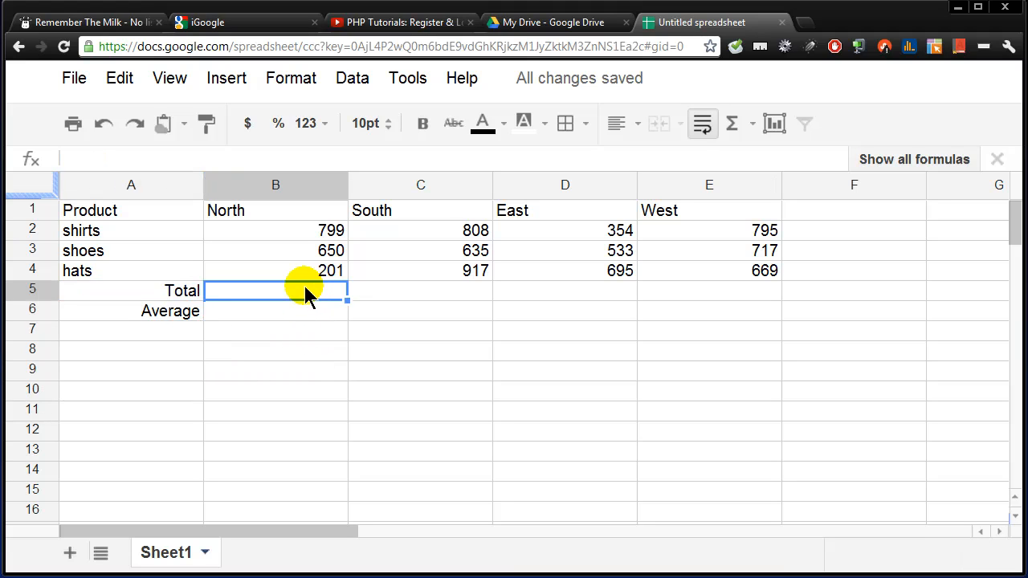
- Add =sum(B2:B4) totals and AVERAGE formulas in rows 5-6, filled across to column E
{"action": "type", "text": "=sum("}
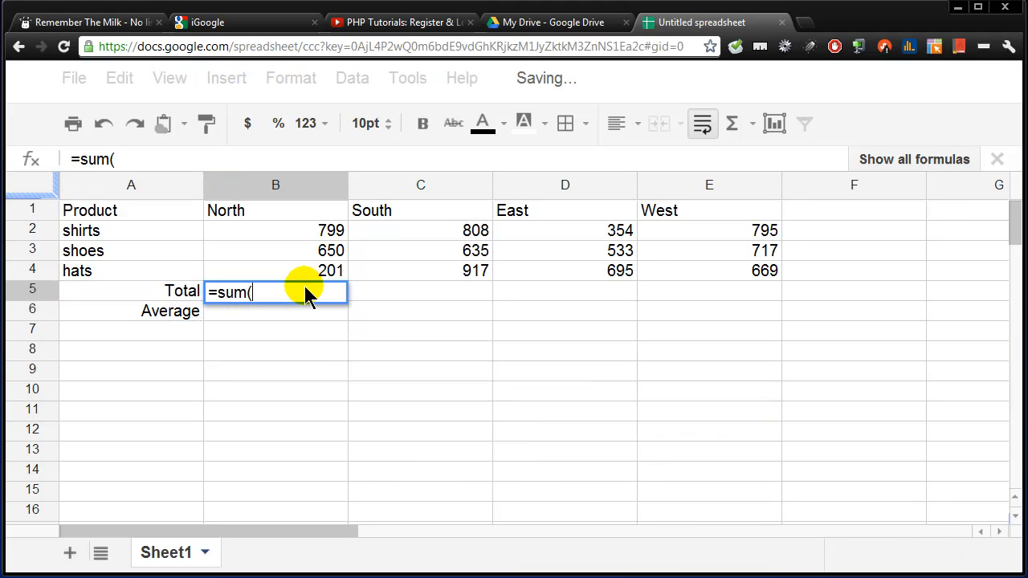
{"action": "left_click_drag", "start_coordinate": [275, 231], "coordinate": [275, 271]}
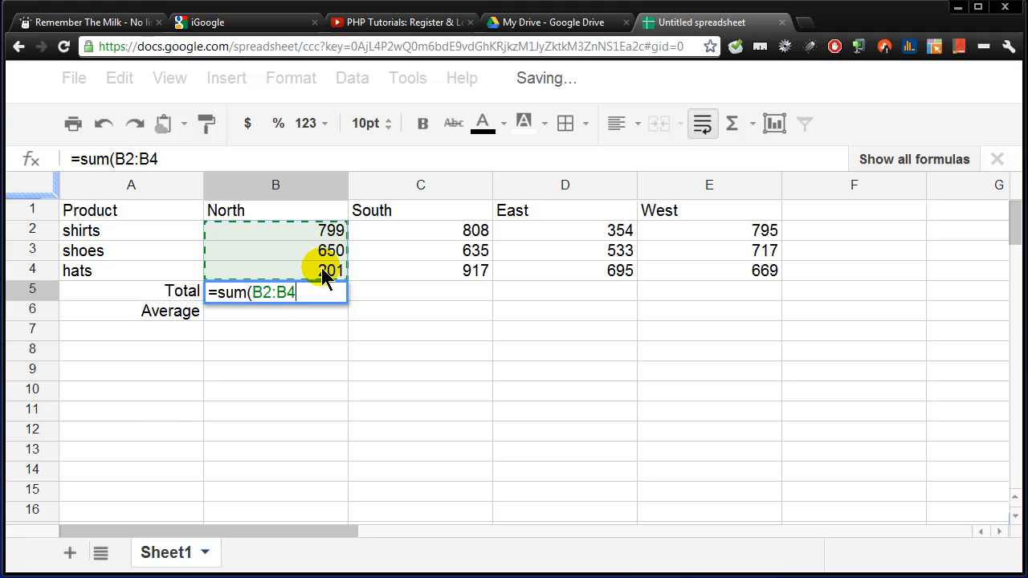
{"action": "key", "text": "Return"}
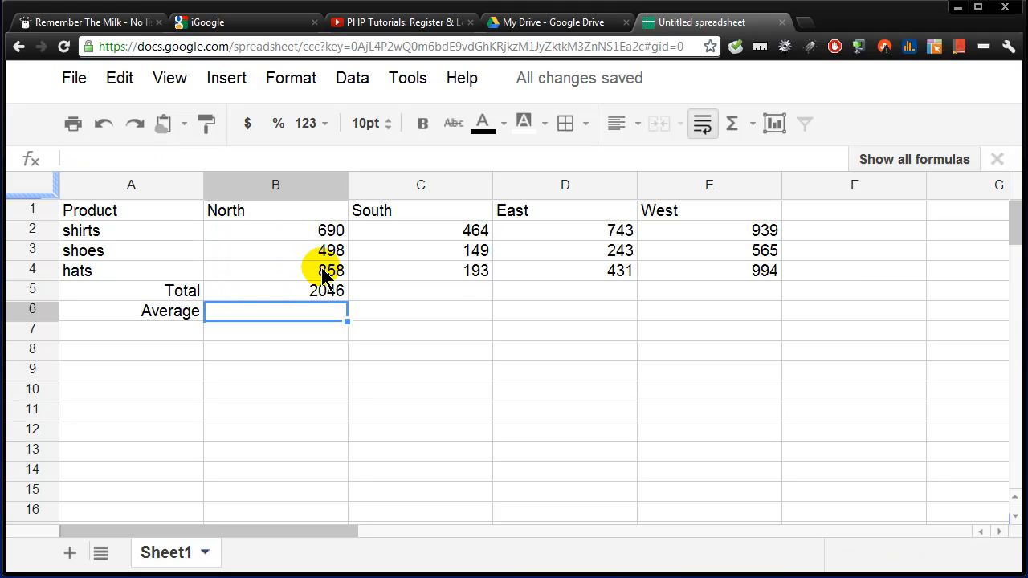
{"action": "type", "text": "=av"}
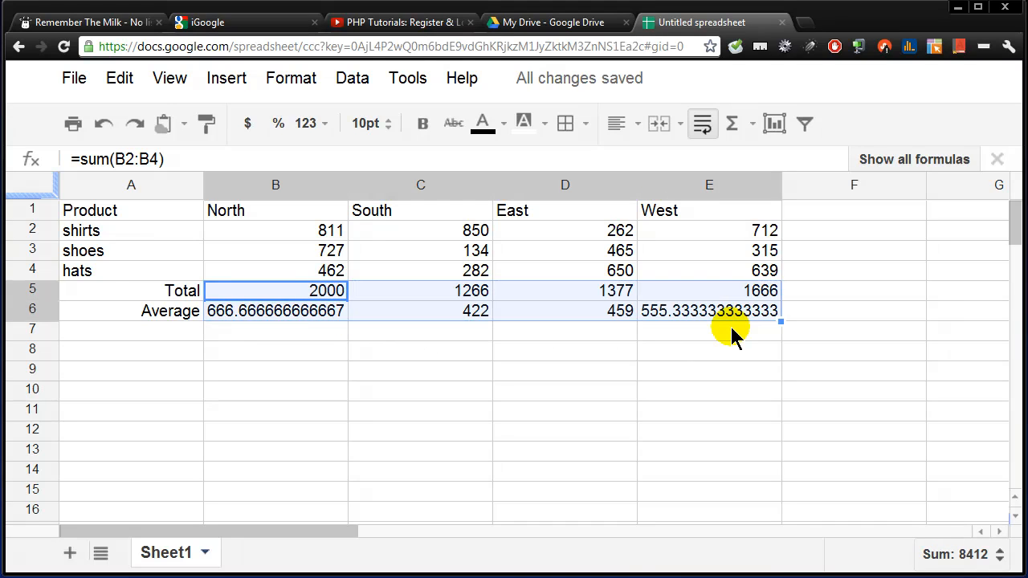
{"action": "mouse_move", "coordinate": [365, 321]}
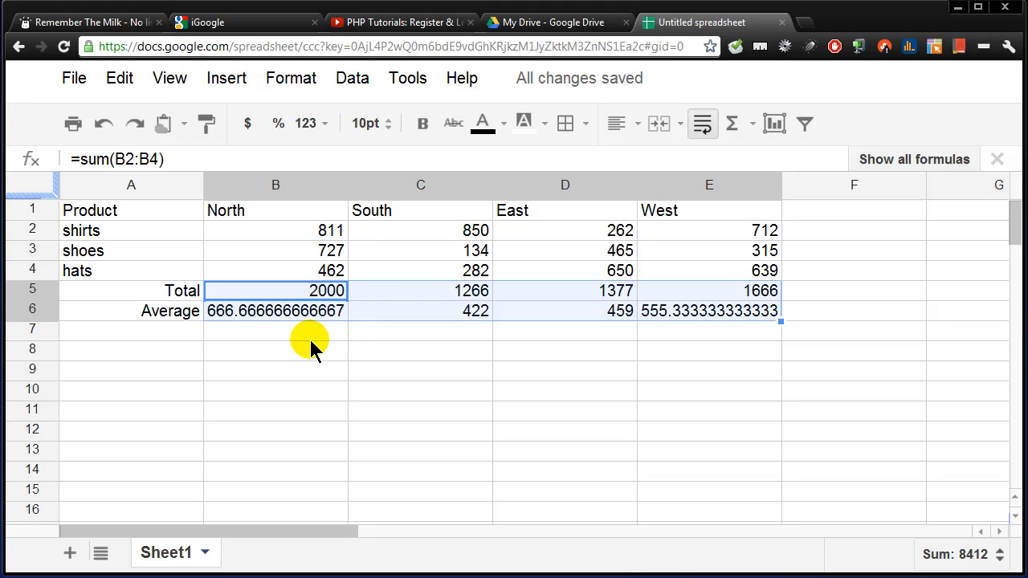
{"action": "left_click", "coordinate": [275, 329]}
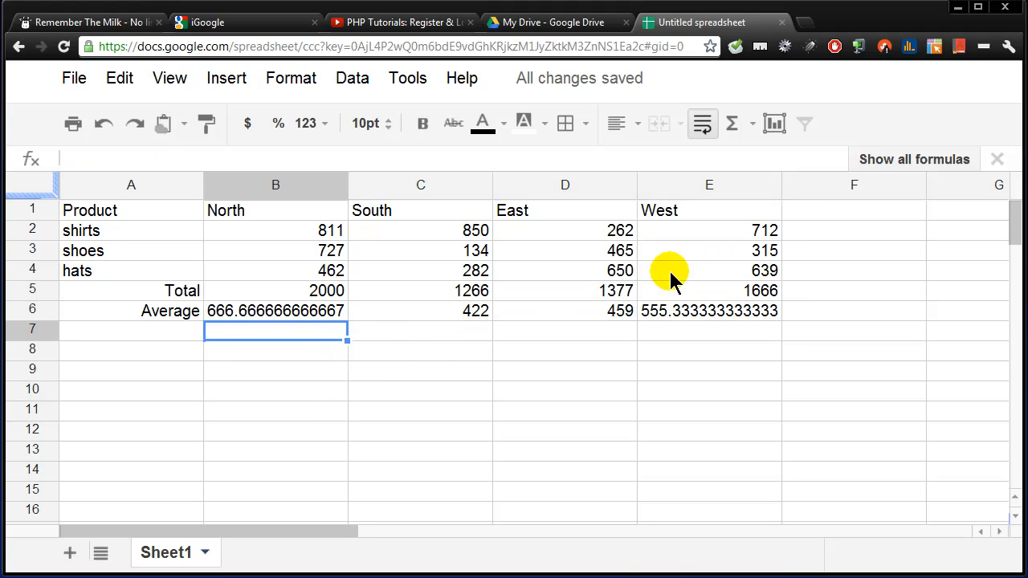
{"action": "mouse_move", "coordinate": [249, 244]}
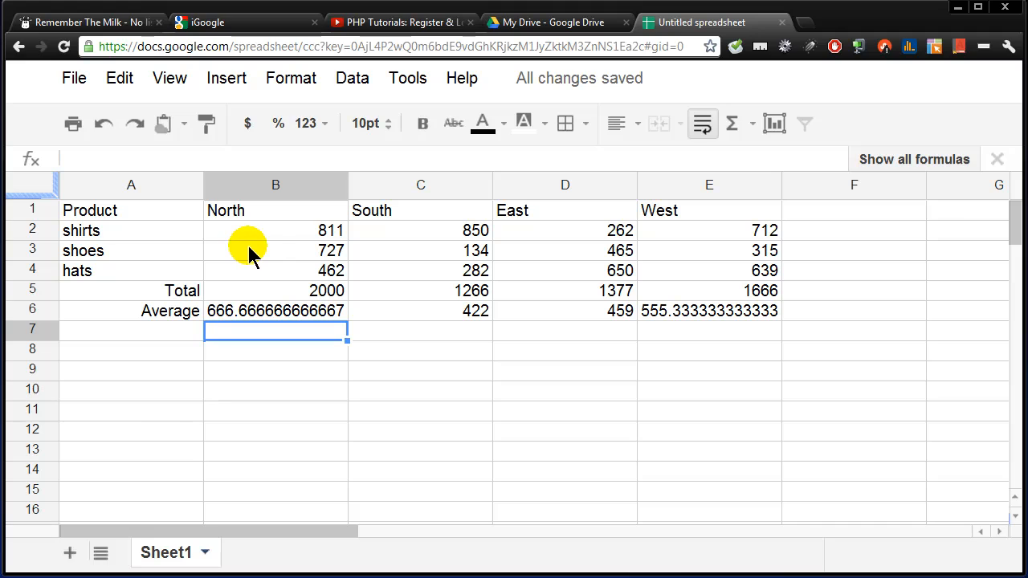
{"action": "mouse_move", "coordinate": [325, 251]}
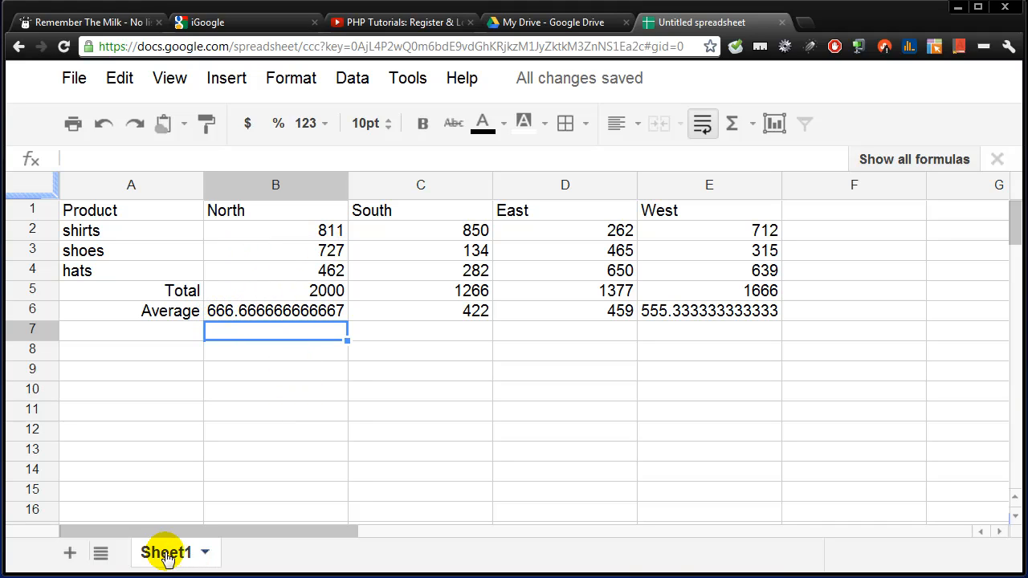
{"action": "mouse_move", "coordinate": [237, 566]}
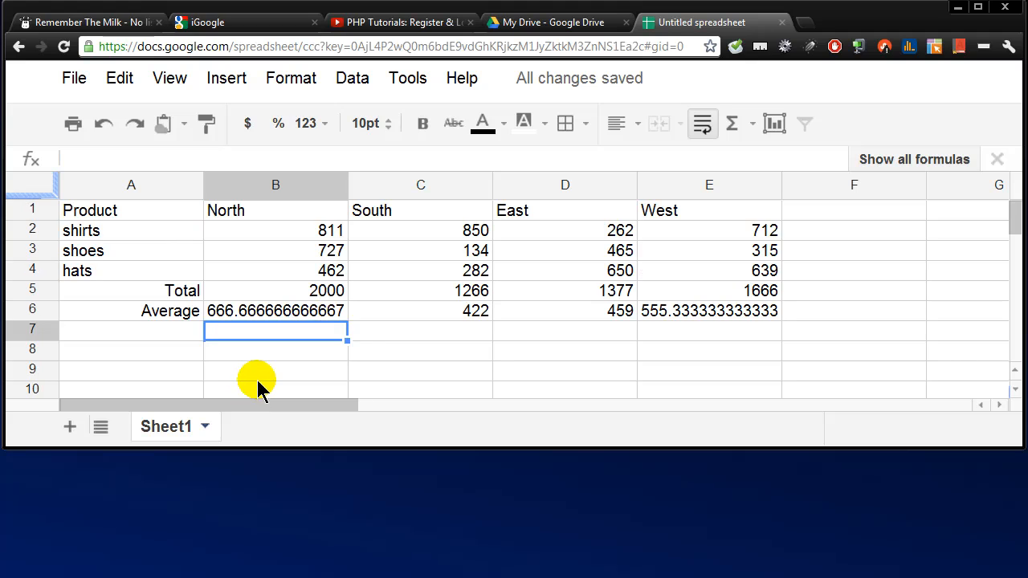
{"action": "mouse_move", "coordinate": [207, 426]}
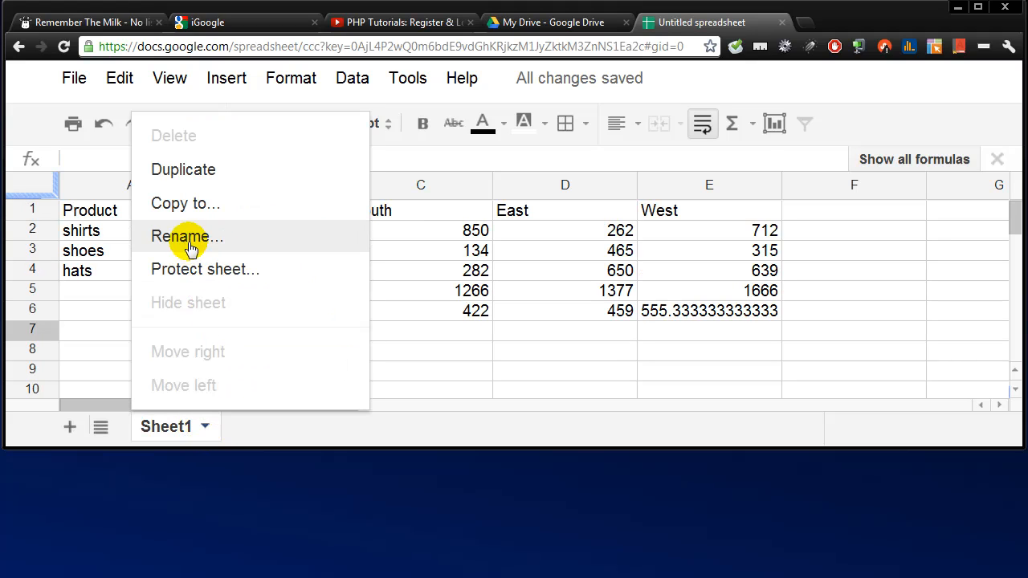
- Rename the Sheet1 tab to 'sum and average'
{"action": "left_click", "coordinate": [186, 236]}
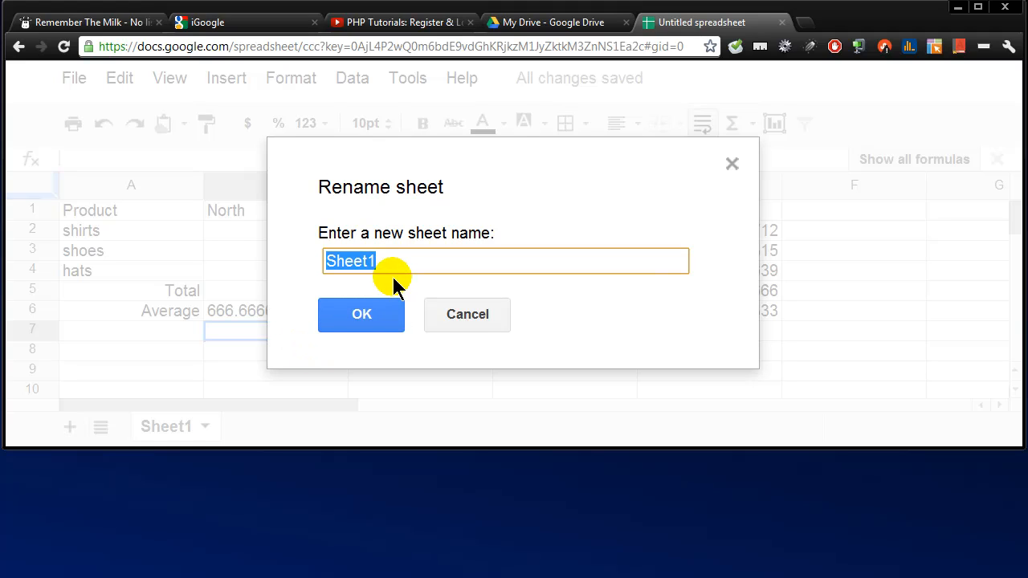
{"action": "type", "text": "su"}
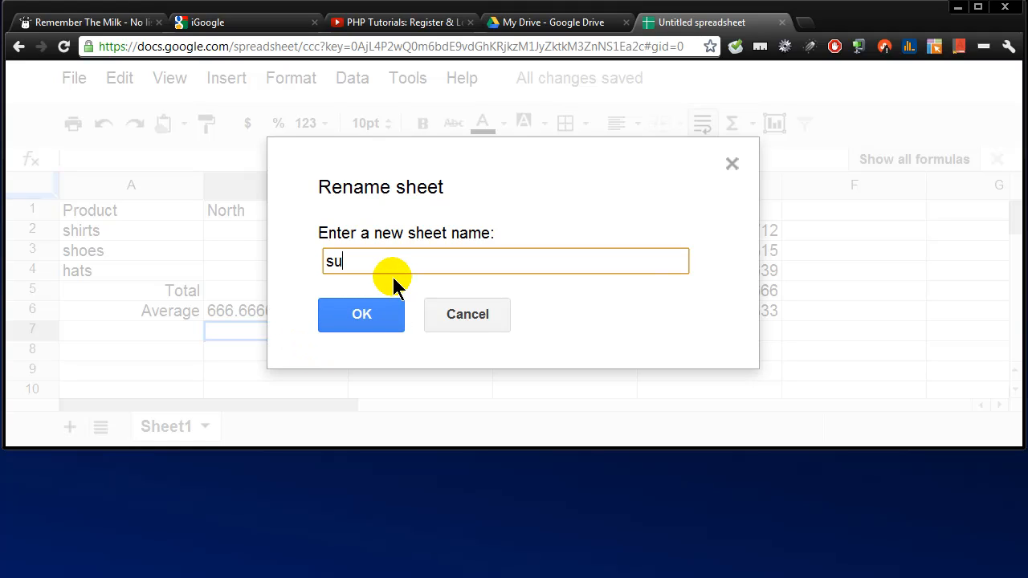
{"action": "left_click", "coordinate": [361, 314]}
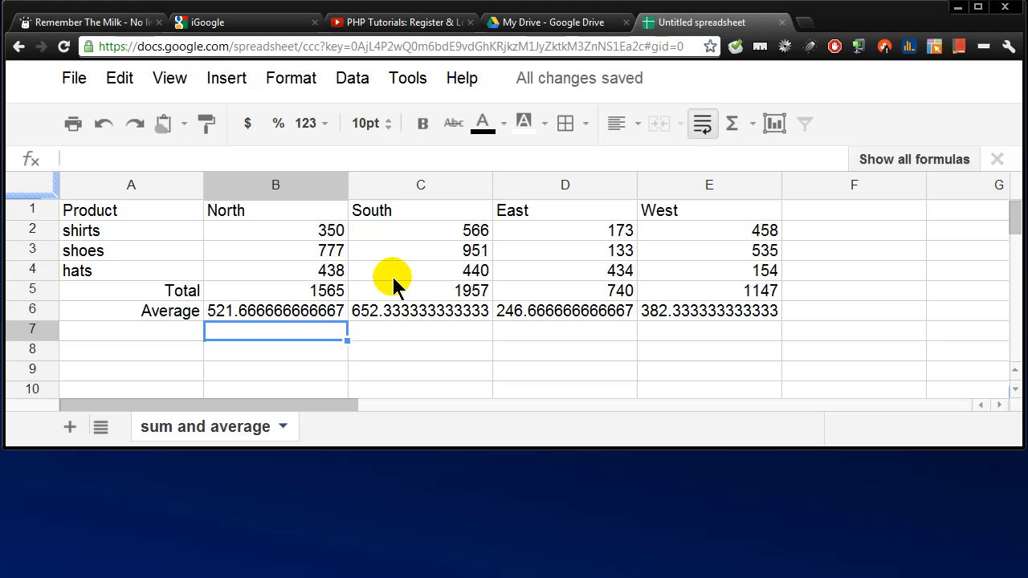
{"action": "mouse_move", "coordinate": [284, 427]}
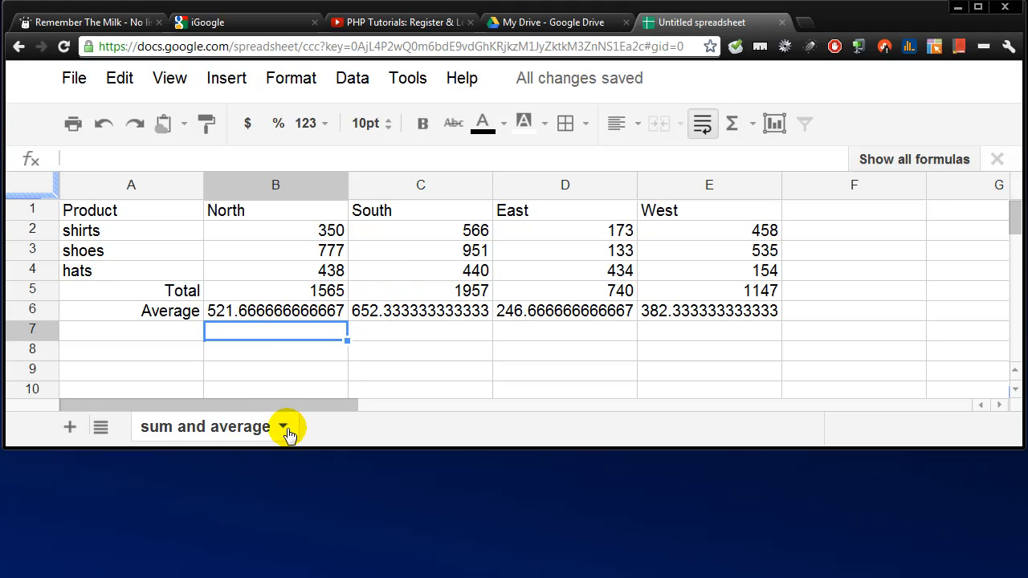
- Add a second sheet renamed 'pmt' and begin the 'car price' label in A1
{"action": "left_click", "coordinate": [69, 426]}
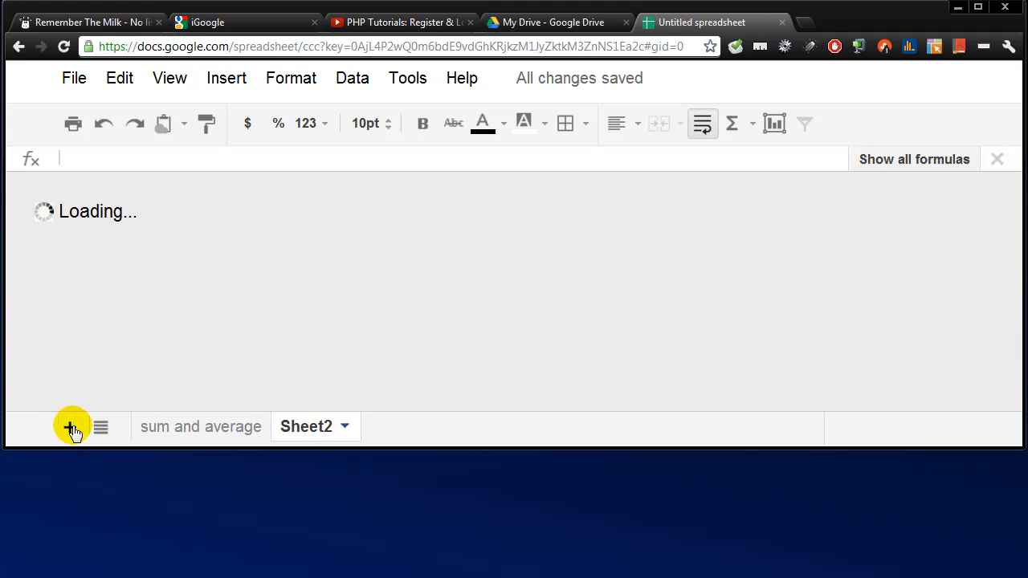
{"action": "left_click", "coordinate": [343, 425]}
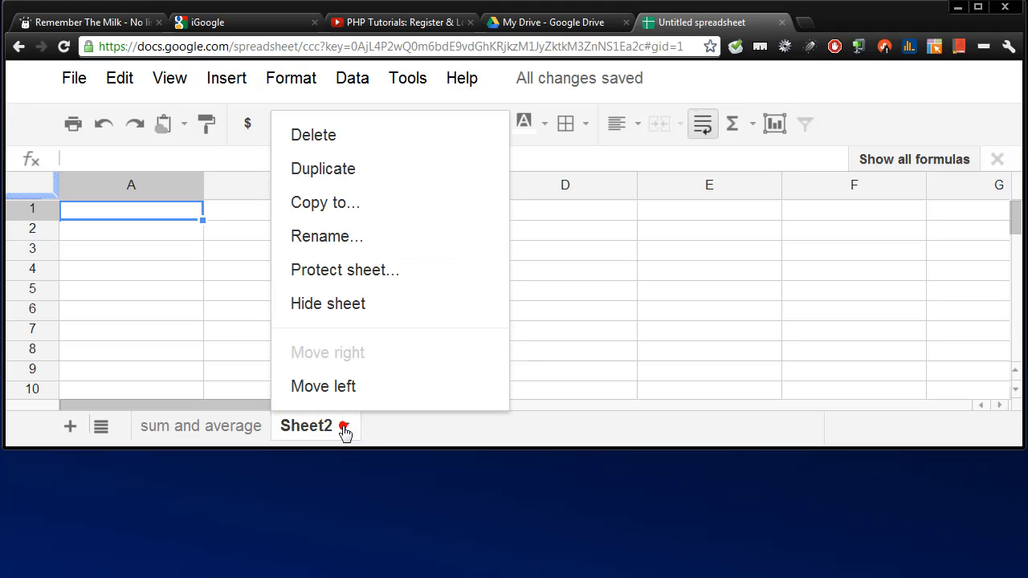
{"action": "mouse_move", "coordinate": [323, 385]}
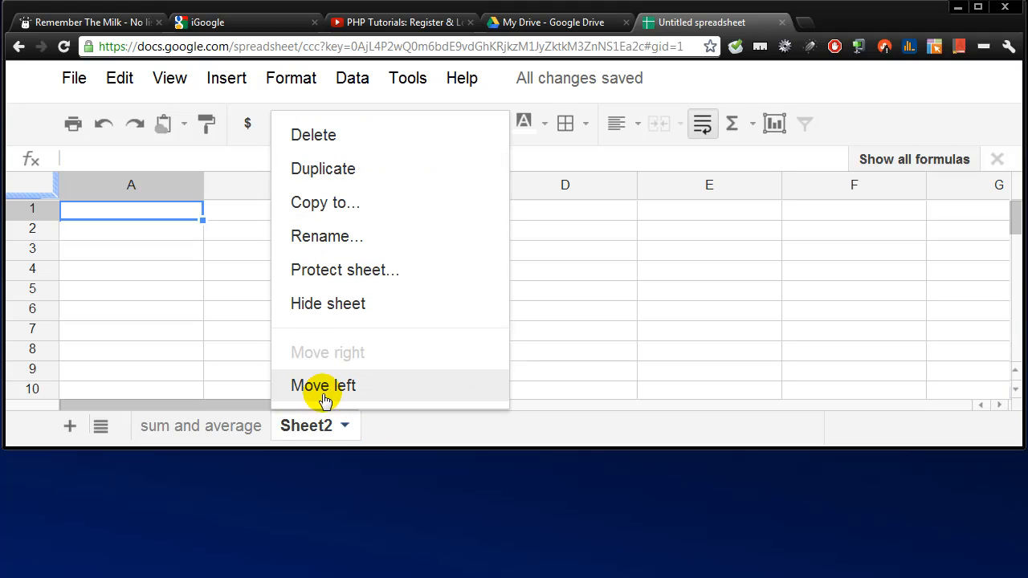
{"action": "mouse_move", "coordinate": [344, 433]}
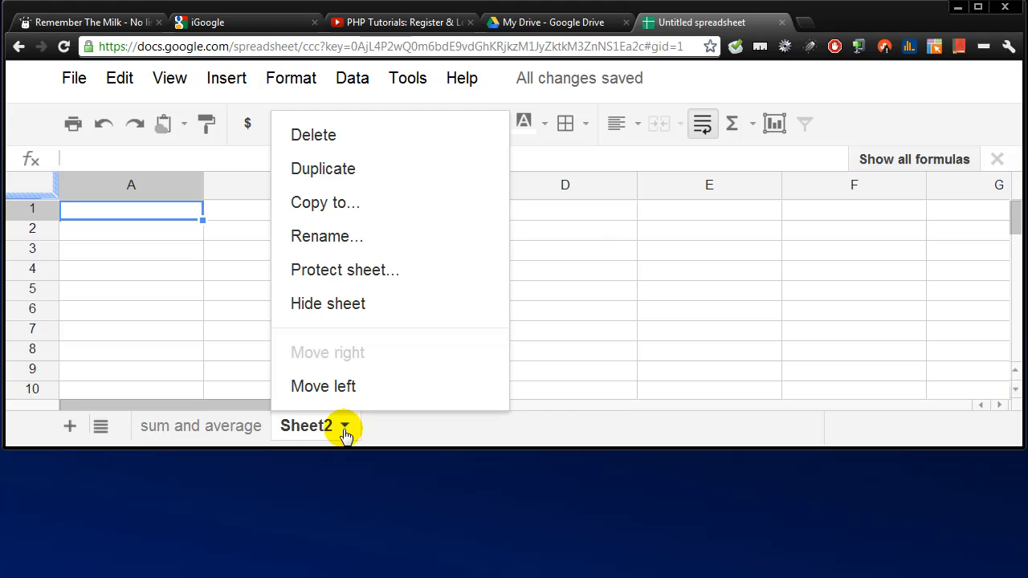
{"action": "left_click", "coordinate": [327, 236]}
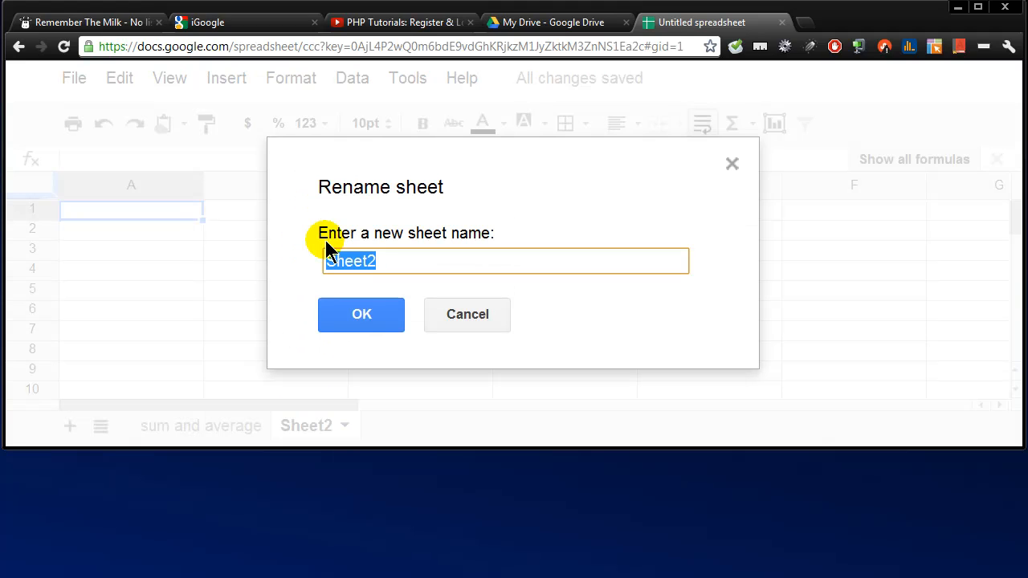
{"action": "left_click", "coordinate": [361, 314]}
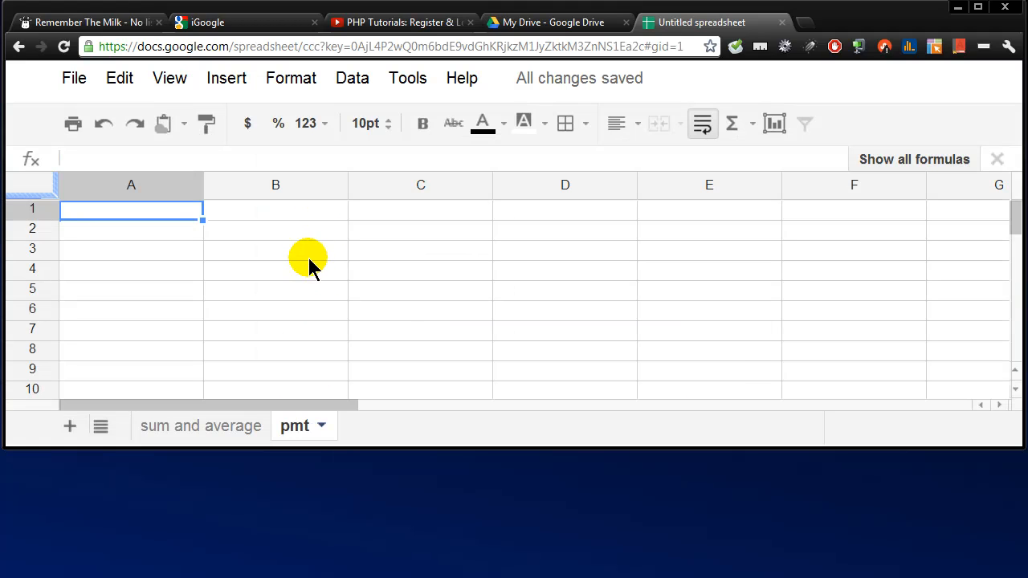
{"action": "type", "text": "car price"}
{"action": "left_click", "coordinate": [131, 230]}
{"action": "type", "text": "dow"}
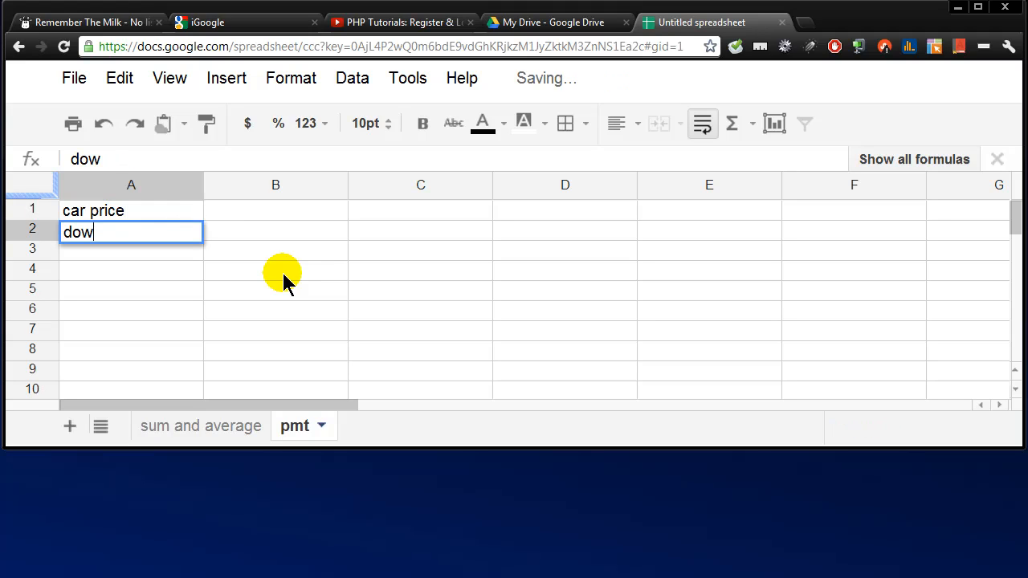
- Add the down payment, borrow, interest rate and monthly payment labels, fixing a misspelled label
{"action": "key", "text": "Enter"}
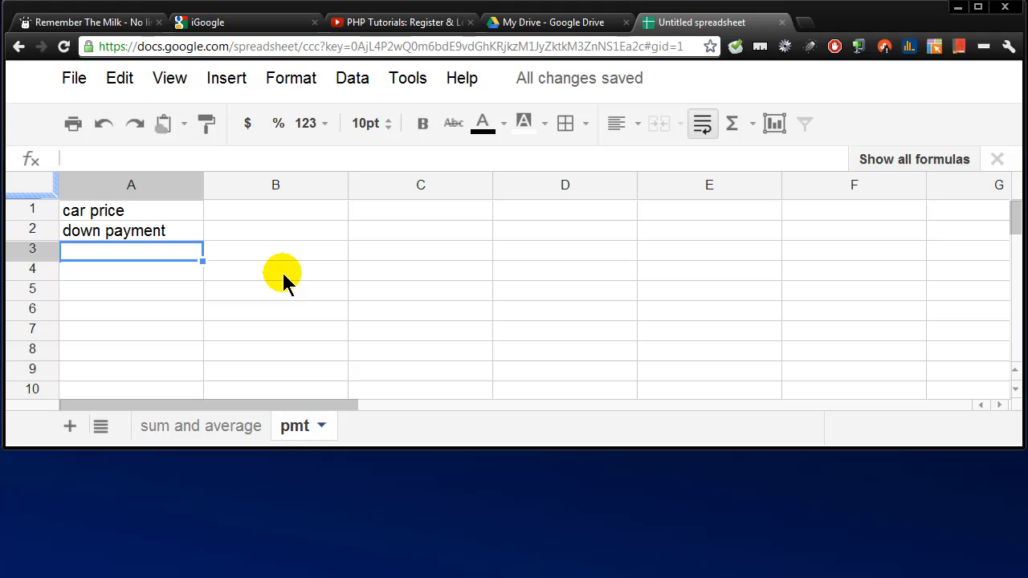
{"action": "type", "text": "borrow"}
{"action": "left_click", "coordinate": [131, 269]}
{"action": "type", "text": "number of mon"}
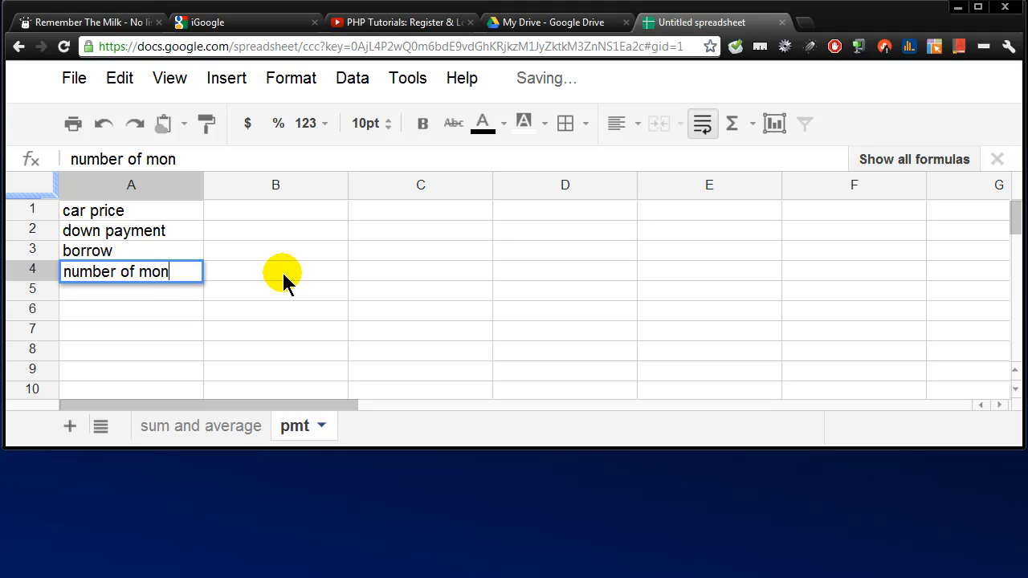
{"action": "type", "text": "intererest rate"}
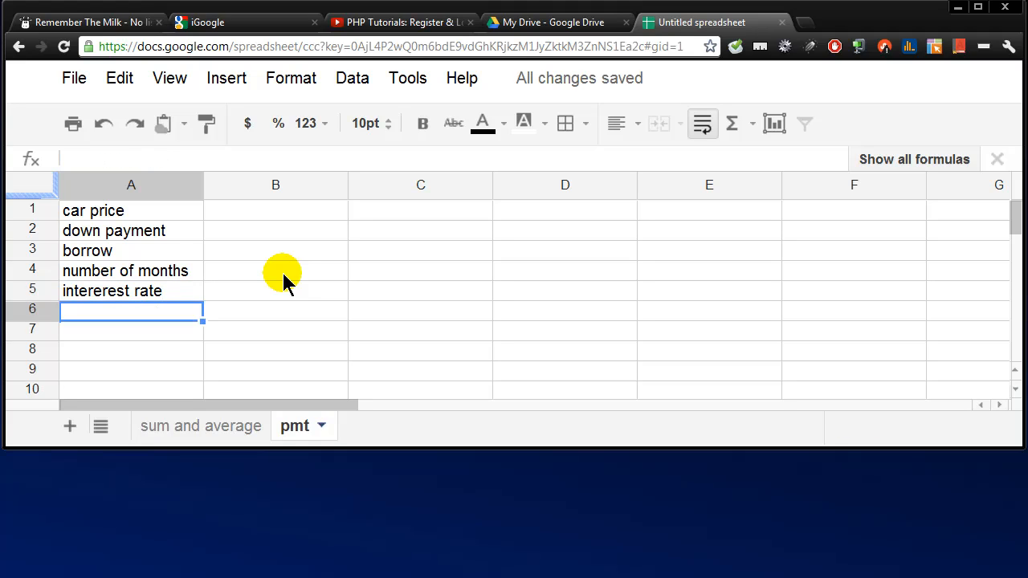
{"action": "mouse_move", "coordinate": [107, 301]}
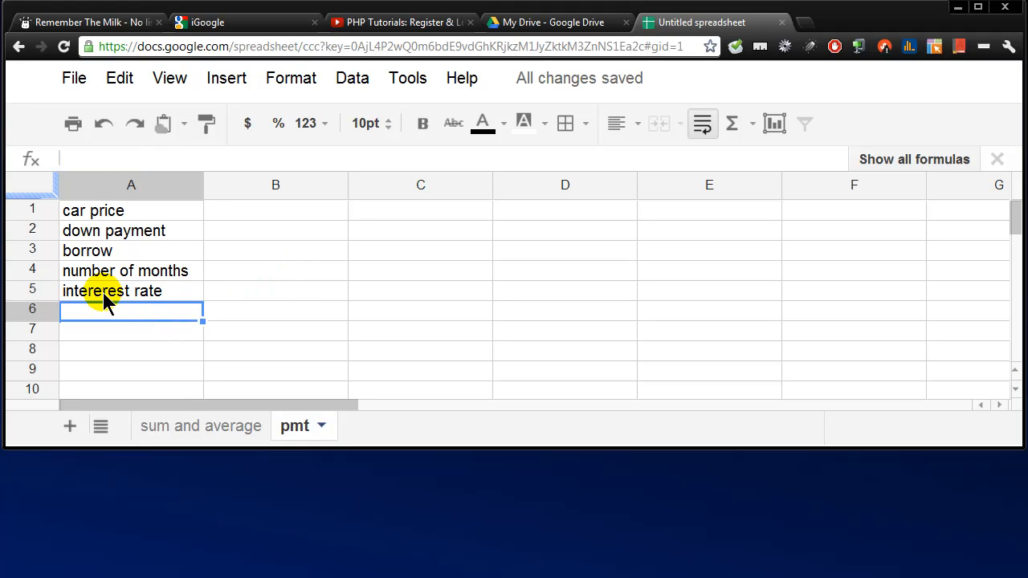
{"action": "left_click", "coordinate": [113, 292]}
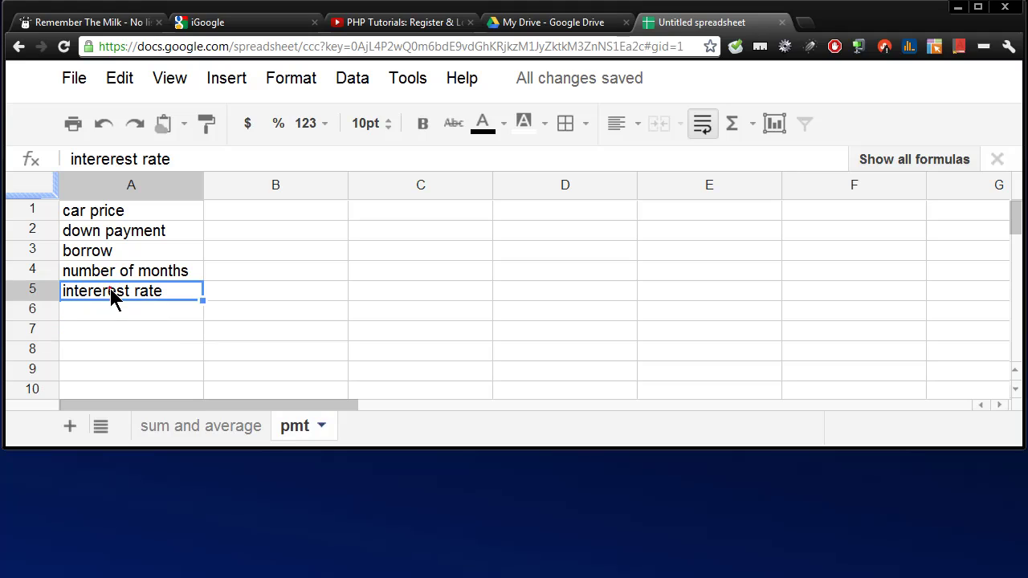
{"action": "double_click", "coordinate": [131, 292]}
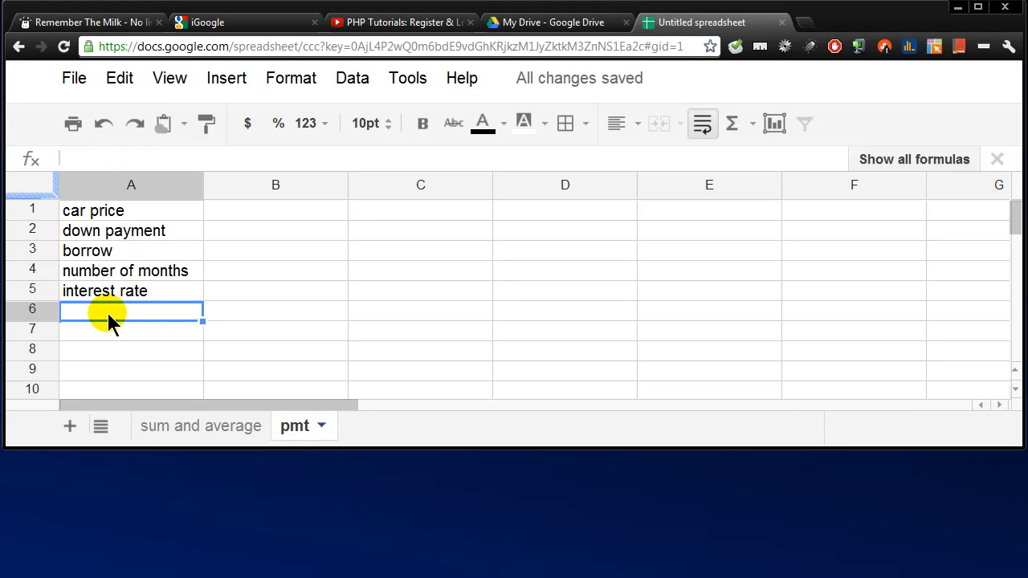
{"action": "type", "text": "monthly payment"}
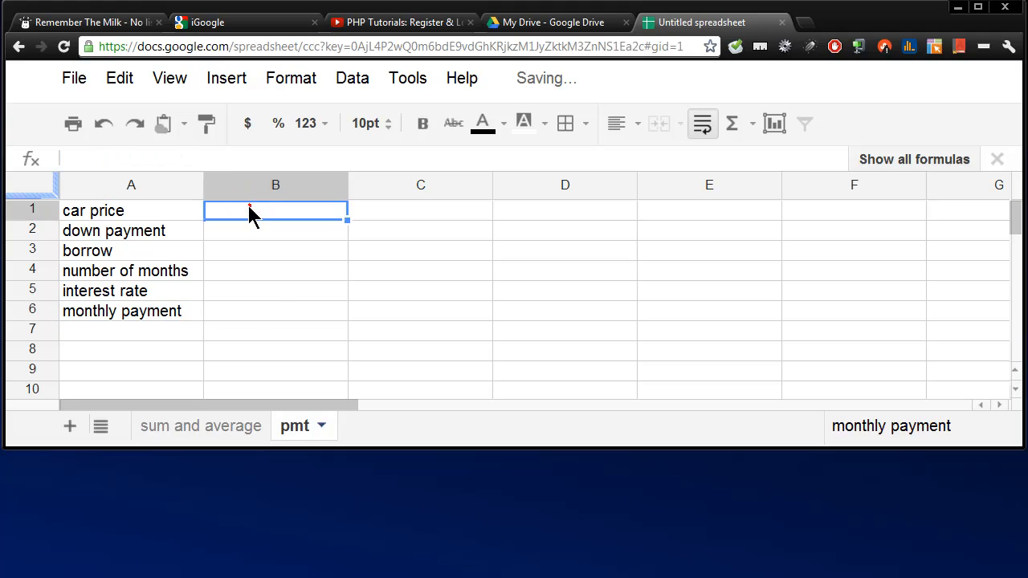
- Enter loan values 28000, 8000, borrow =B1-B2, 24 months and 3.9% interest
{"action": "type", "text": "28000"}
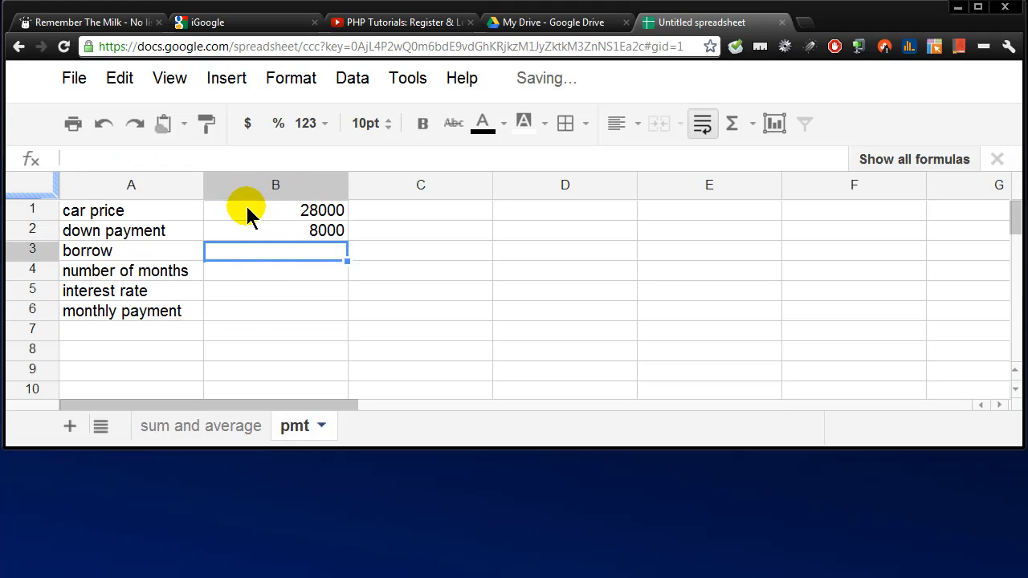
{"action": "left_click", "coordinate": [275, 210]}
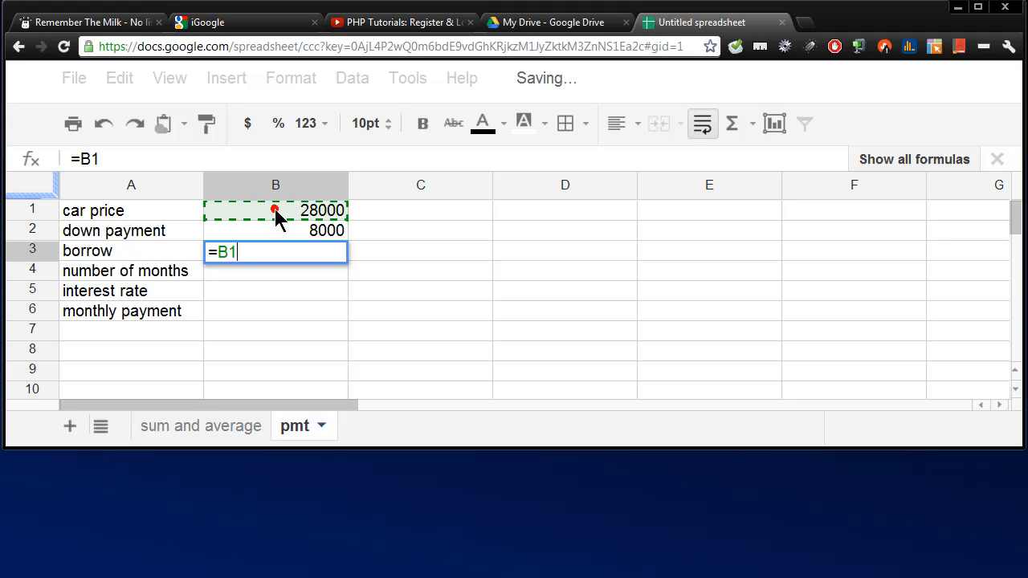
{"action": "type", "text": "-"}
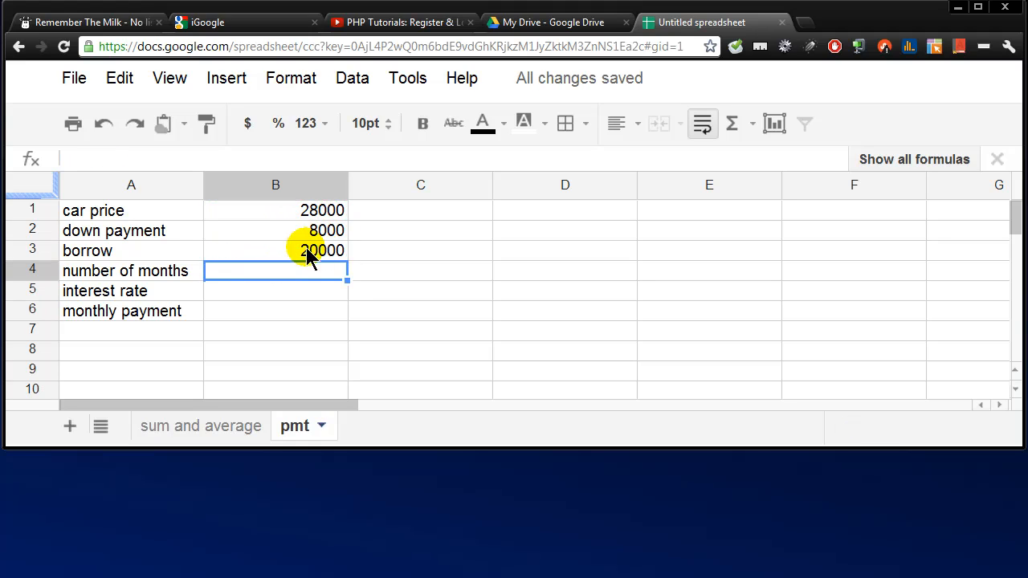
{"action": "mouse_move", "coordinate": [330, 281]}
{"action": "type", "text": "24"}
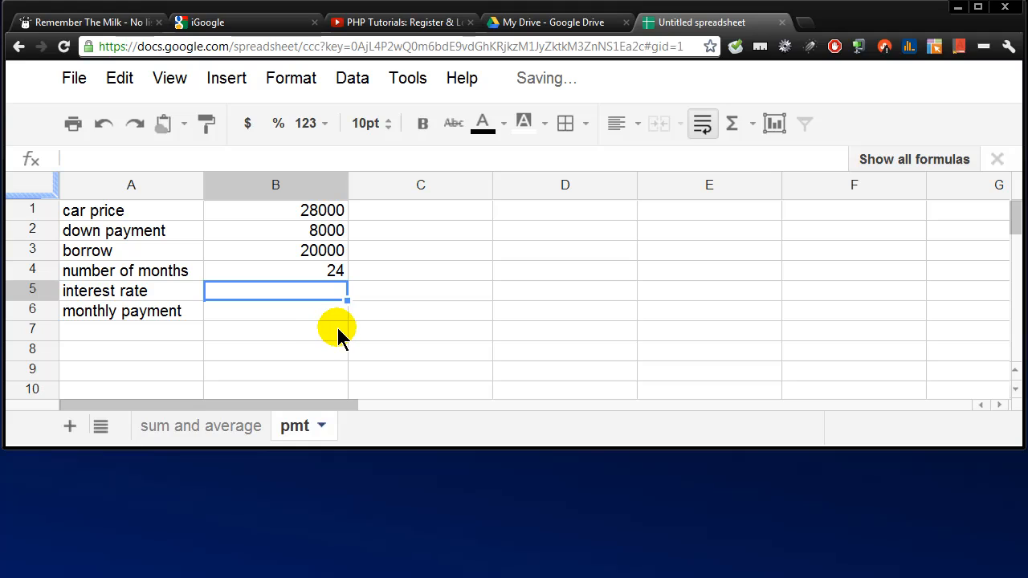
{"action": "type", "text": "3.9%"}
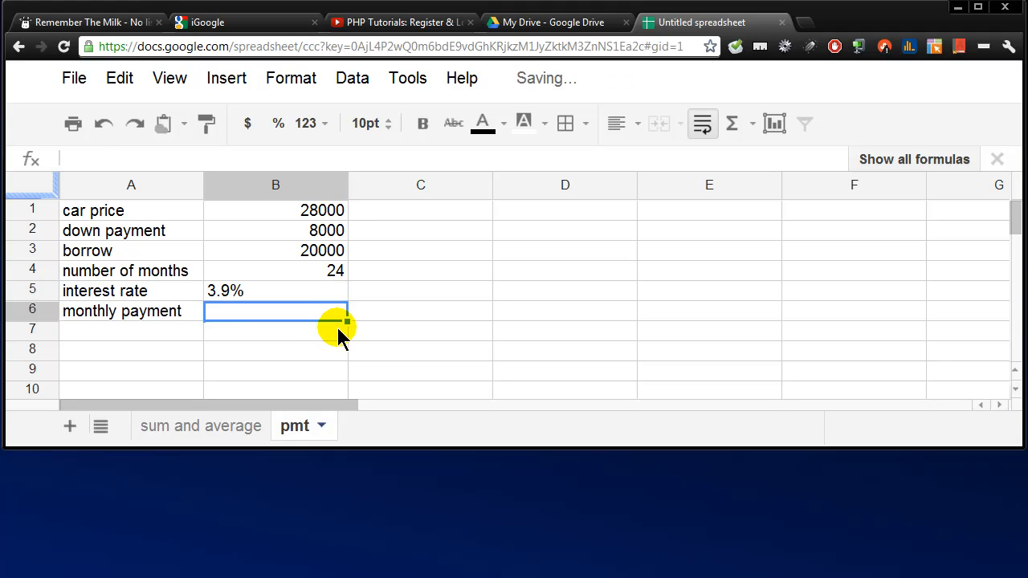
{"action": "type", "text": "=pmt"}
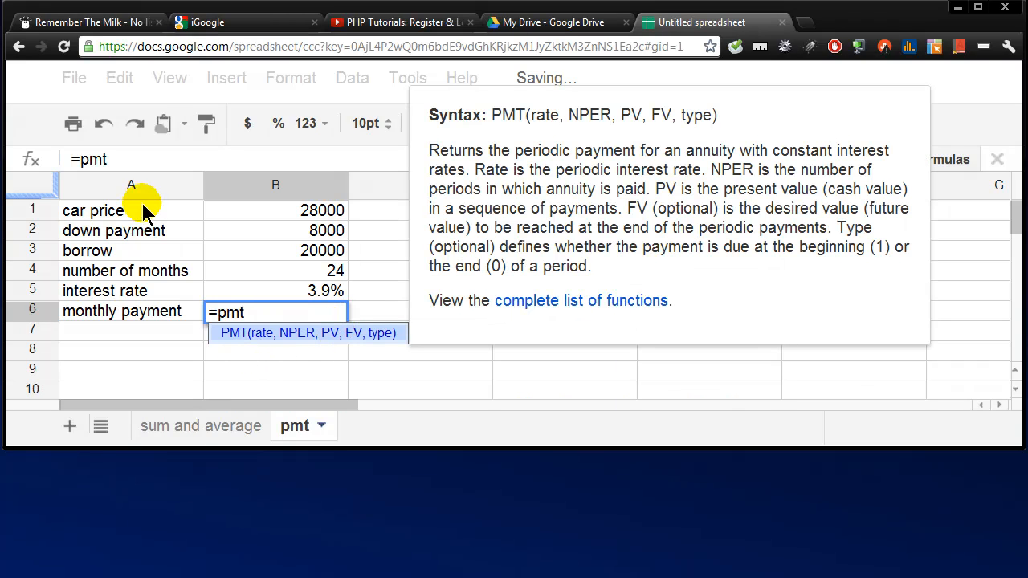
{"action": "mouse_move", "coordinate": [298, 333]}
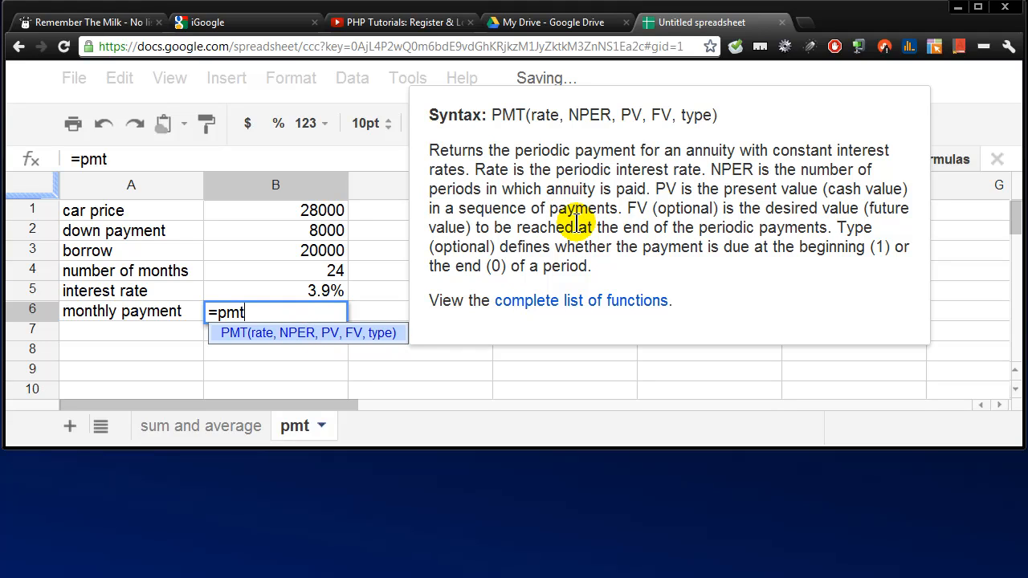
{"action": "mouse_move", "coordinate": [269, 314]}
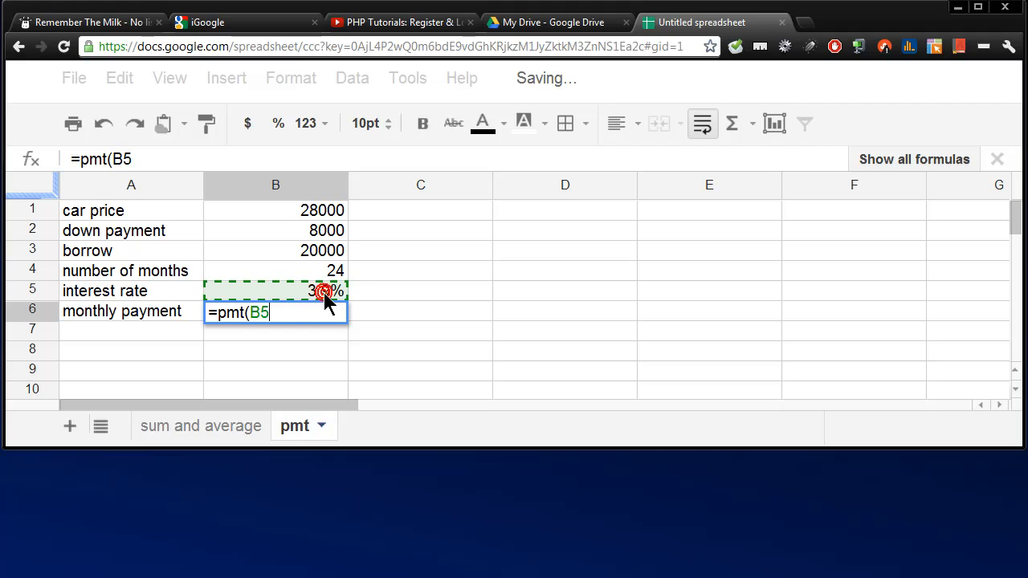
- Enter =pmt(B5/12,B4,-B3) in B6 to compute the monthly payment
{"action": "type", "text": "/12,"}
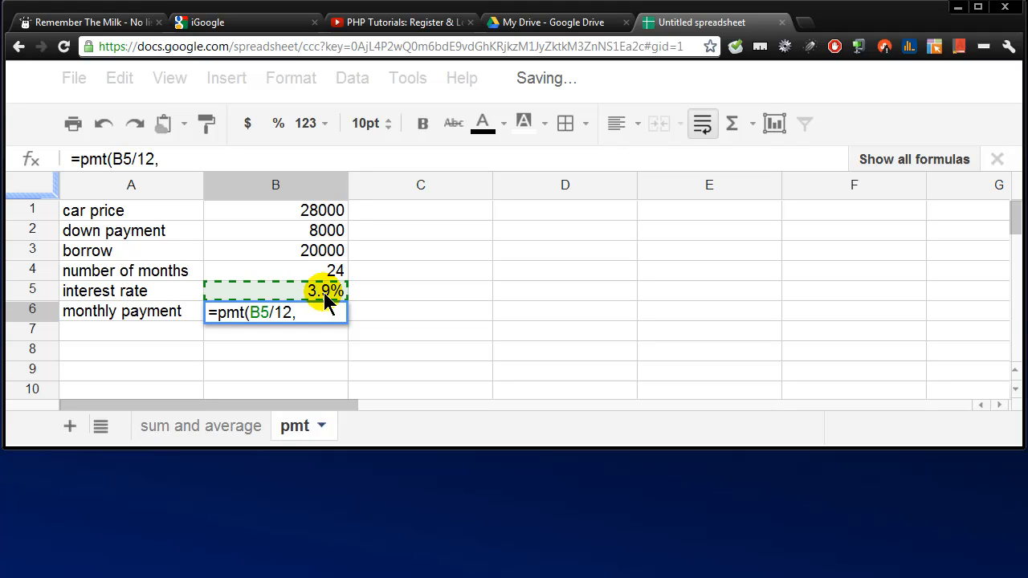
{"action": "left_click", "coordinate": [331, 270]}
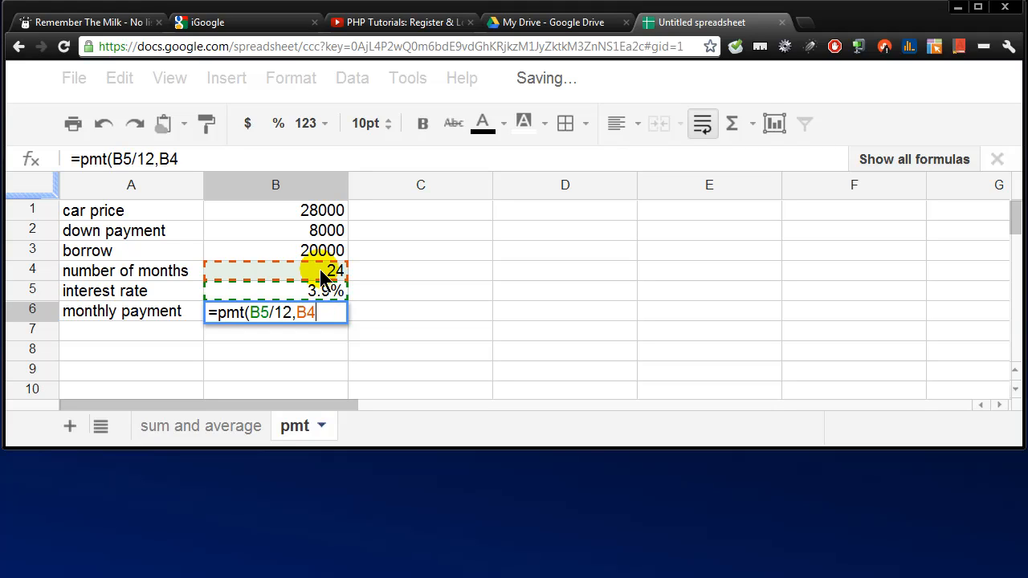
{"action": "type", "text": "-B3"}
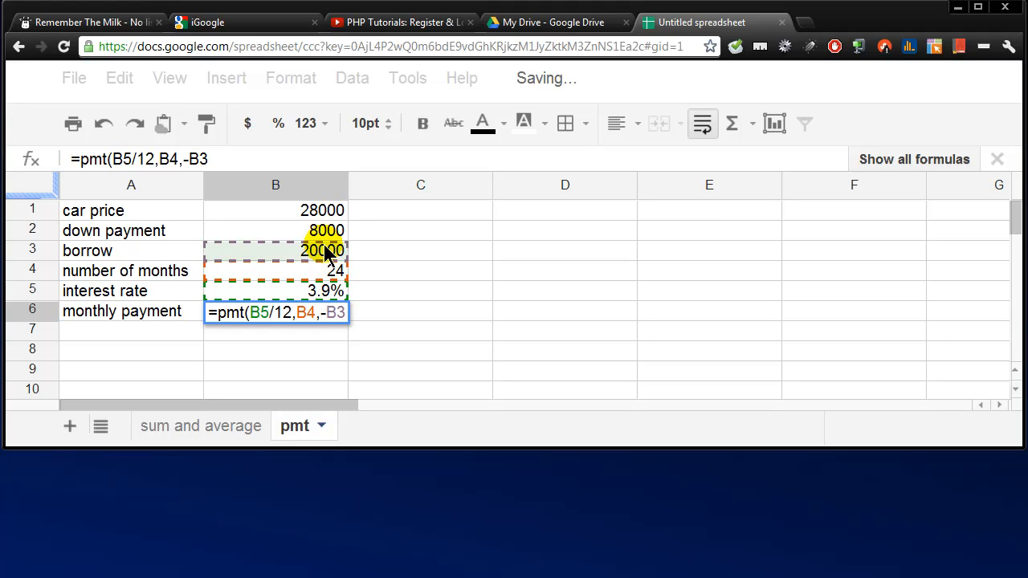
{"action": "type", "text": ")"}
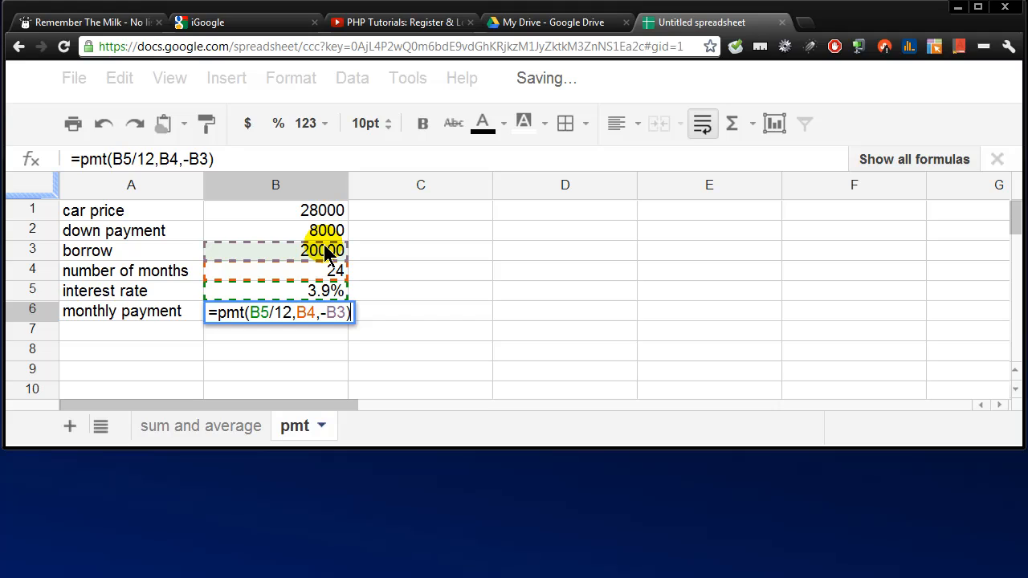
{"action": "key", "text": "Return"}
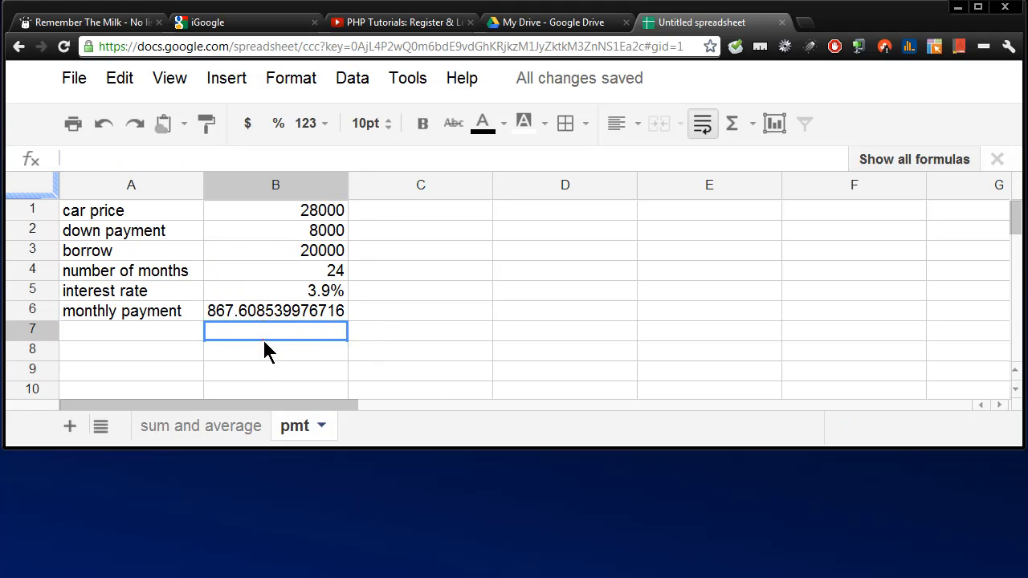
{"action": "left_click", "coordinate": [276, 311]}
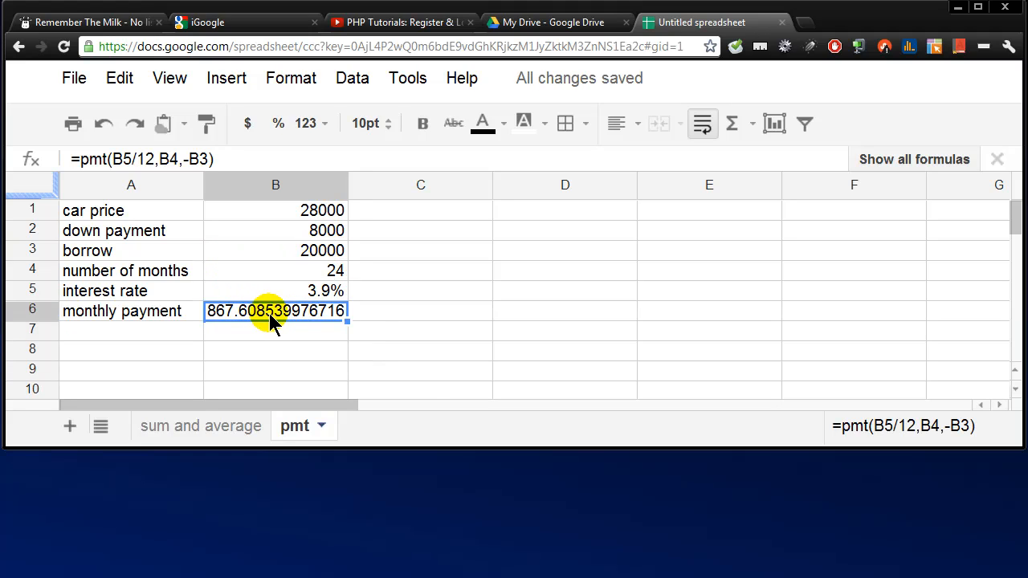
- Change the loan term in B4 from 24 to 36 months
{"action": "left_click", "coordinate": [276, 270]}
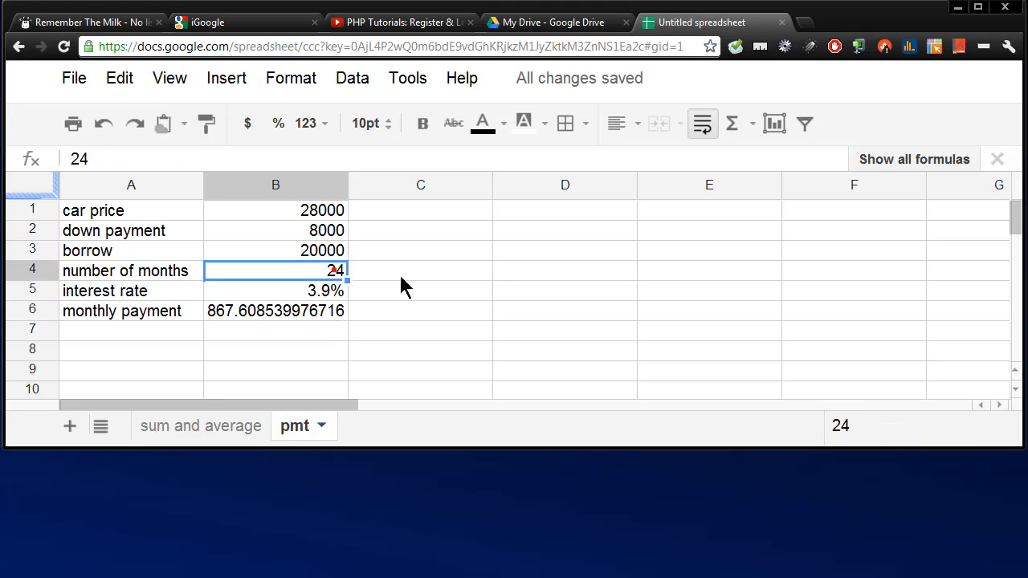
{"action": "type", "text": "36"}
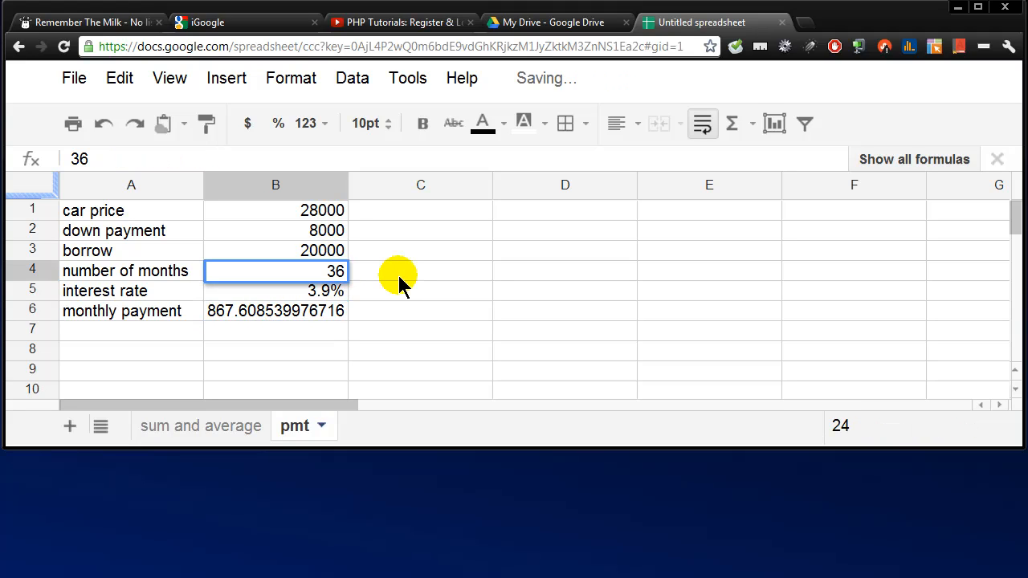
{"action": "left_click", "coordinate": [276, 290]}
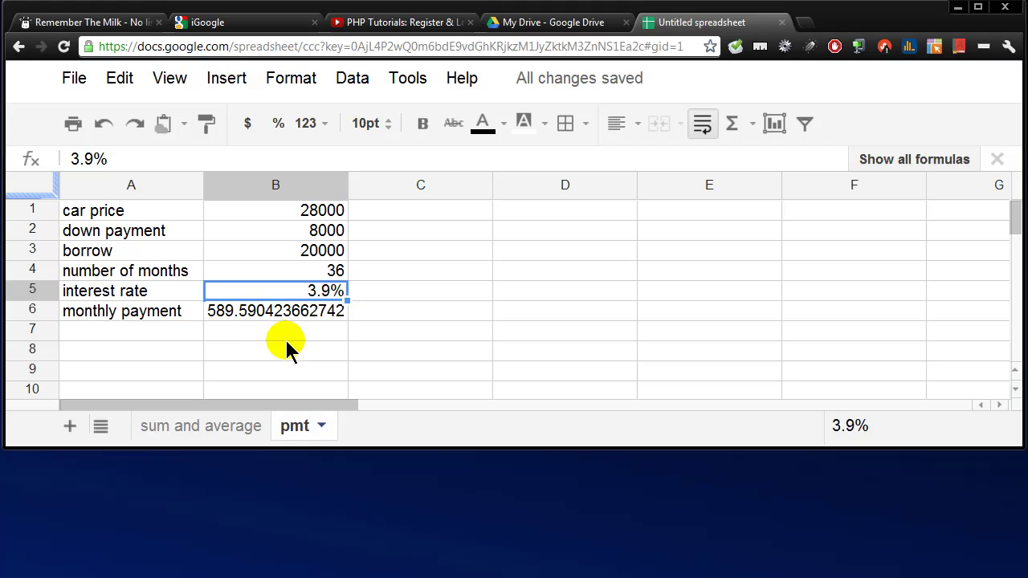
{"action": "left_click", "coordinate": [275, 348]}
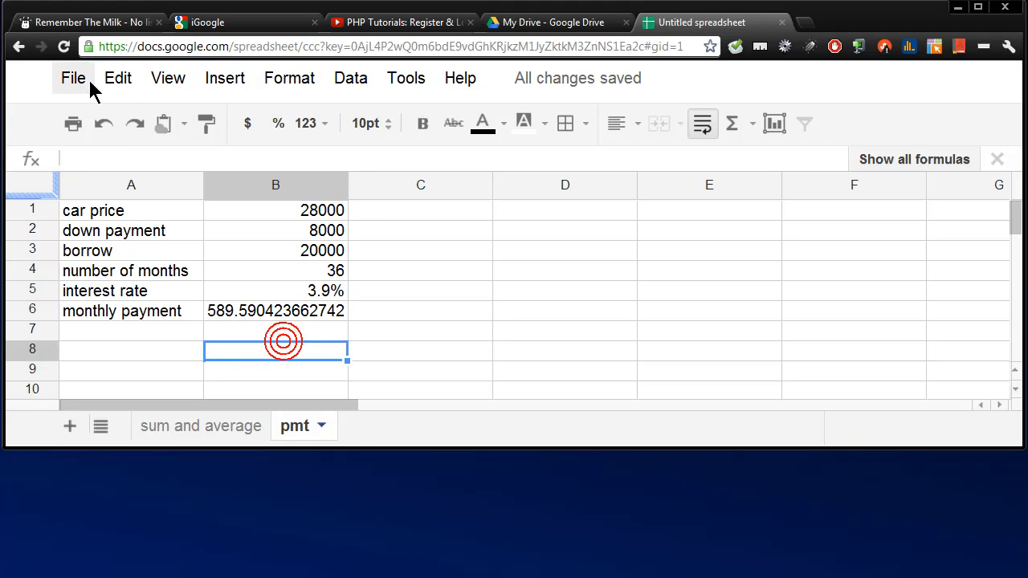
- Rename the workbook from Untitled spreadsheet to 'example spreadsheet'
{"action": "left_click", "coordinate": [73, 78]}
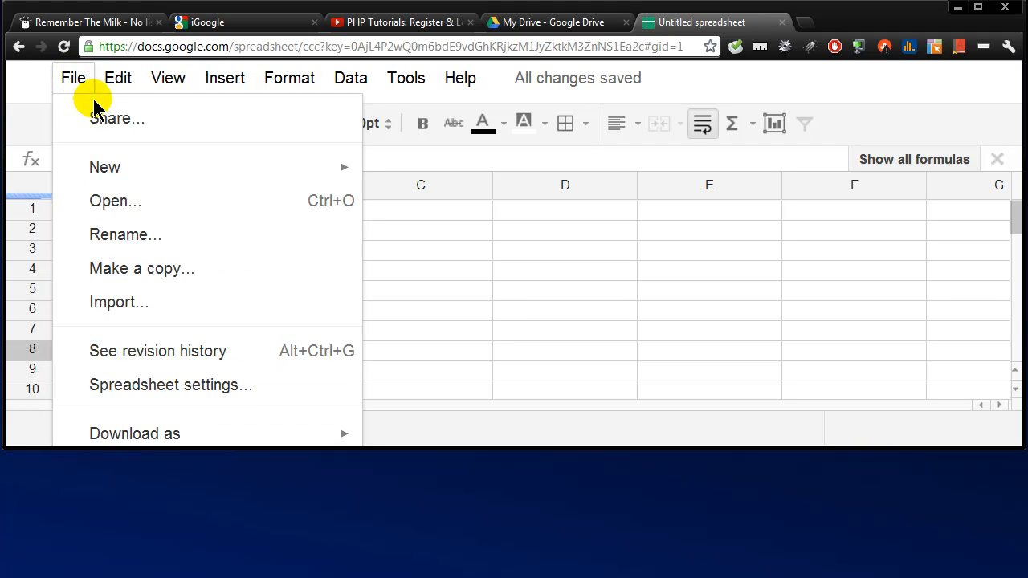
{"action": "left_click", "coordinate": [126, 235]}
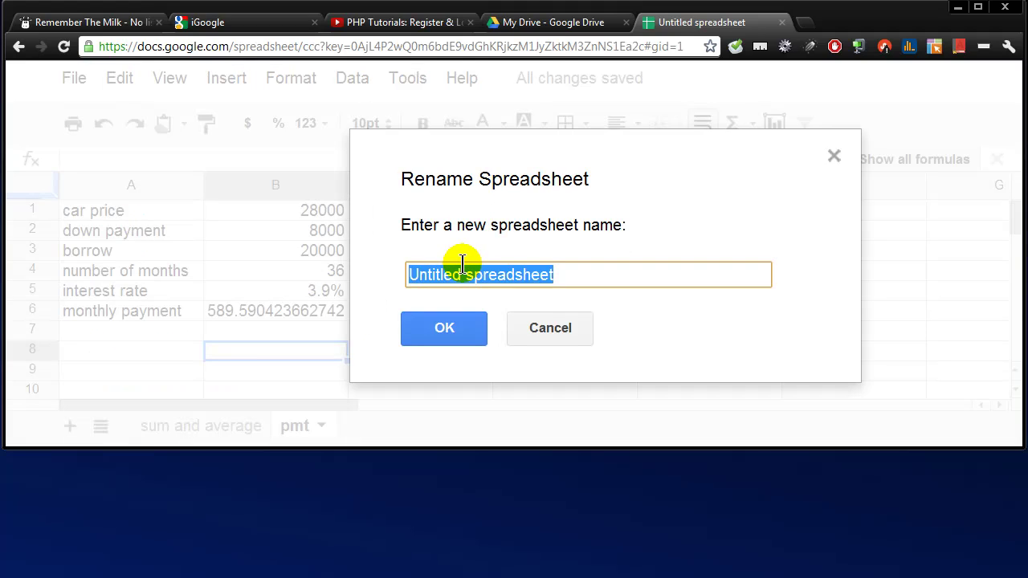
{"action": "type", "text": "example"}
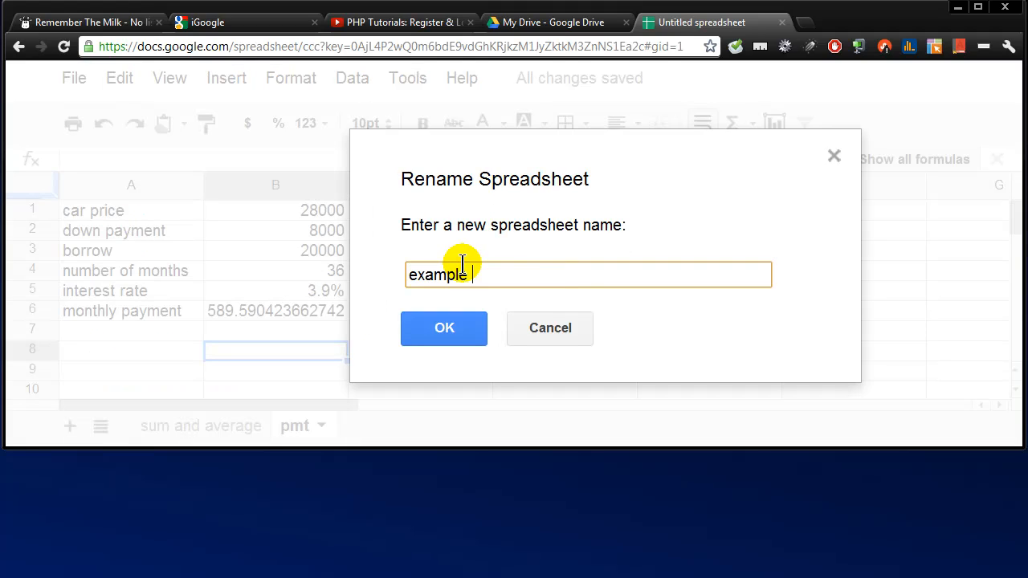
{"action": "type", "text": "spreadshe"}
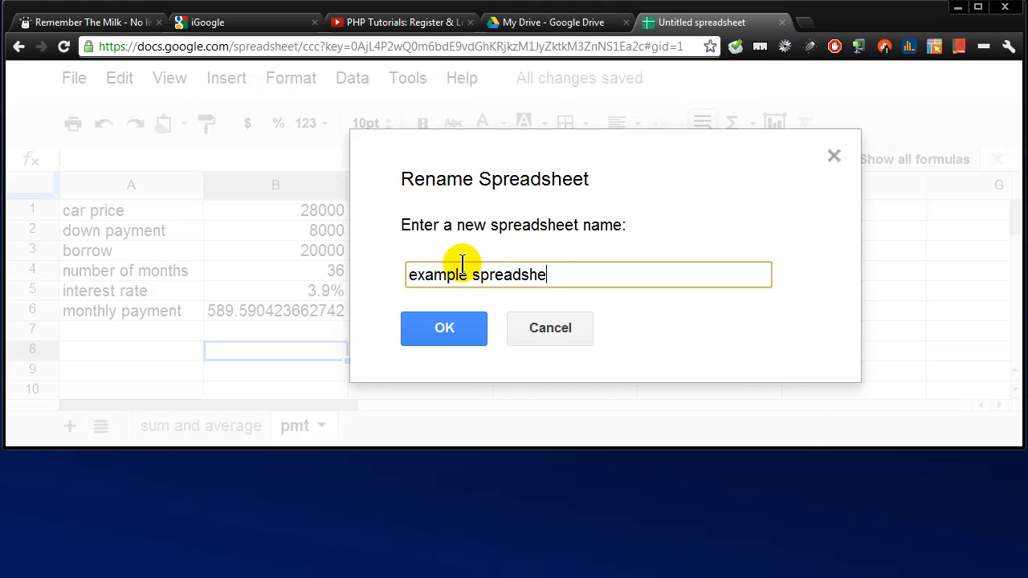
{"action": "left_click", "coordinate": [444, 327]}
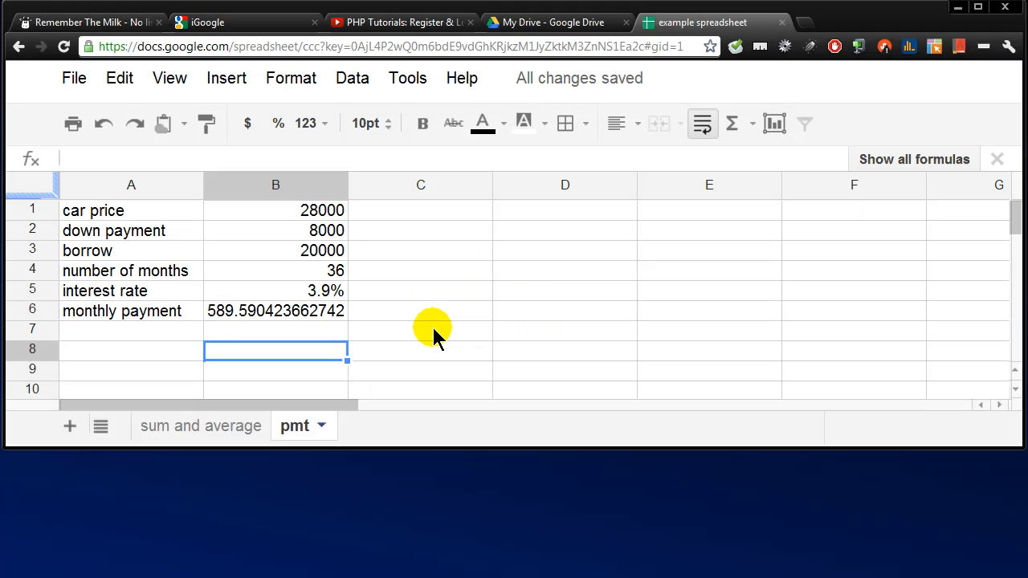
{"action": "mouse_move", "coordinate": [606, 229]}
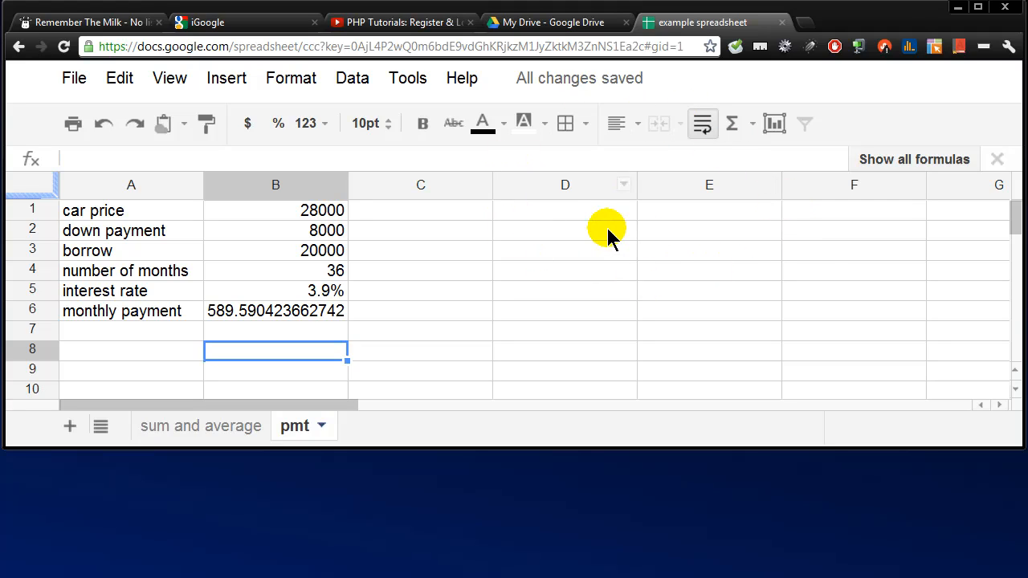
{"action": "mouse_move", "coordinate": [586, 233]}
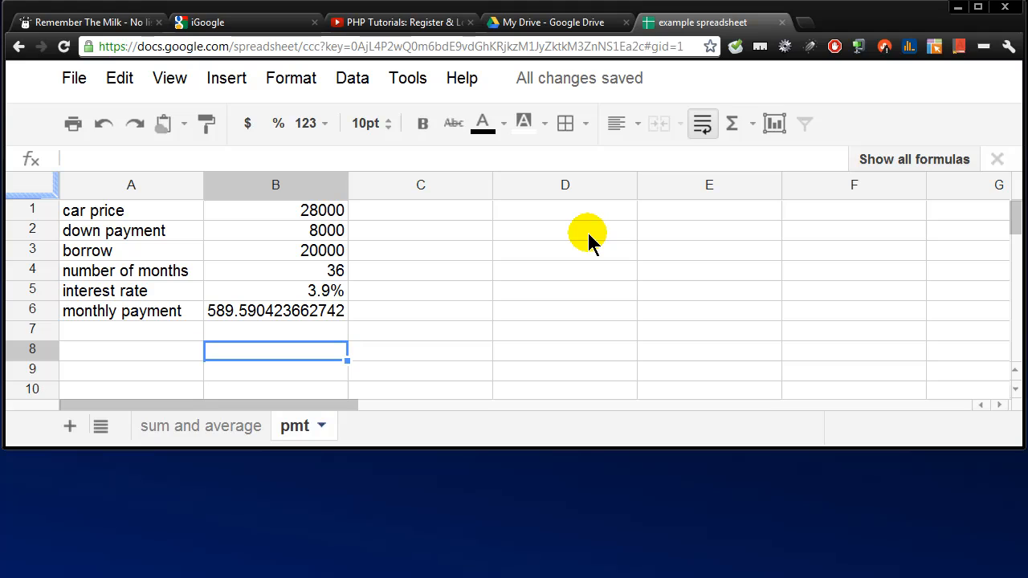
{"action": "mouse_move", "coordinate": [982, 91]}
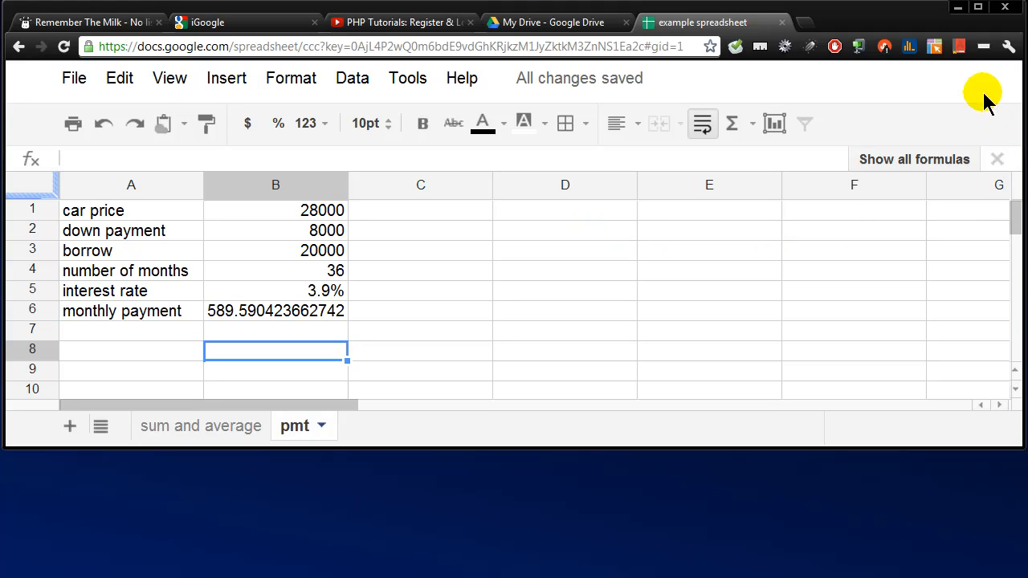
{"action": "mouse_move", "coordinate": [961, 89]}
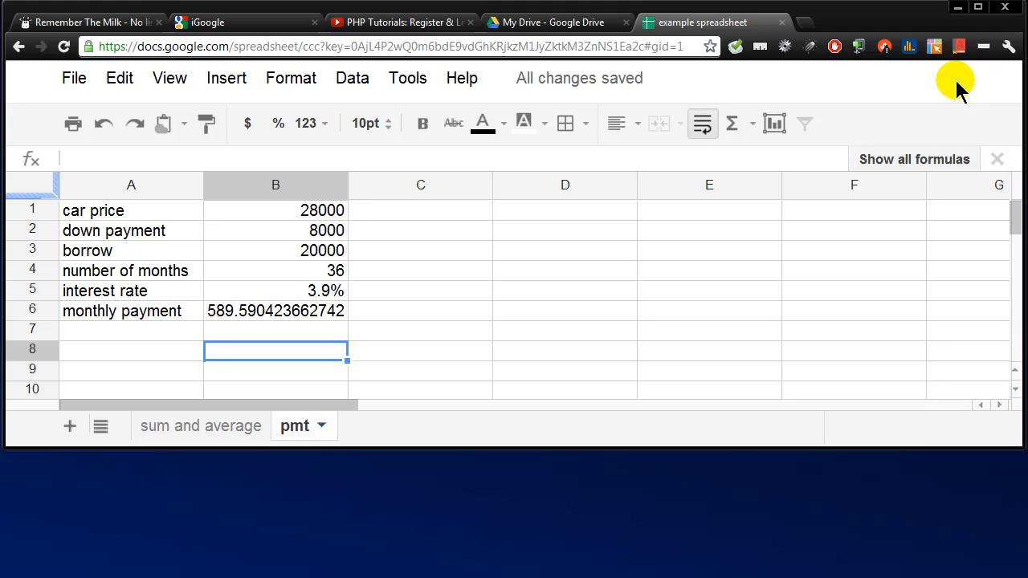
{"action": "mouse_move", "coordinate": [556, 556]}
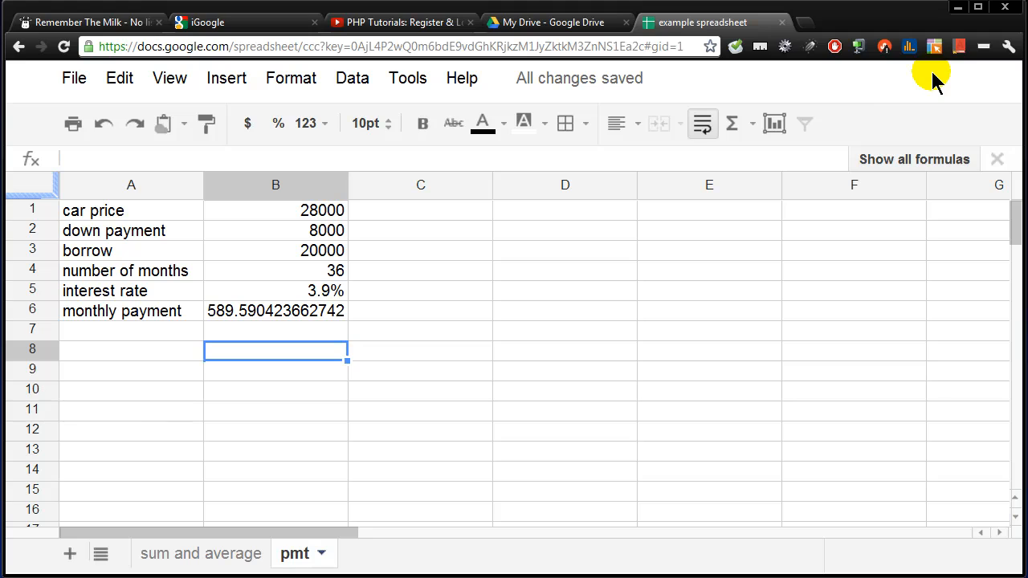
{"action": "mouse_move", "coordinate": [163, 123]}
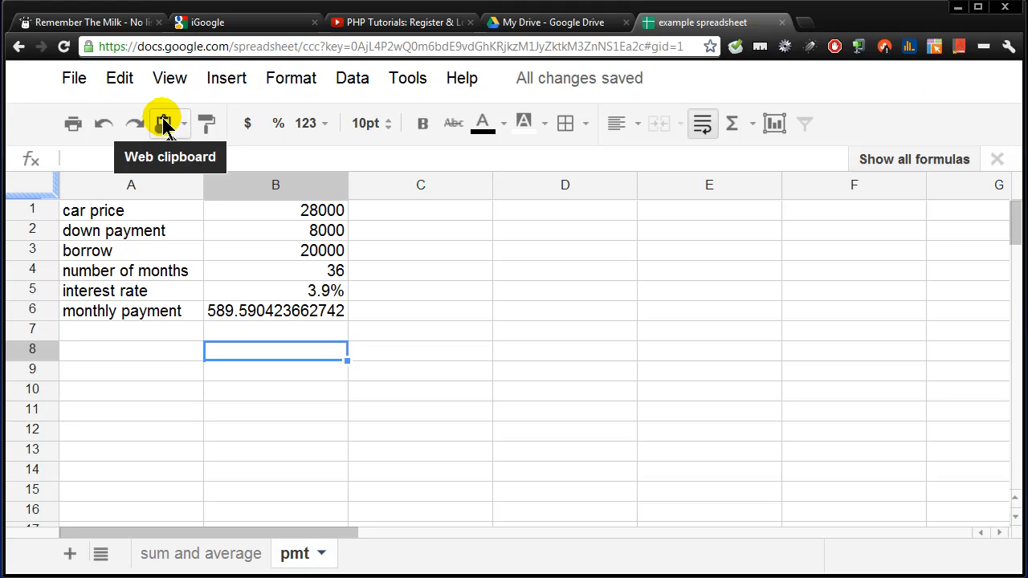
- Share the spreadsheet with the collaborator's college address found by typing 'rrphil'
{"action": "left_click", "coordinate": [73, 78]}
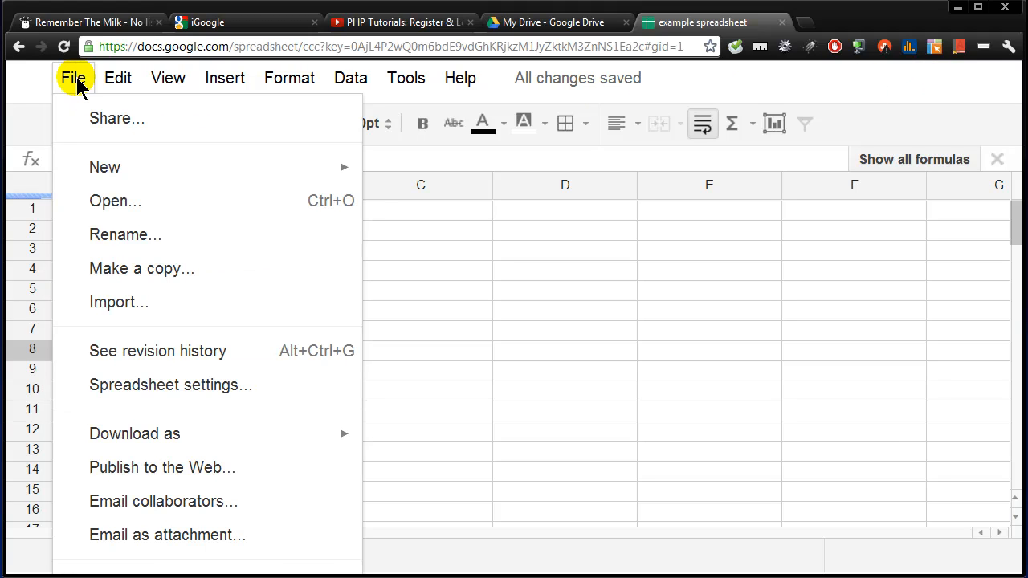
{"action": "mouse_move", "coordinate": [118, 118]}
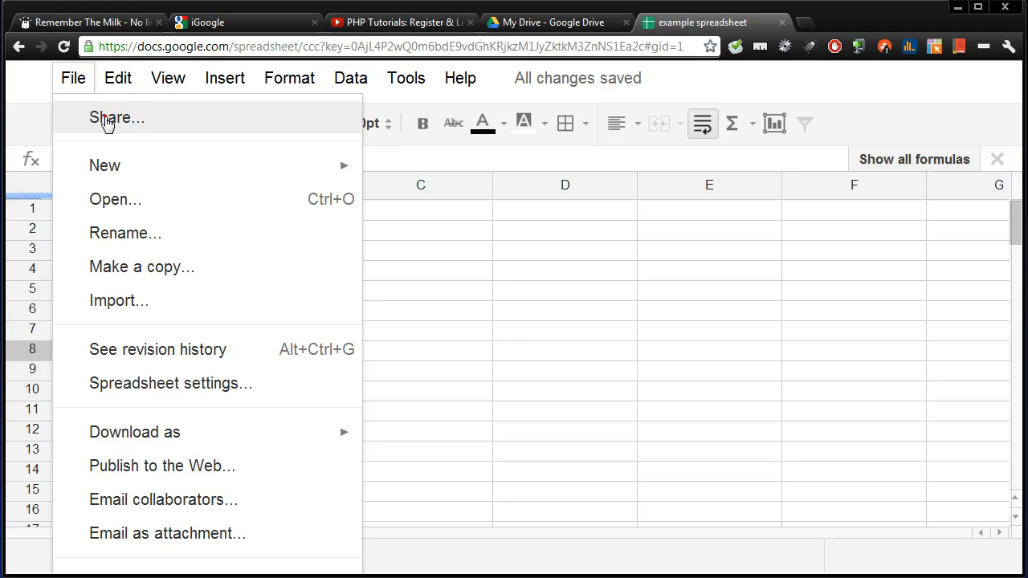
{"action": "left_click", "coordinate": [117, 118]}
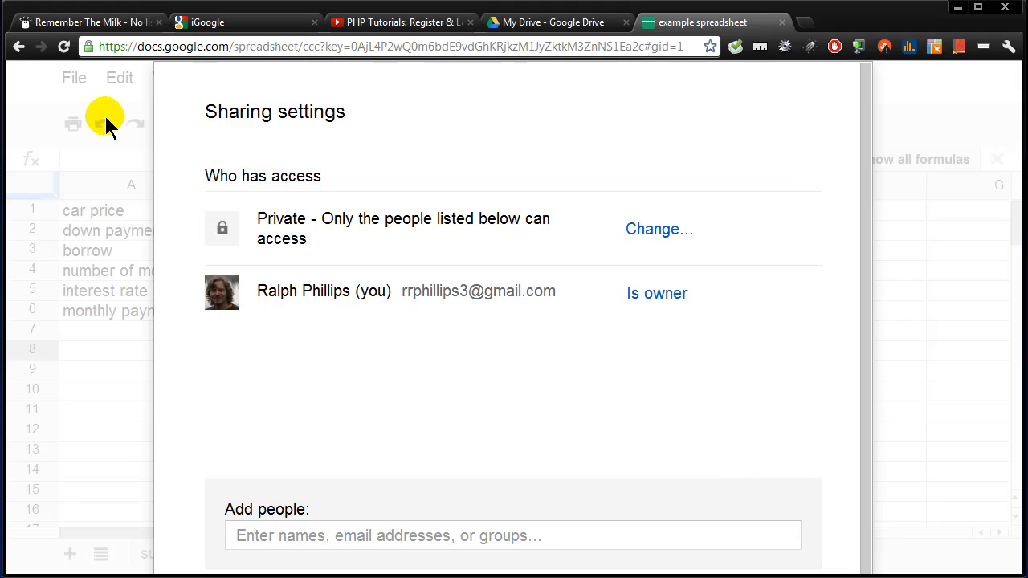
{"action": "mouse_move", "coordinate": [421, 442]}
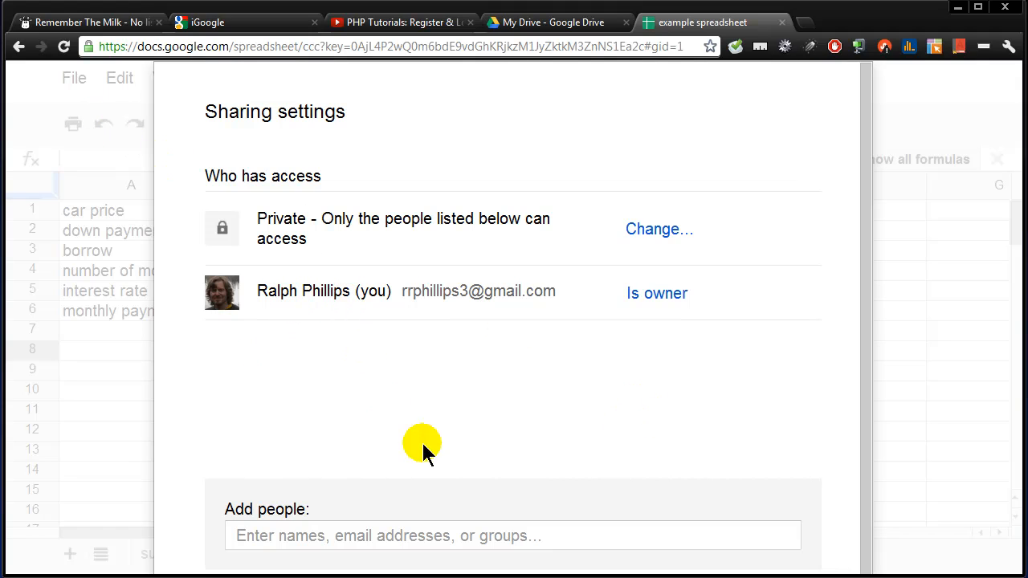
{"action": "left_click", "coordinate": [413, 535]}
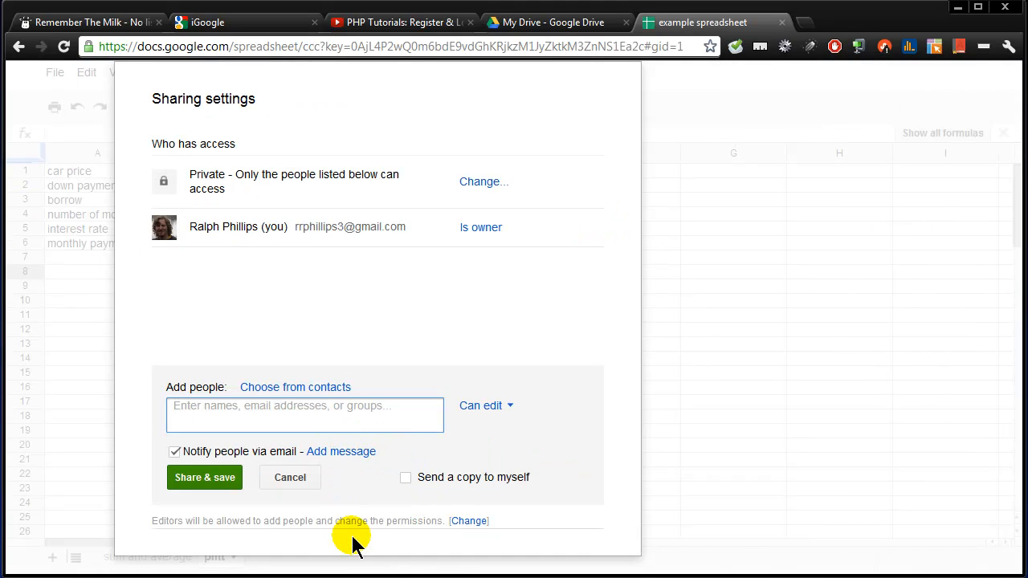
{"action": "type", "text": "rrphil"}
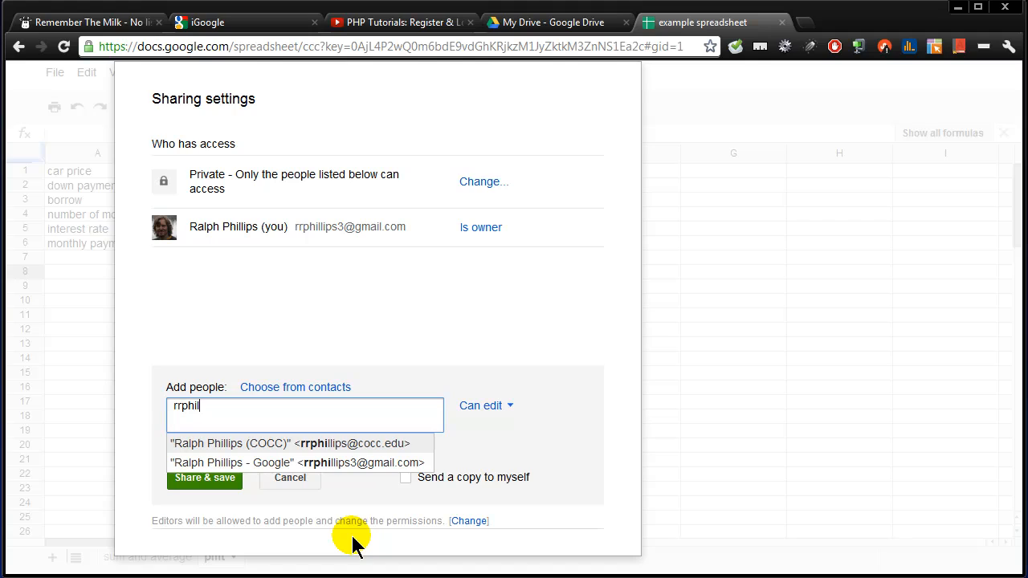
{"action": "left_click", "coordinate": [289, 444]}
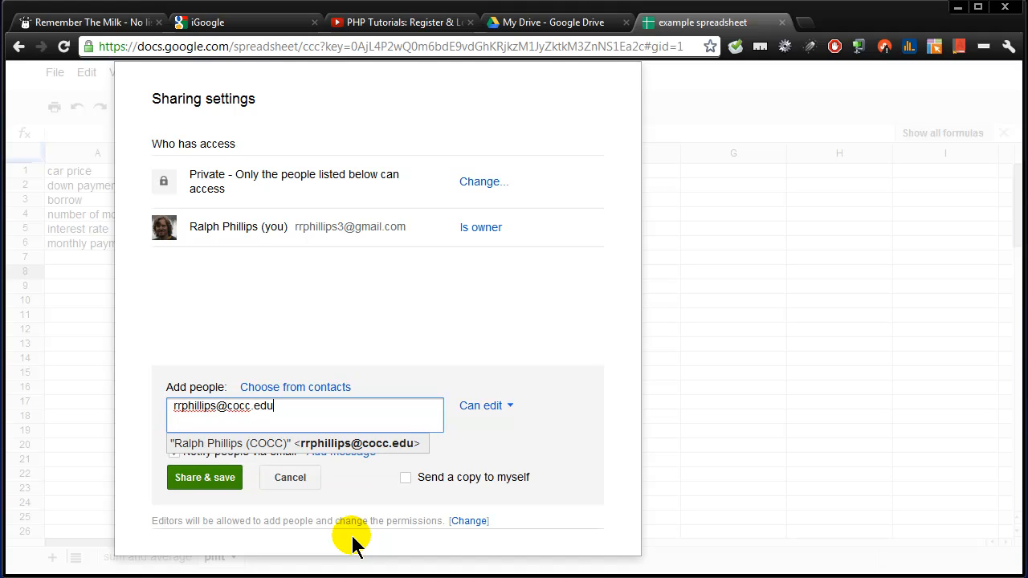
{"action": "left_click", "coordinate": [204, 477]}
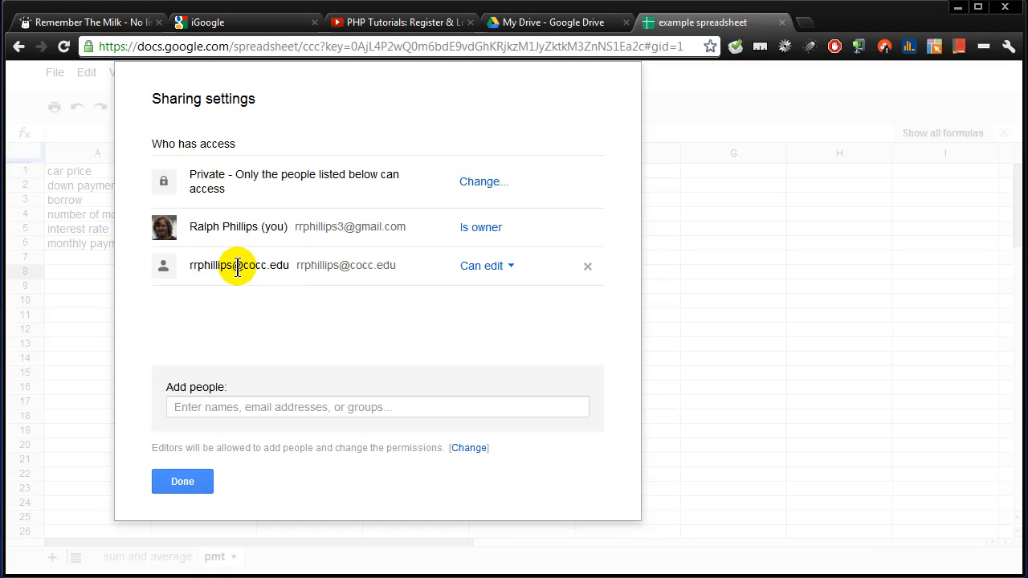
- Confirm the collaborator can edit, save the sharing changes and close the settings
{"action": "left_click", "coordinate": [487, 266]}
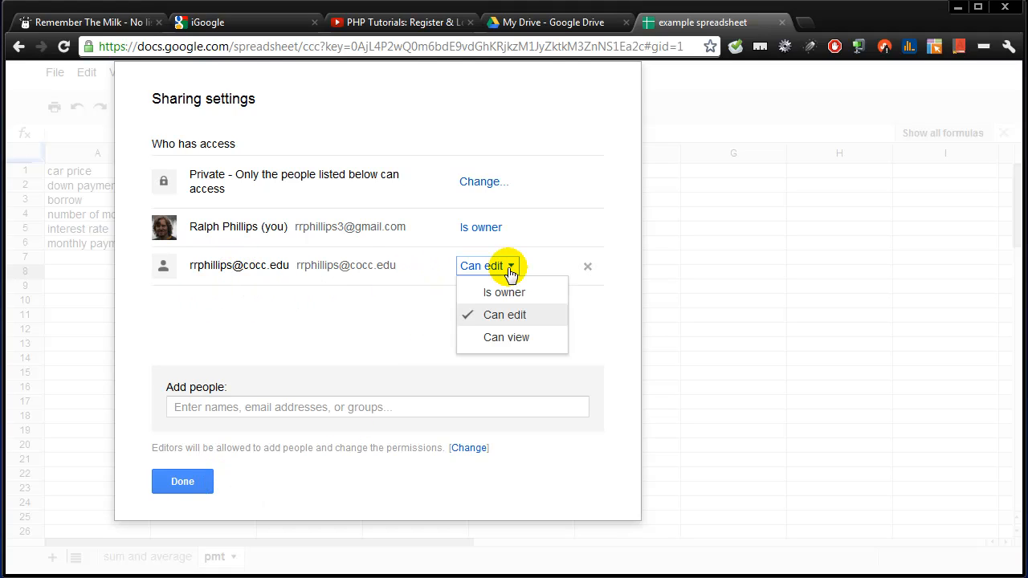
{"action": "mouse_move", "coordinate": [506, 338]}
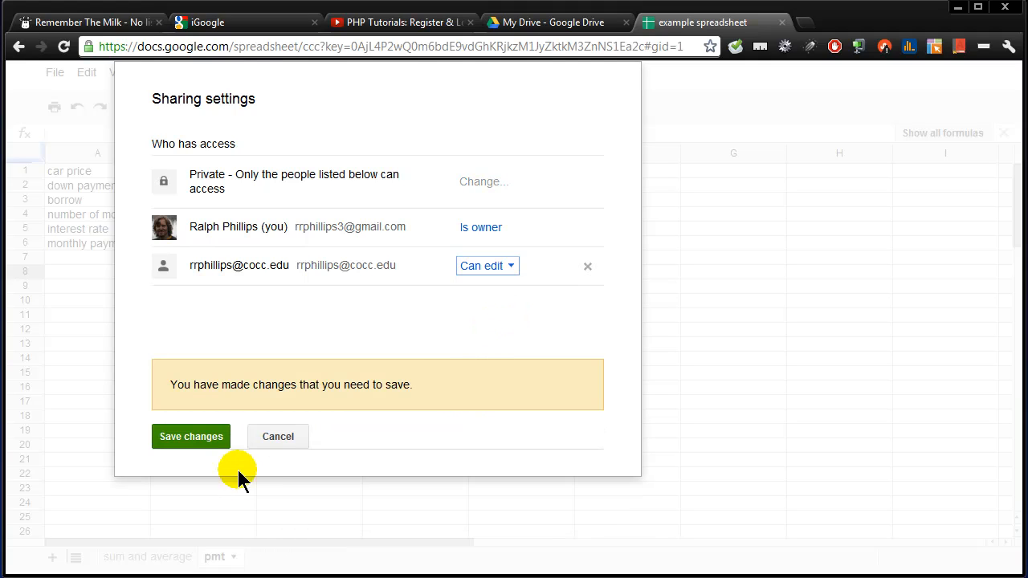
{"action": "left_click", "coordinate": [190, 436]}
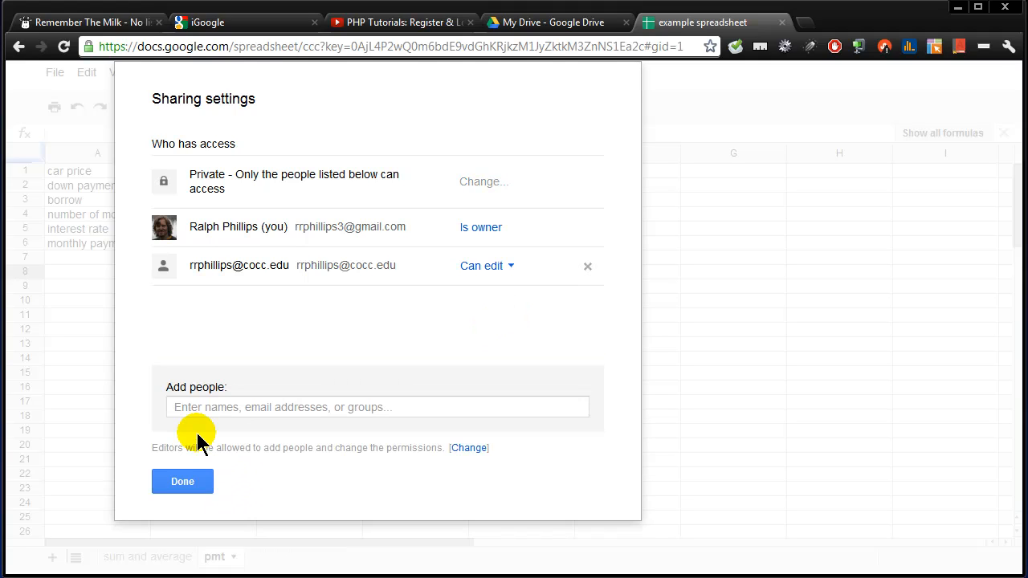
{"action": "mouse_move", "coordinate": [704, 297]}
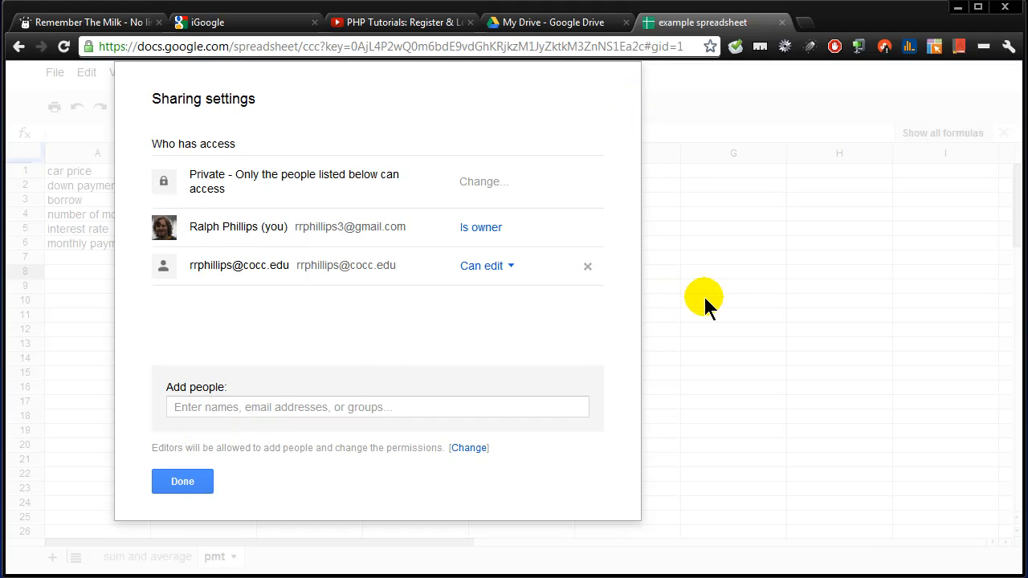
{"action": "mouse_move", "coordinate": [182, 481]}
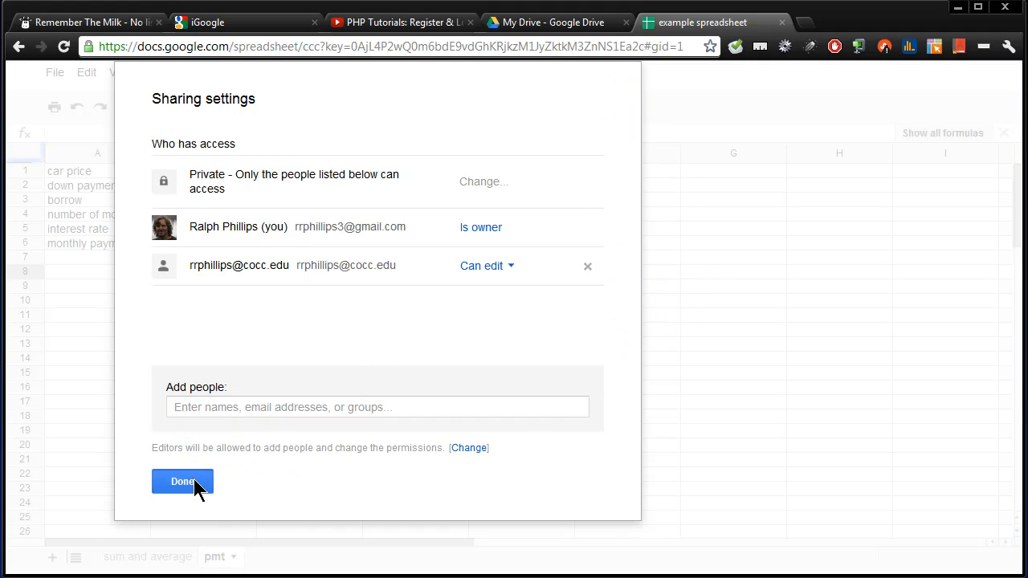
{"action": "left_click", "coordinate": [182, 481]}
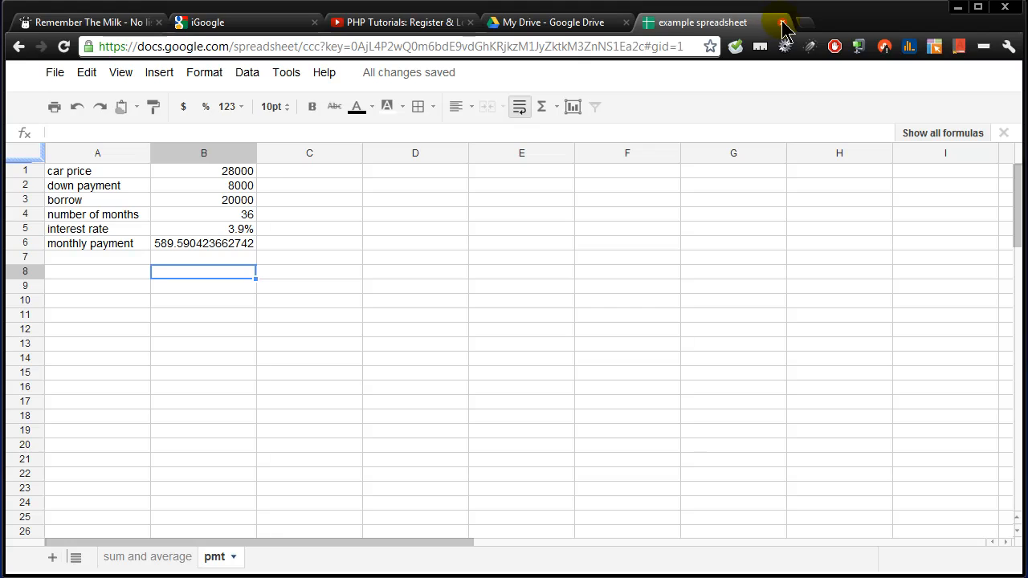
- Close the spreadsheet, sign out, then sign in to the college account at docs.google.com
{"action": "left_click", "coordinate": [780, 22]}
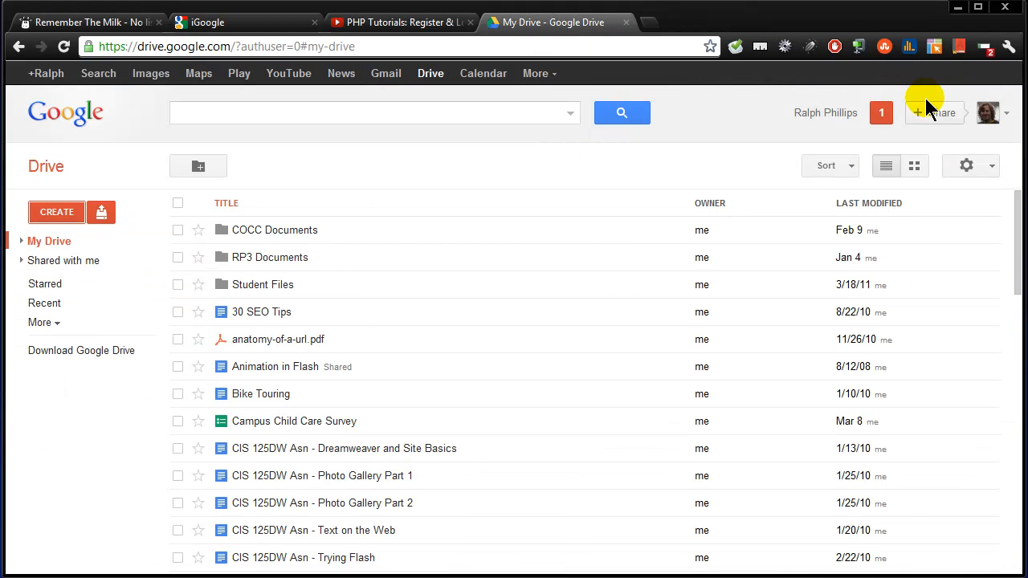
{"action": "mouse_move", "coordinate": [1006, 114]}
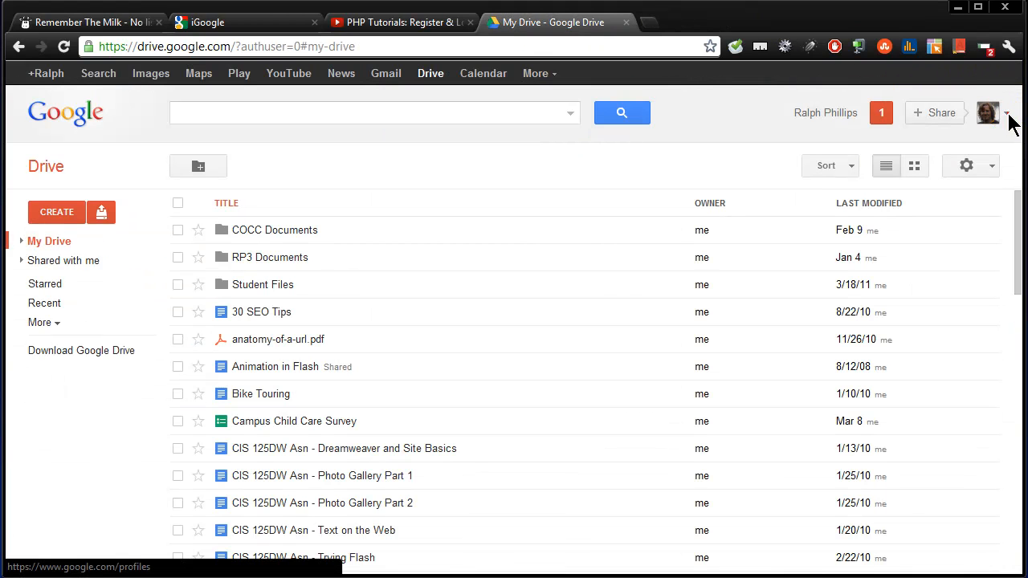
{"action": "left_click", "coordinate": [1006, 112]}
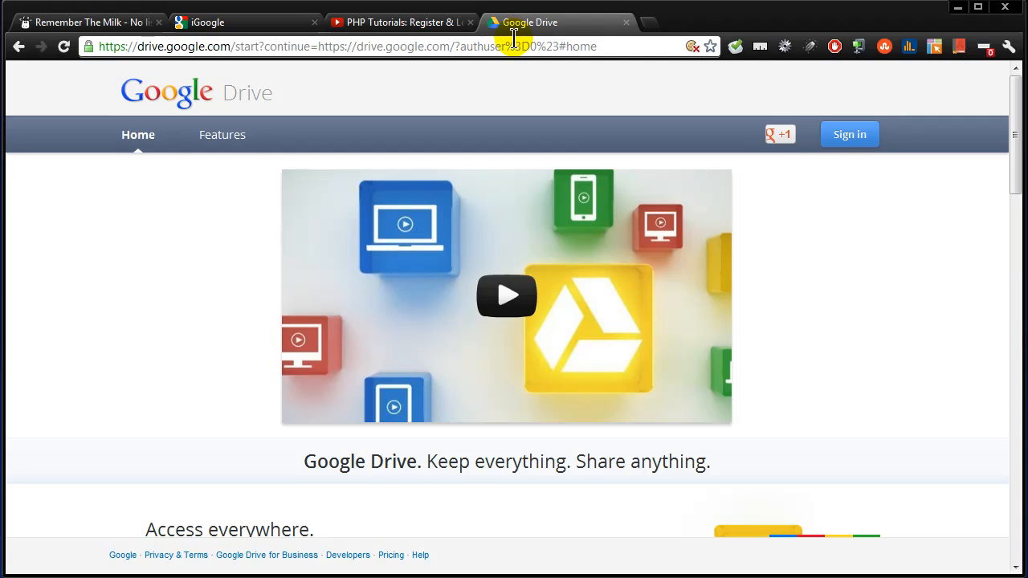
{"action": "left_click", "coordinate": [345, 46]}
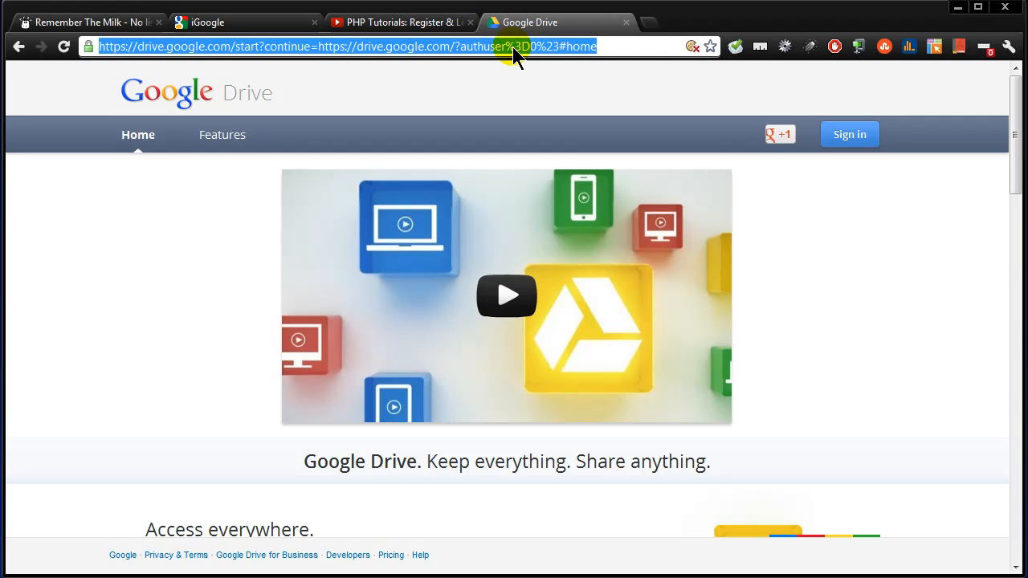
{"action": "type", "text": "docs.google.com"}
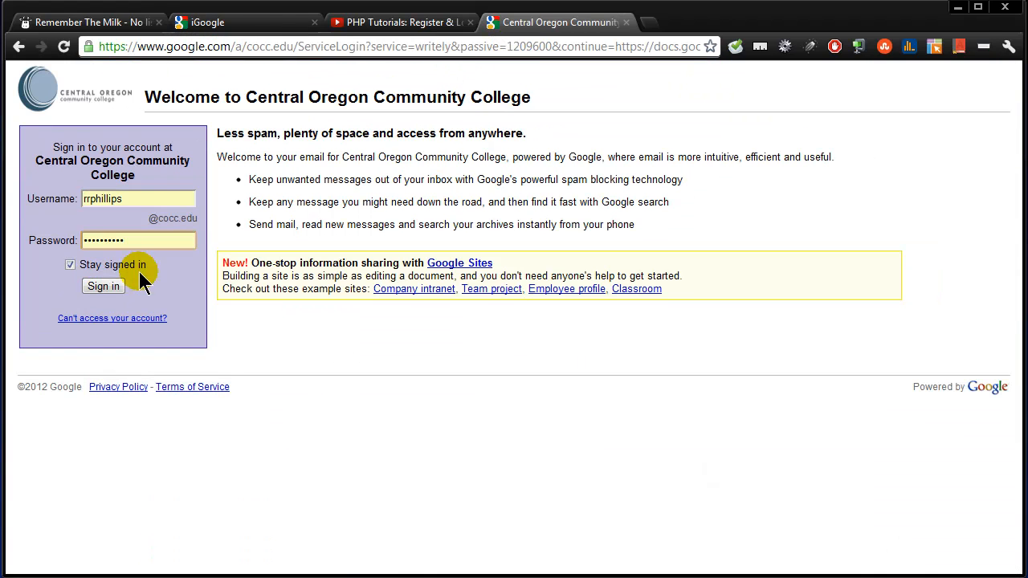
{"action": "left_click", "coordinate": [102, 286]}
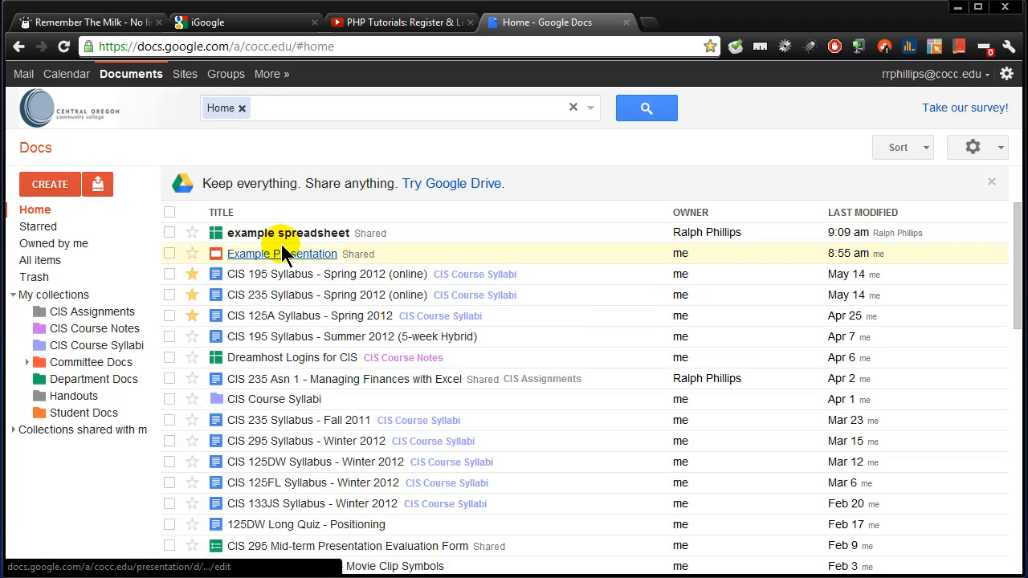
{"action": "mouse_move", "coordinate": [257, 241]}
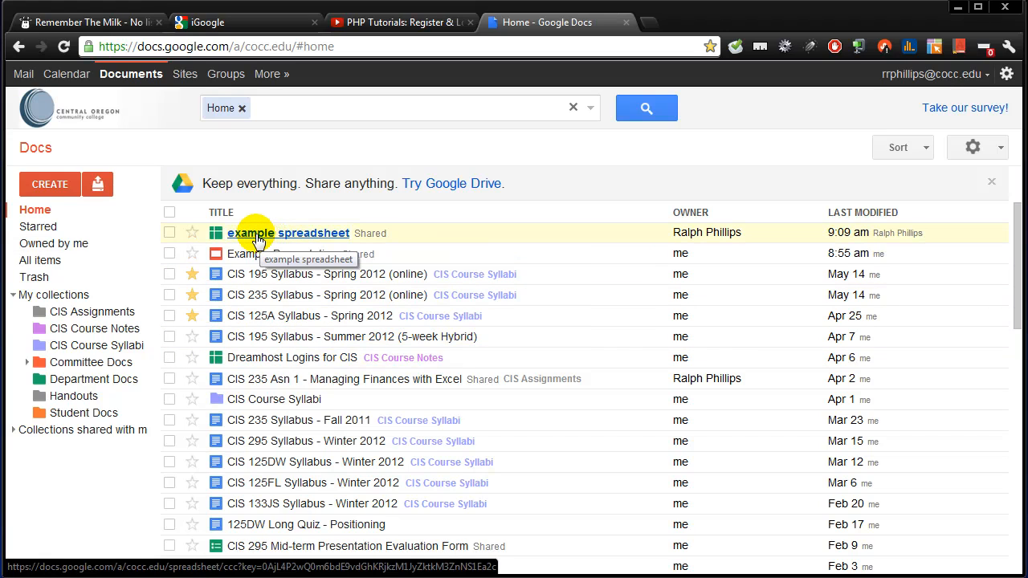
{"action": "mouse_move", "coordinate": [345, 233]}
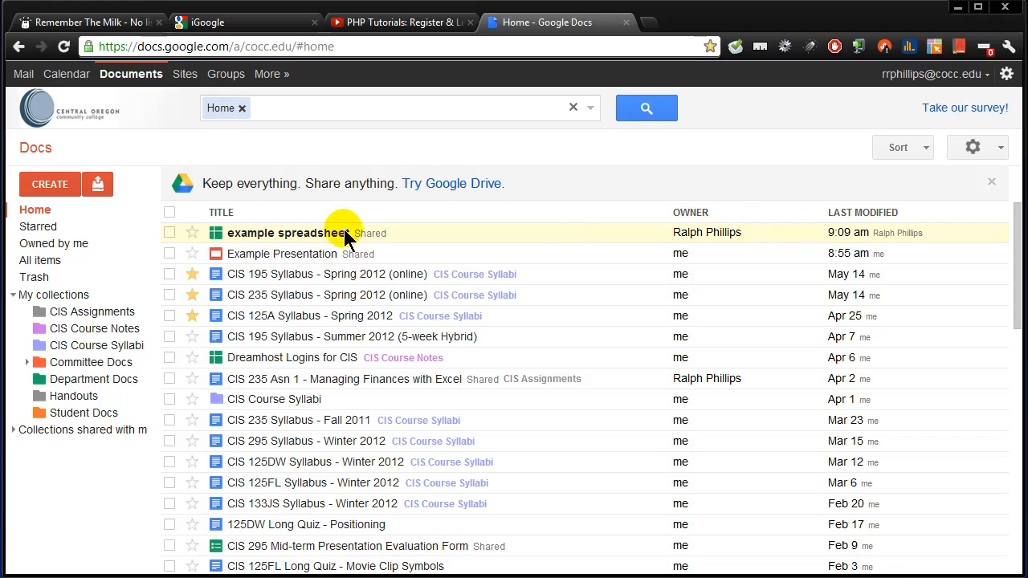
- Open the shared 'example spreadsheet' from the college account's Docs list
{"action": "left_click", "coordinate": [286, 232]}
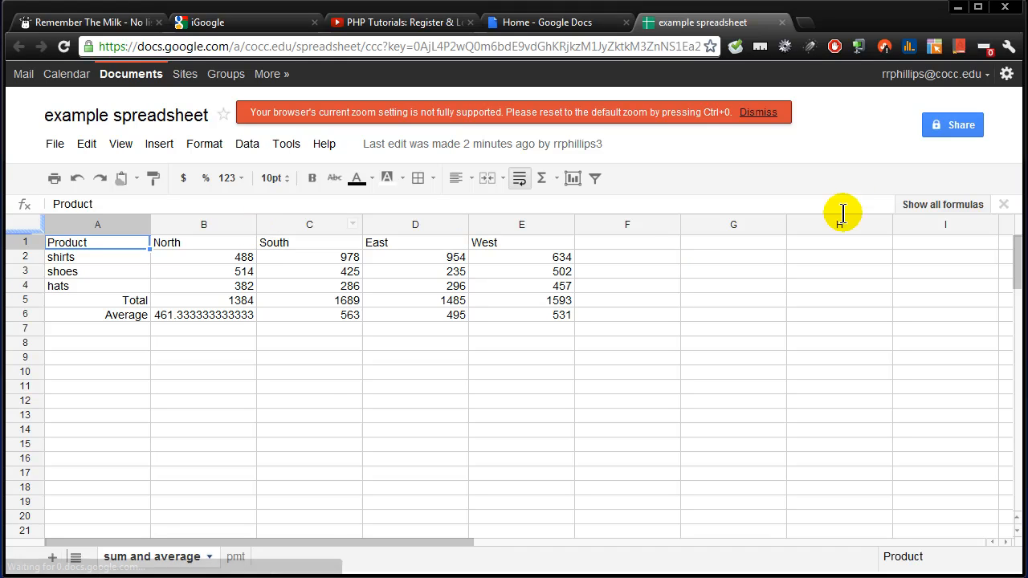
{"action": "mouse_move", "coordinate": [210, 379]}
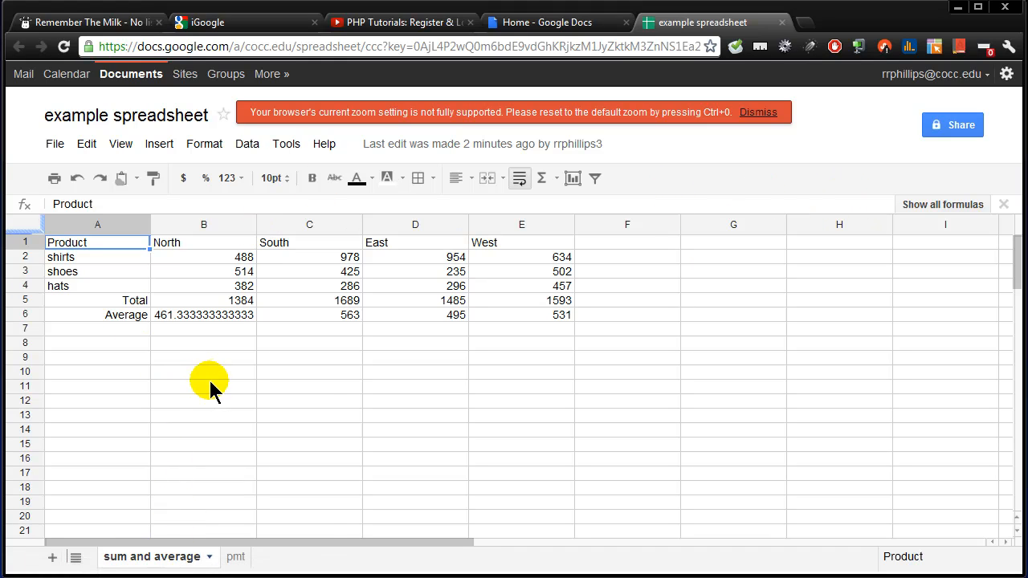
- Check the B4, B5 and C4 formulas, then view the pmt sheet's loan figures
{"action": "left_click", "coordinate": [203, 286]}
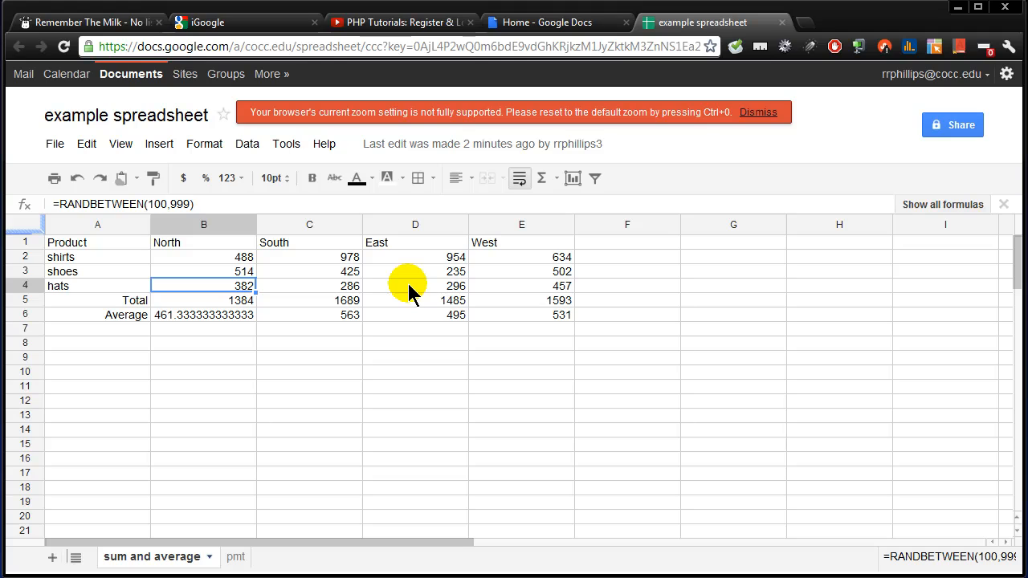
{"action": "left_click", "coordinate": [203, 299]}
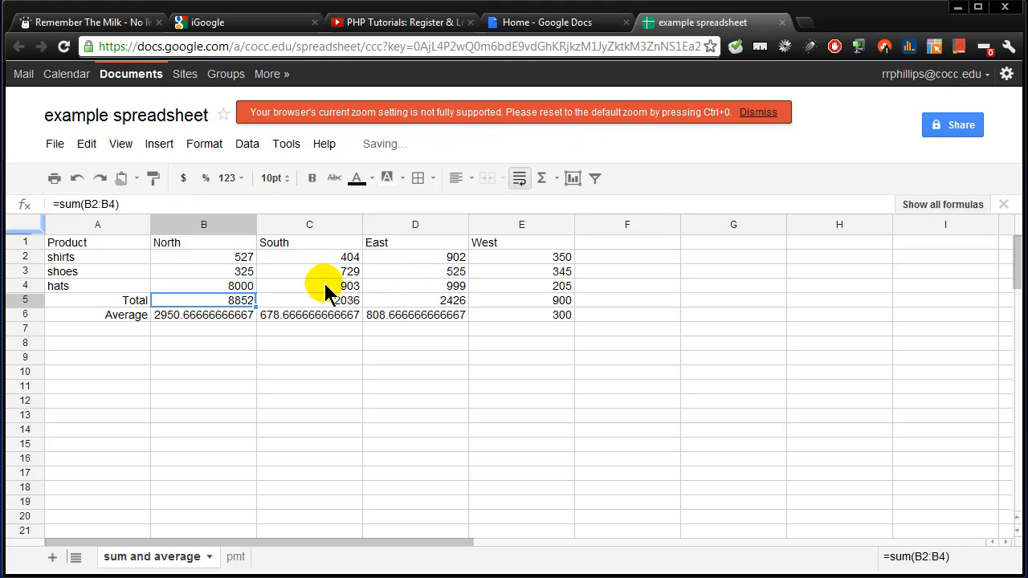
{"action": "mouse_move", "coordinate": [309, 257]}
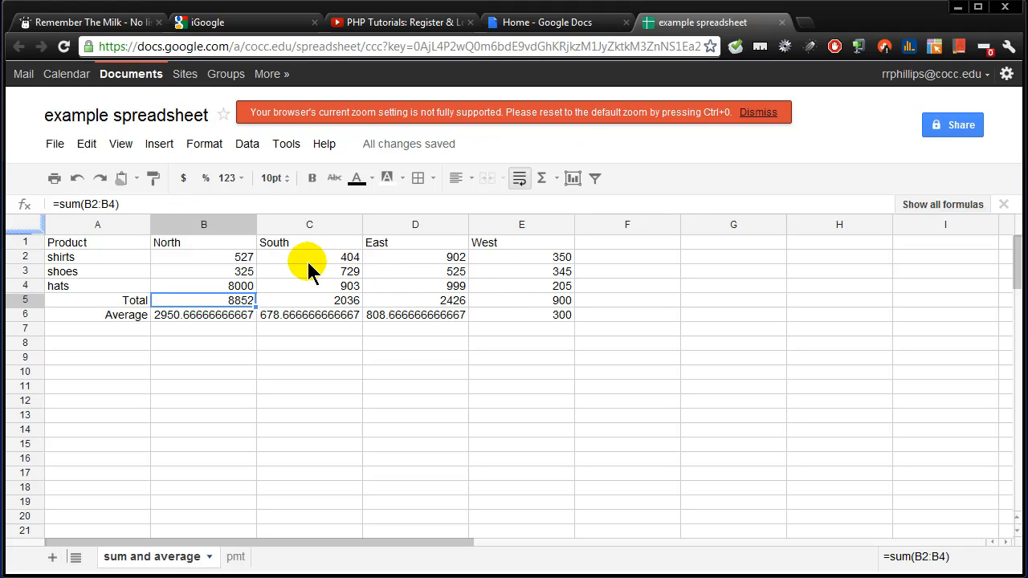
{"action": "left_click", "coordinate": [309, 286]}
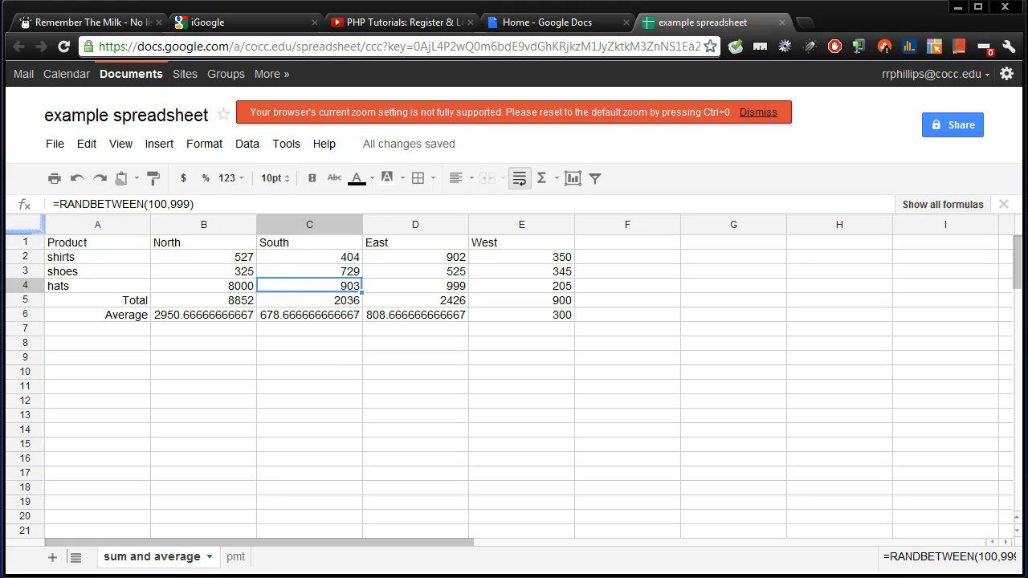
{"action": "left_click", "coordinate": [215, 556]}
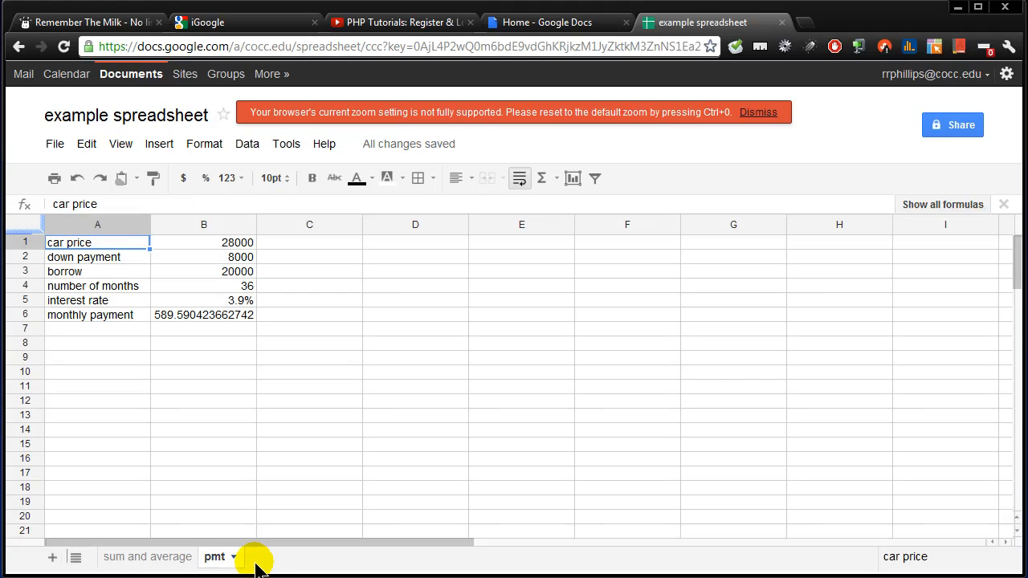
{"action": "mouse_move", "coordinate": [53, 557]}
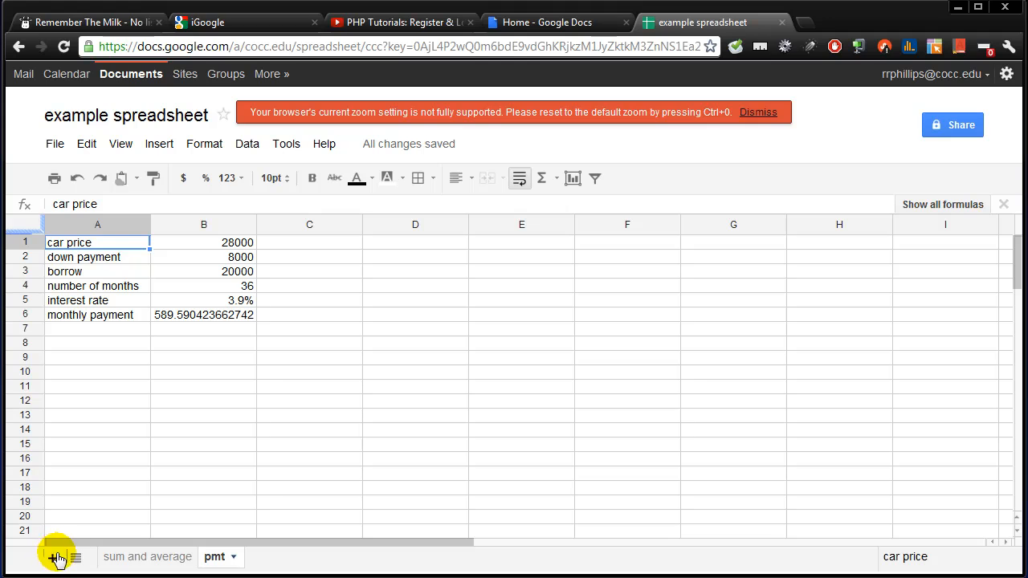
{"action": "left_click", "coordinate": [204, 242]}
{"action": "type", "text": "22000"}
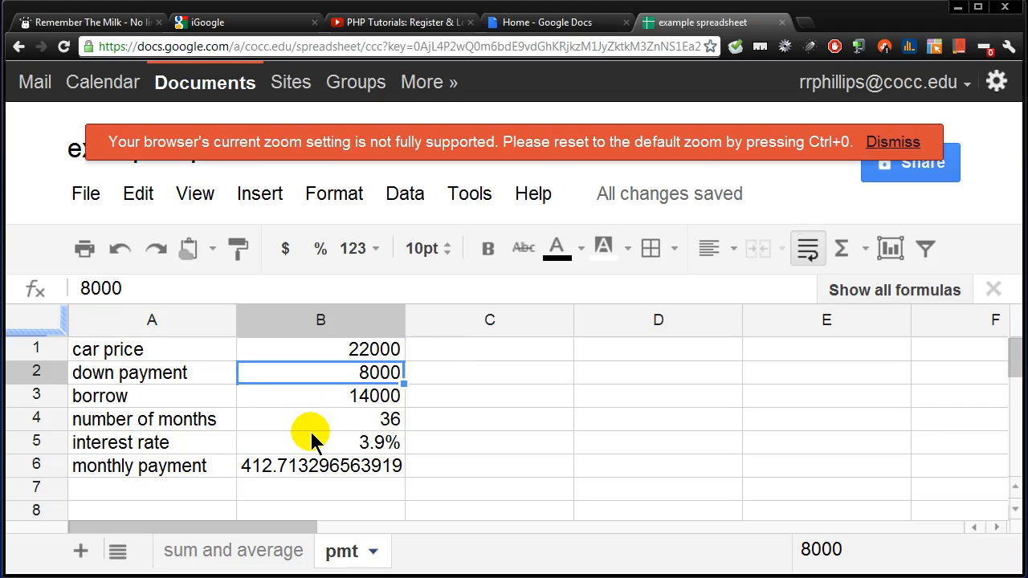
{"action": "mouse_move", "coordinate": [329, 438]}
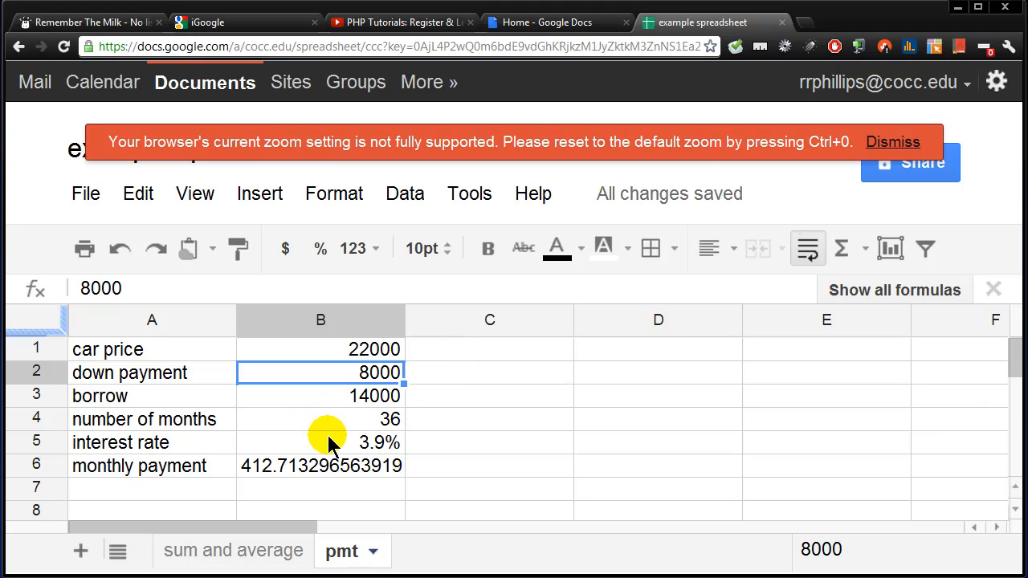
{"action": "mouse_move", "coordinate": [442, 397]}
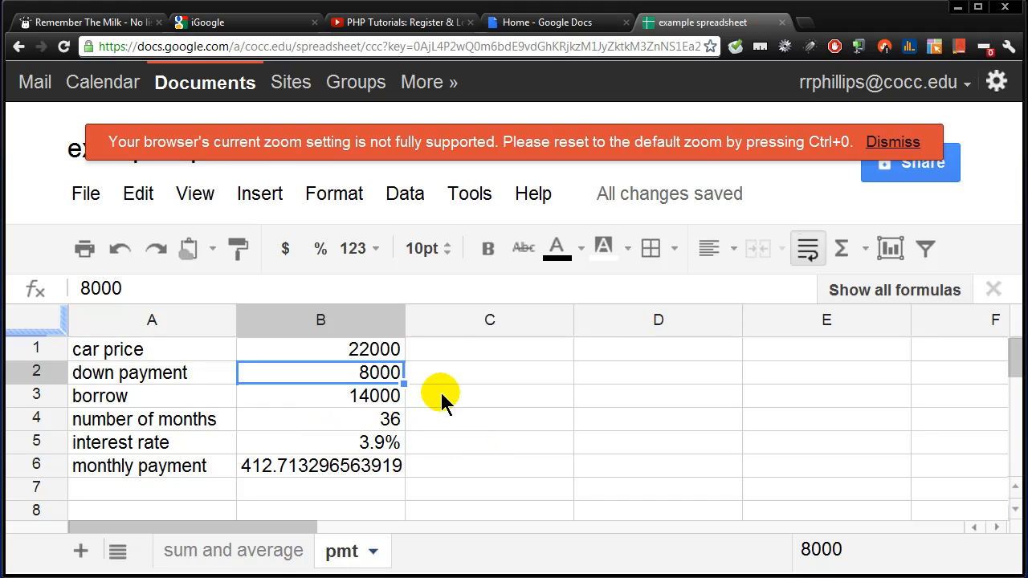
{"action": "left_click", "coordinate": [489, 418]}
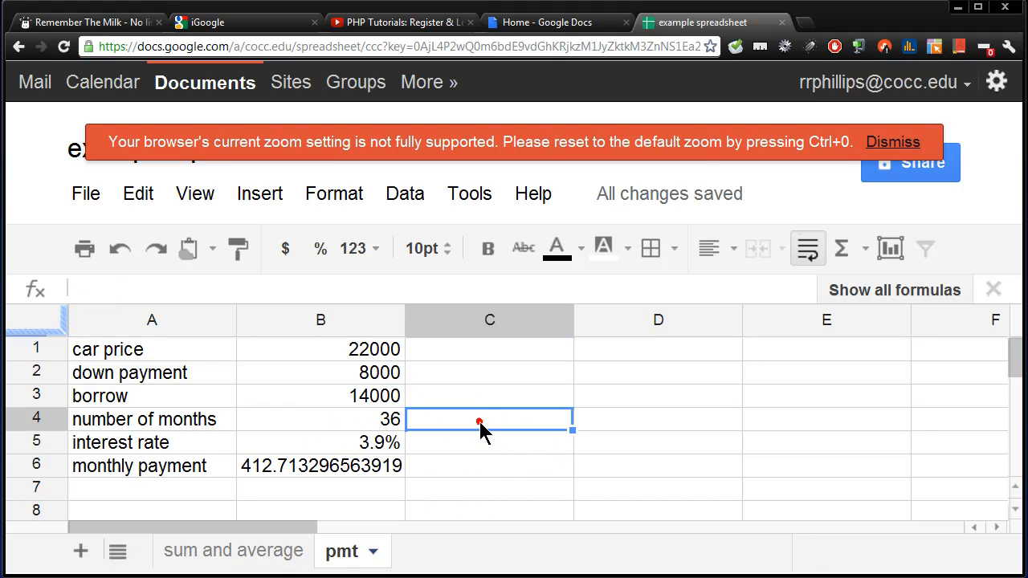
{"action": "mouse_move", "coordinate": [480, 420]}
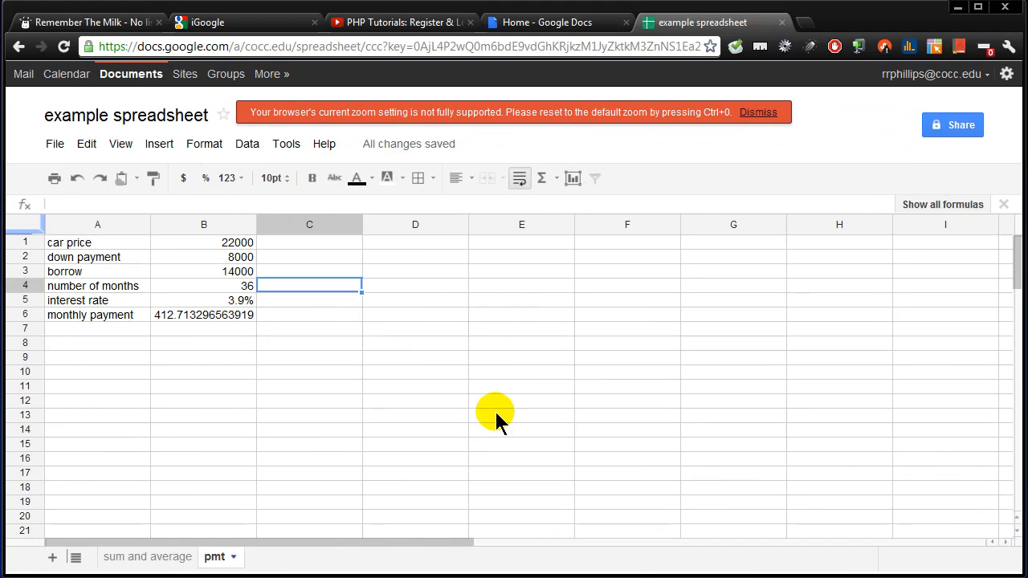
{"action": "mouse_move", "coordinate": [238, 309]}
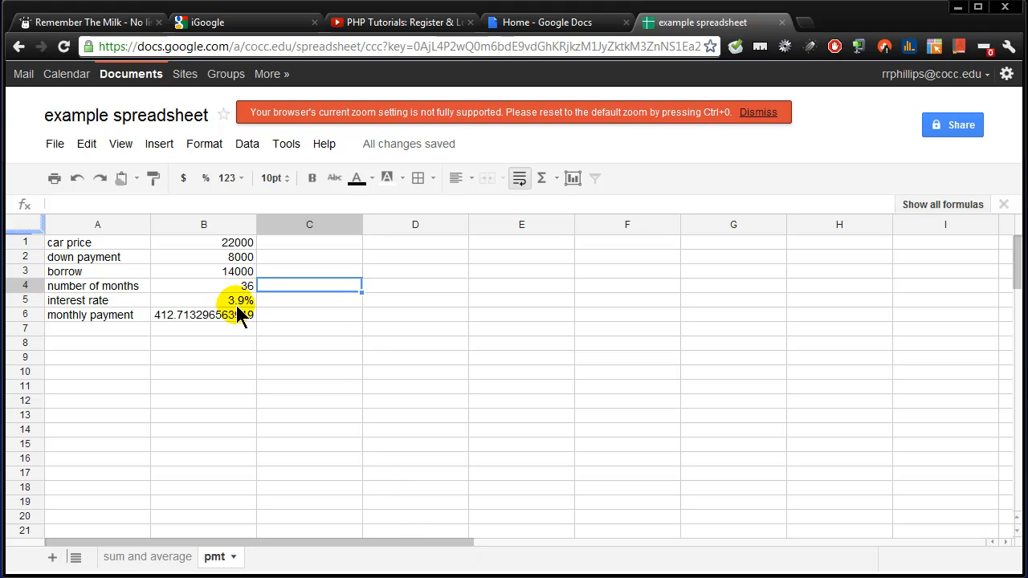
- Open Publish to the Web settings and choose only the pmt sheet to publish
{"action": "left_click", "coordinate": [54, 144]}
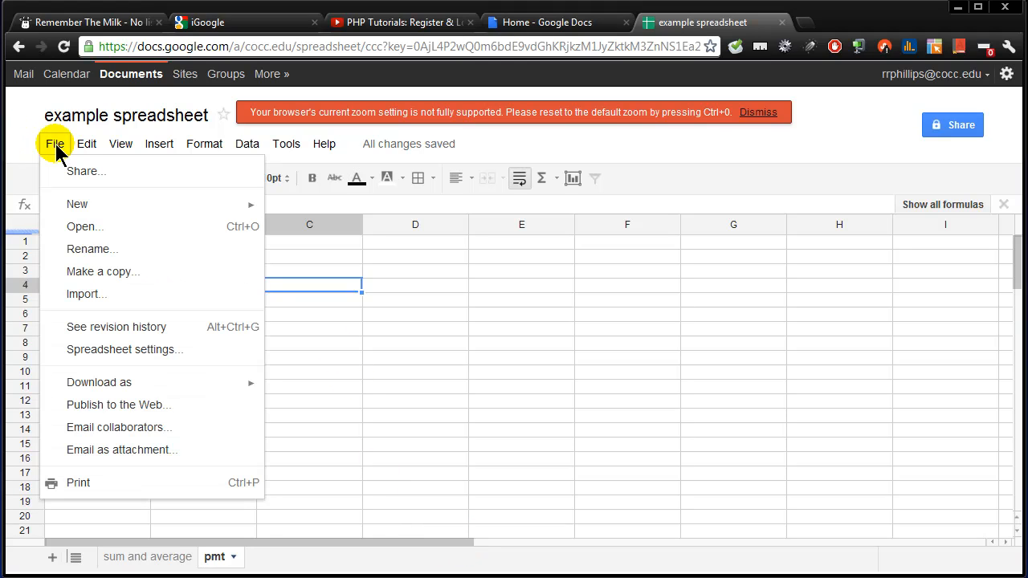
{"action": "mouse_move", "coordinate": [118, 405]}
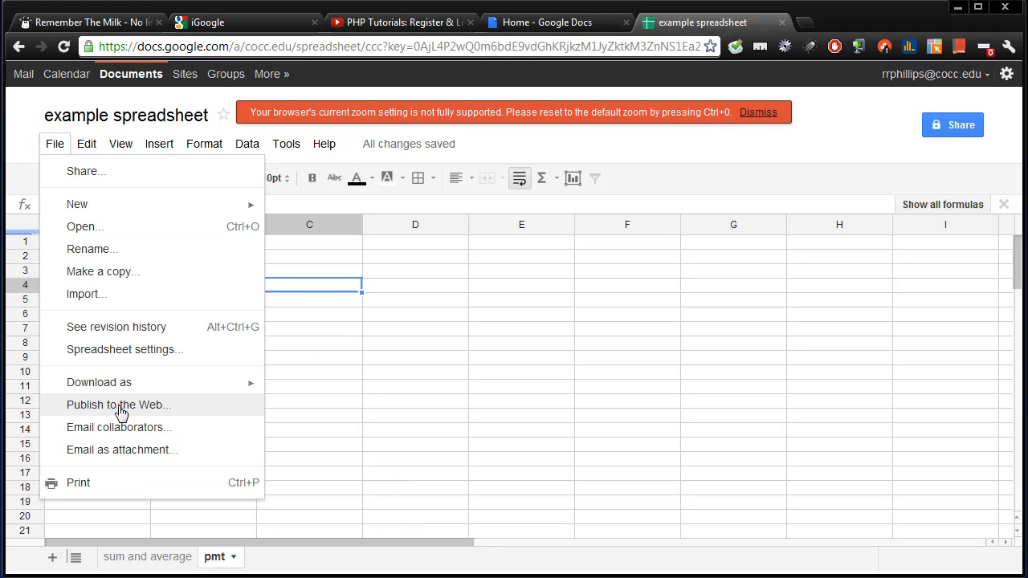
{"action": "left_click", "coordinate": [118, 404]}
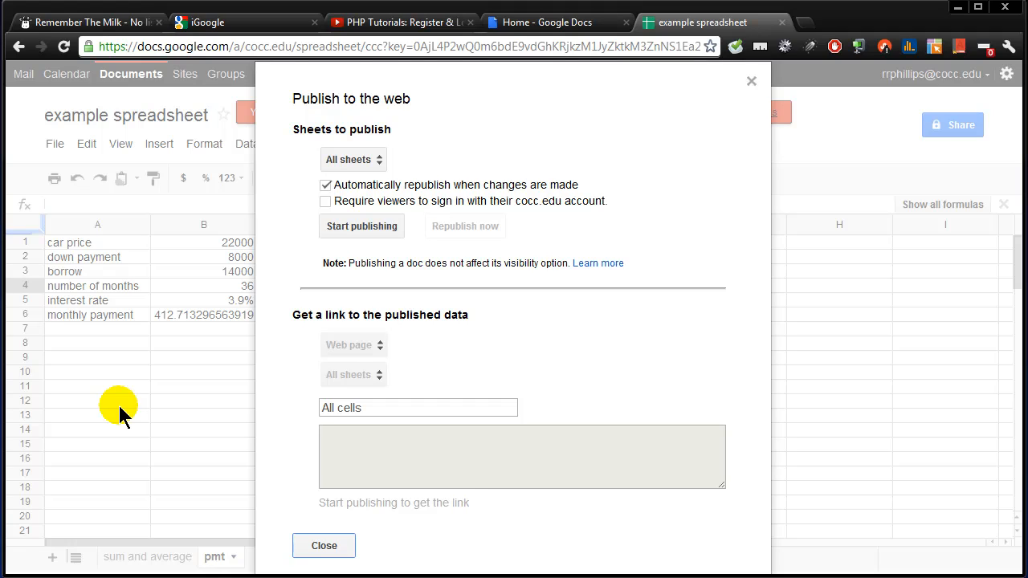
{"action": "mouse_move", "coordinate": [125, 405]}
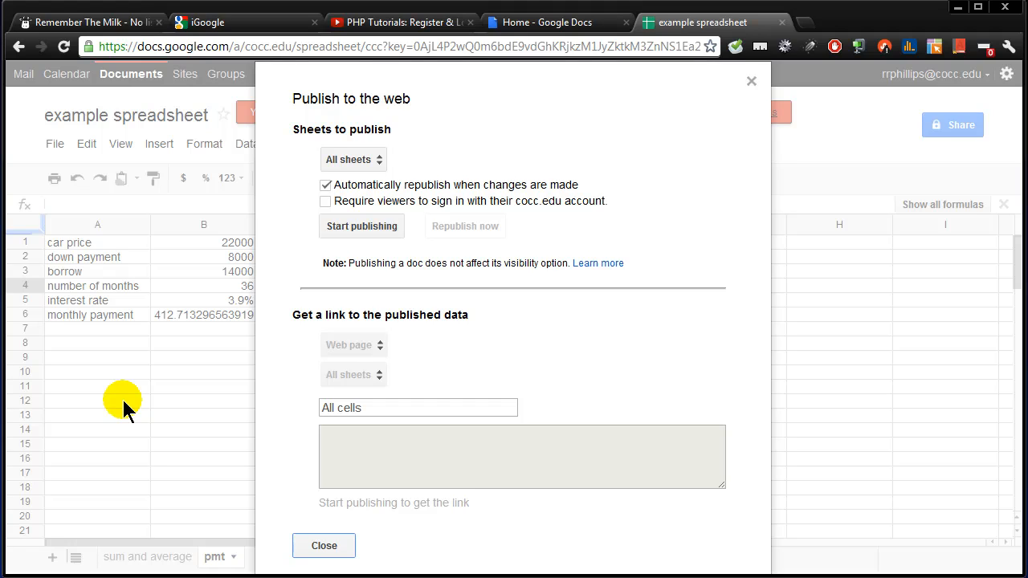
{"action": "left_click", "coordinate": [352, 159]}
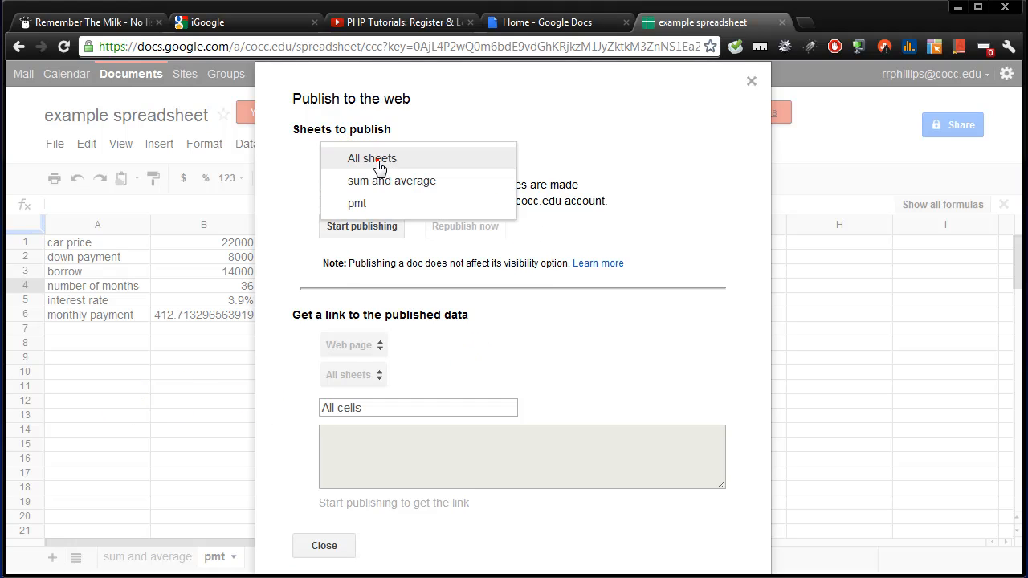
{"action": "left_click", "coordinate": [371, 159]}
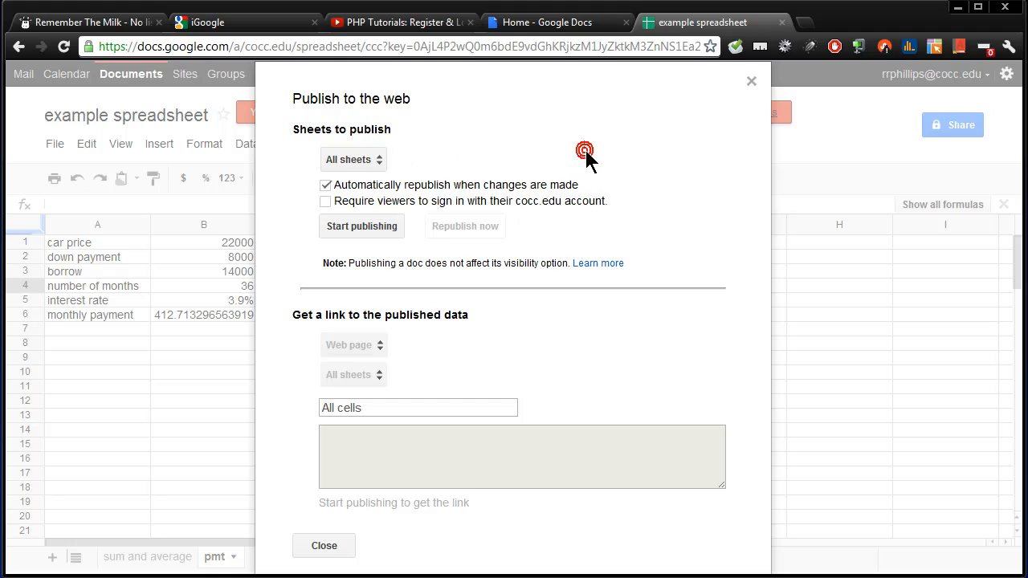
{"action": "mouse_move", "coordinate": [361, 225]}
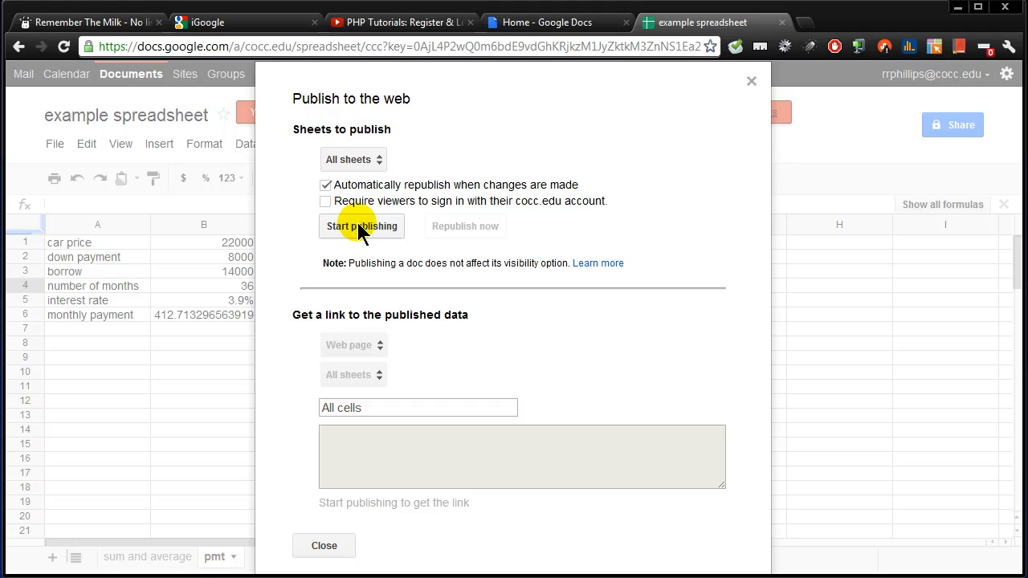
{"action": "left_click", "coordinate": [353, 159]}
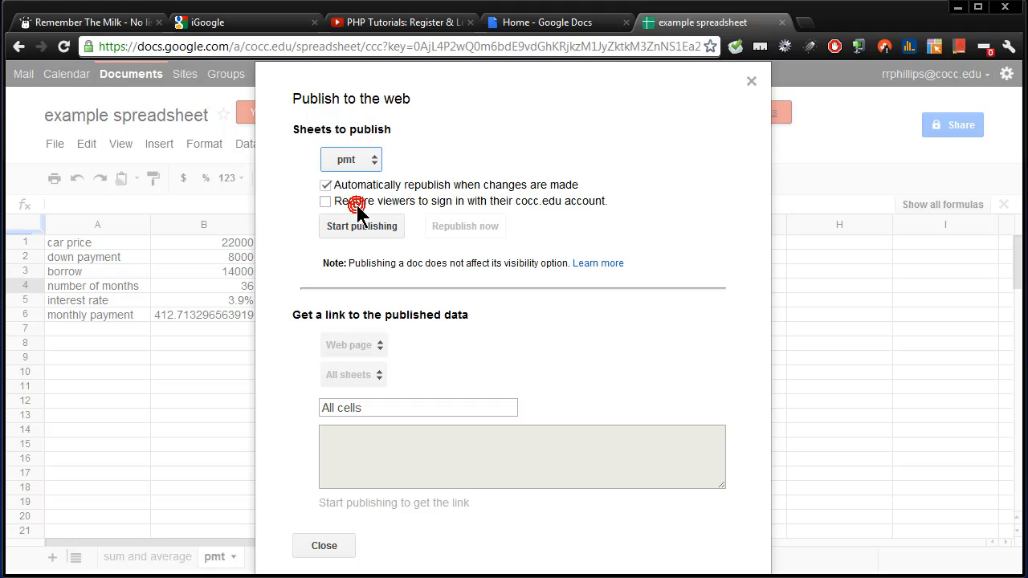
{"action": "mouse_move", "coordinate": [406, 193]}
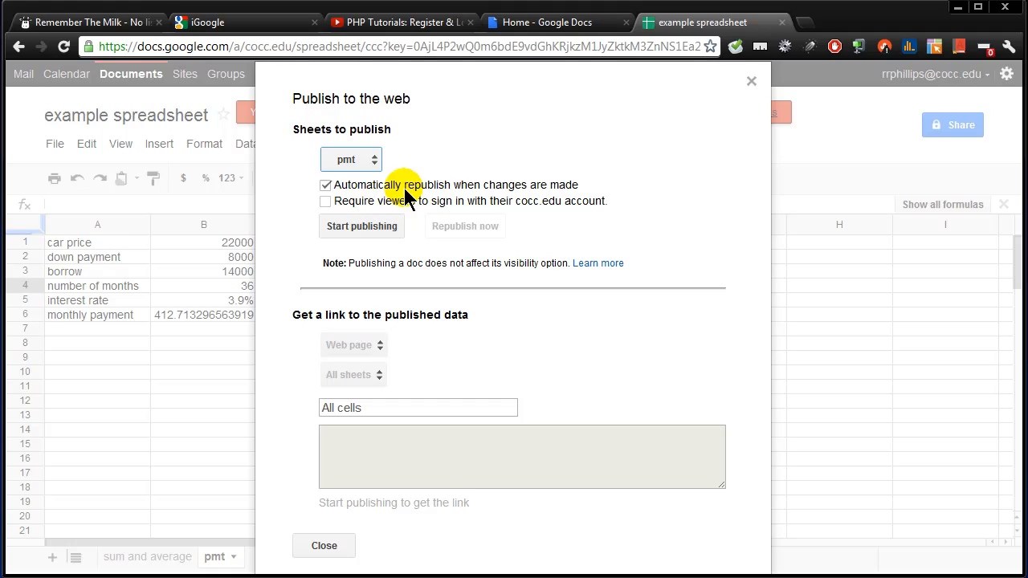
{"action": "mouse_move", "coordinate": [482, 197]}
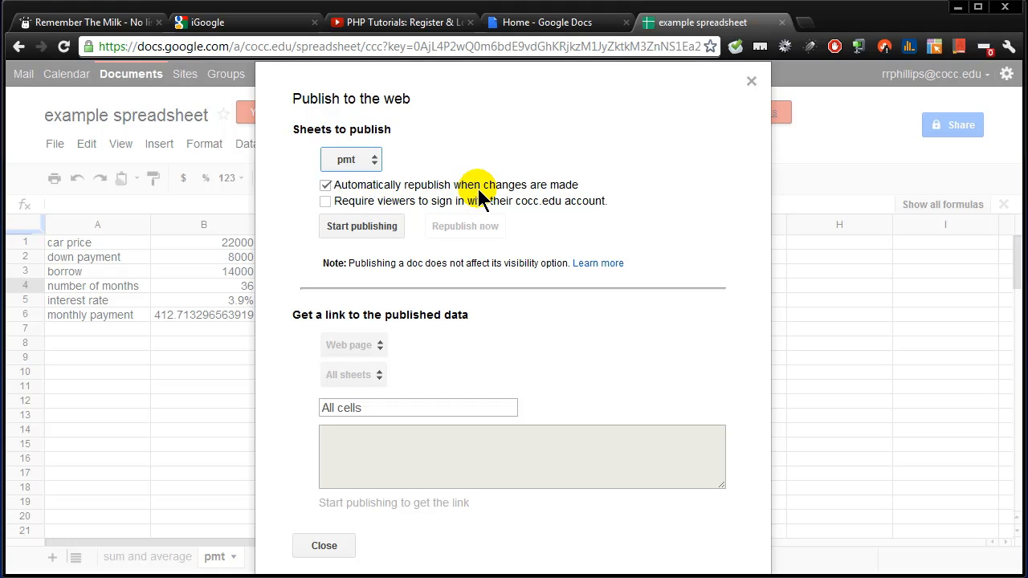
{"action": "mouse_move", "coordinate": [361, 226]}
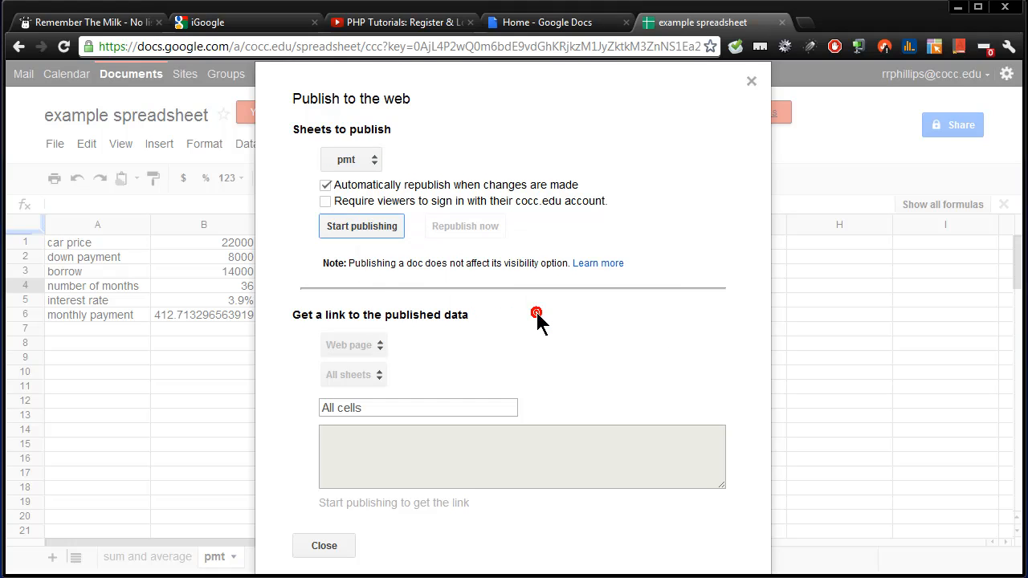
- Publish the pmt sheet, select its generated web link, and close the spreadsheet
{"action": "left_click", "coordinate": [361, 226]}
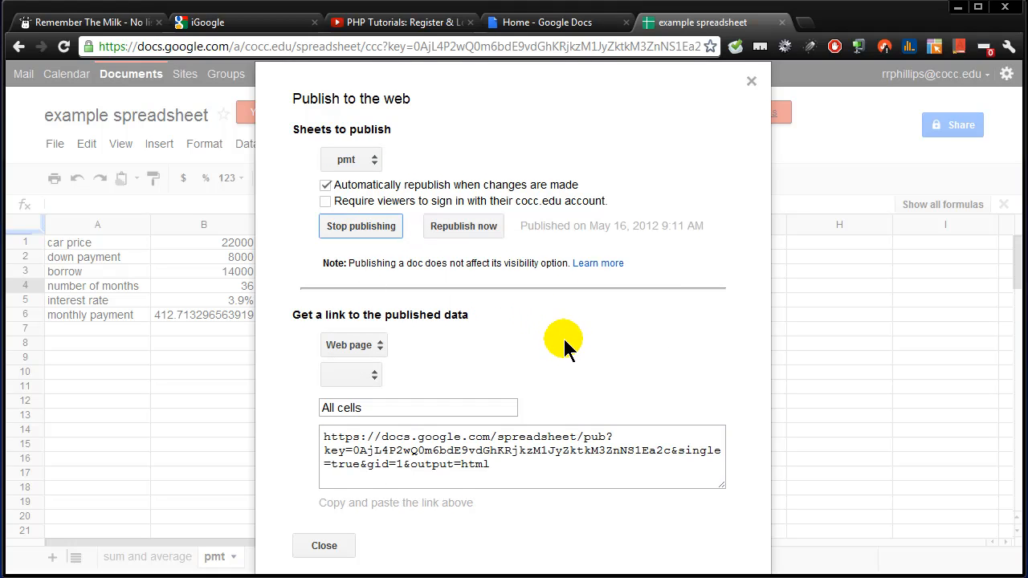
{"action": "triple_click", "coordinate": [521, 449]}
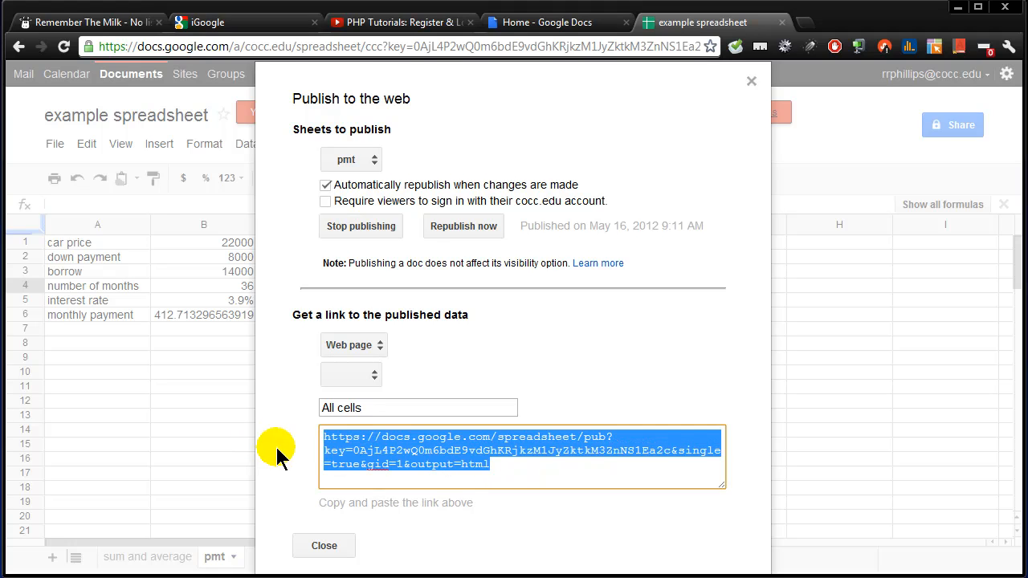
{"action": "left_click", "coordinate": [323, 546]}
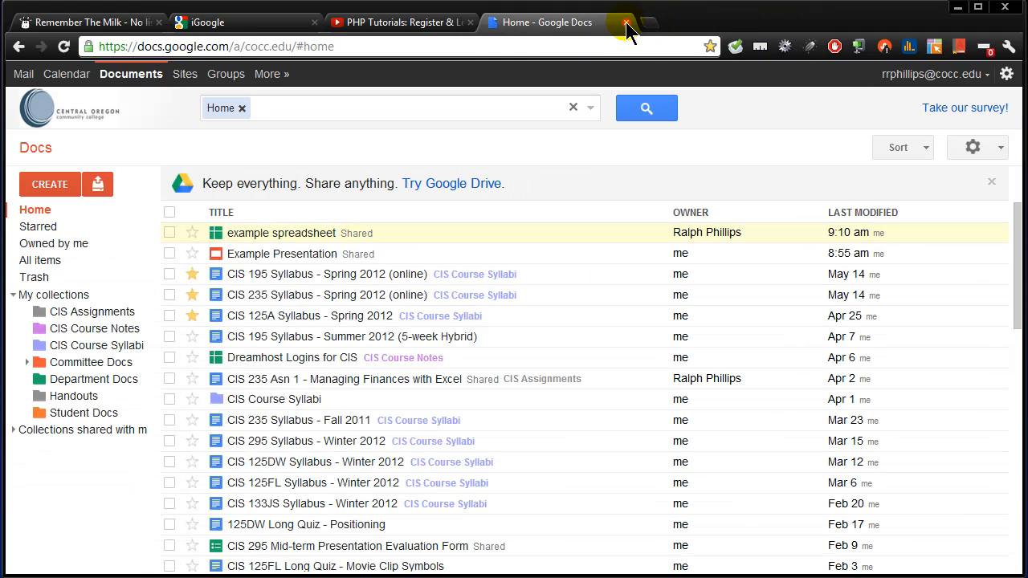
- Close the Docs home list tab
{"action": "left_click", "coordinate": [625, 22]}
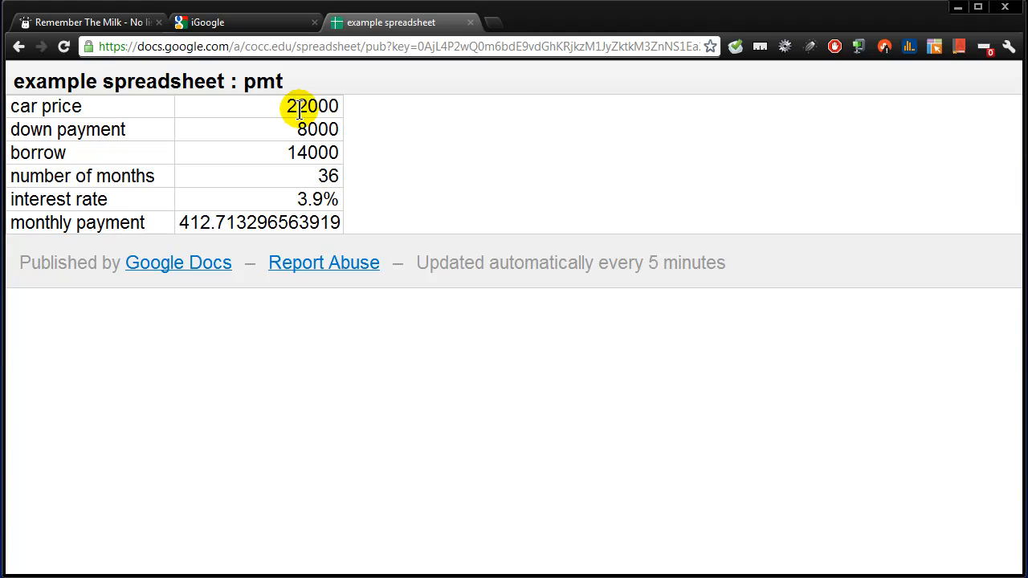
{"action": "mouse_move", "coordinate": [265, 153]}
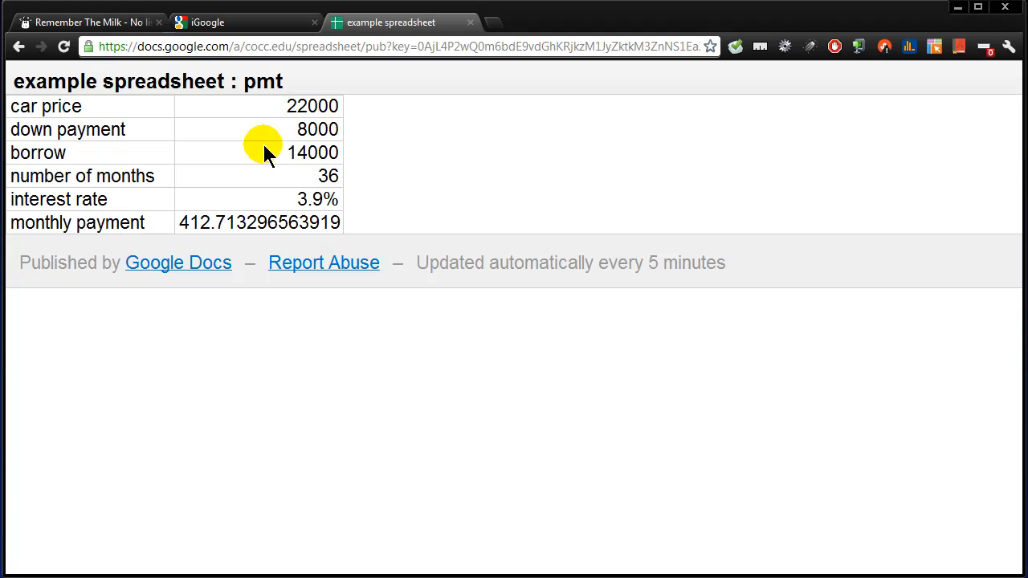
{"action": "mouse_move", "coordinate": [112, 157]}
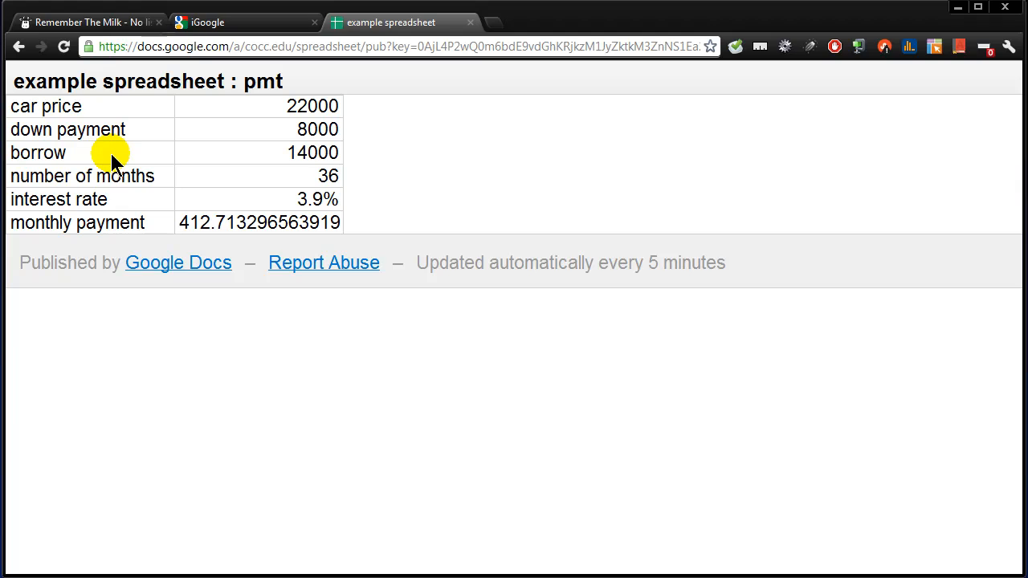
{"action": "mouse_move", "coordinate": [245, 219]}
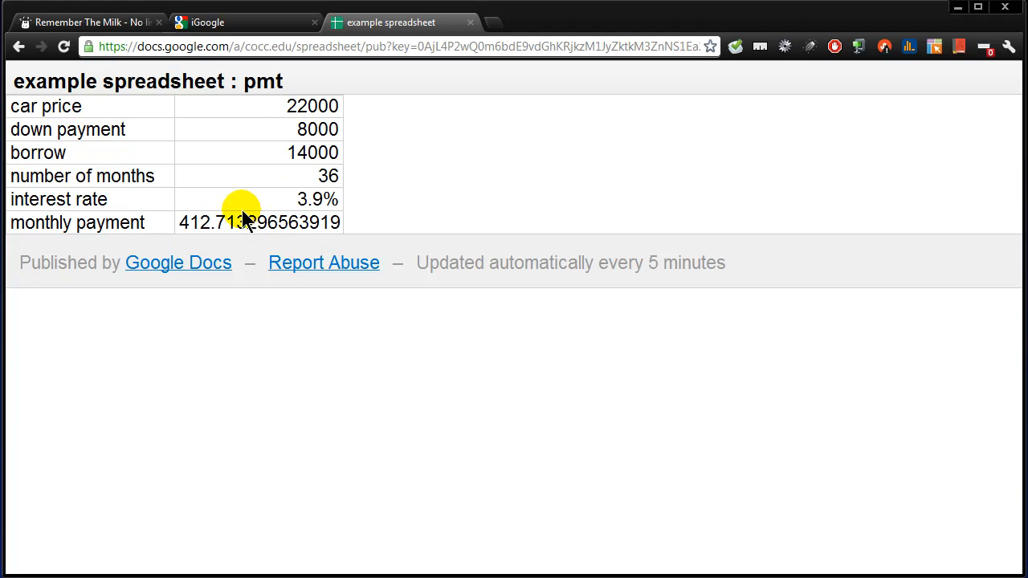
{"action": "mouse_move", "coordinate": [249, 223]}
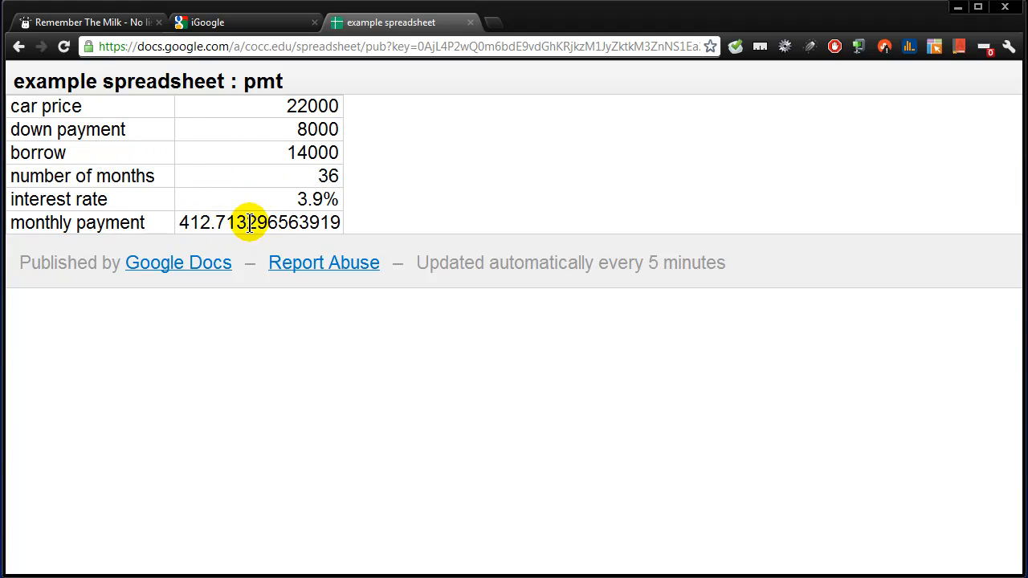
{"action": "mouse_move", "coordinate": [287, 152]}
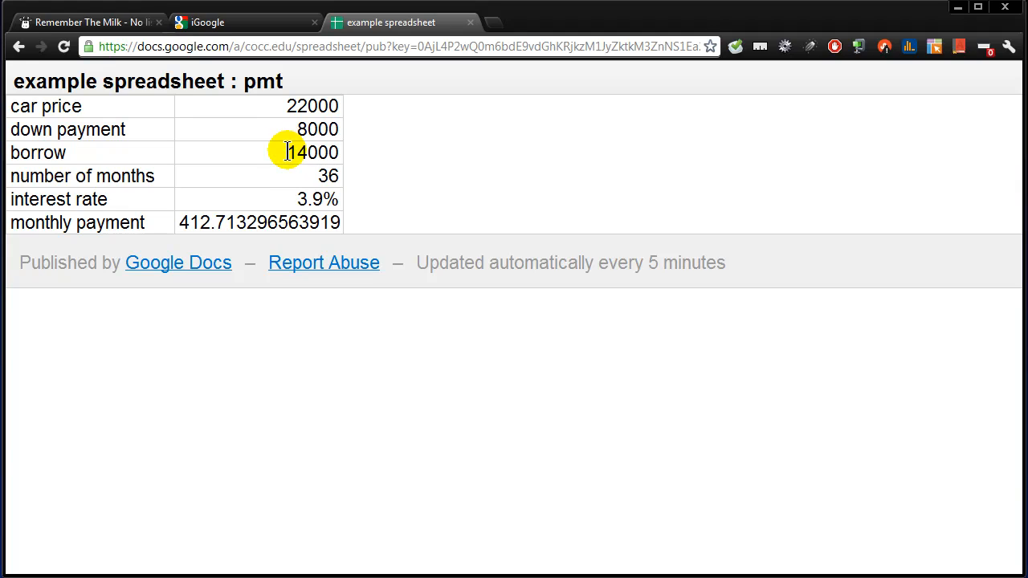